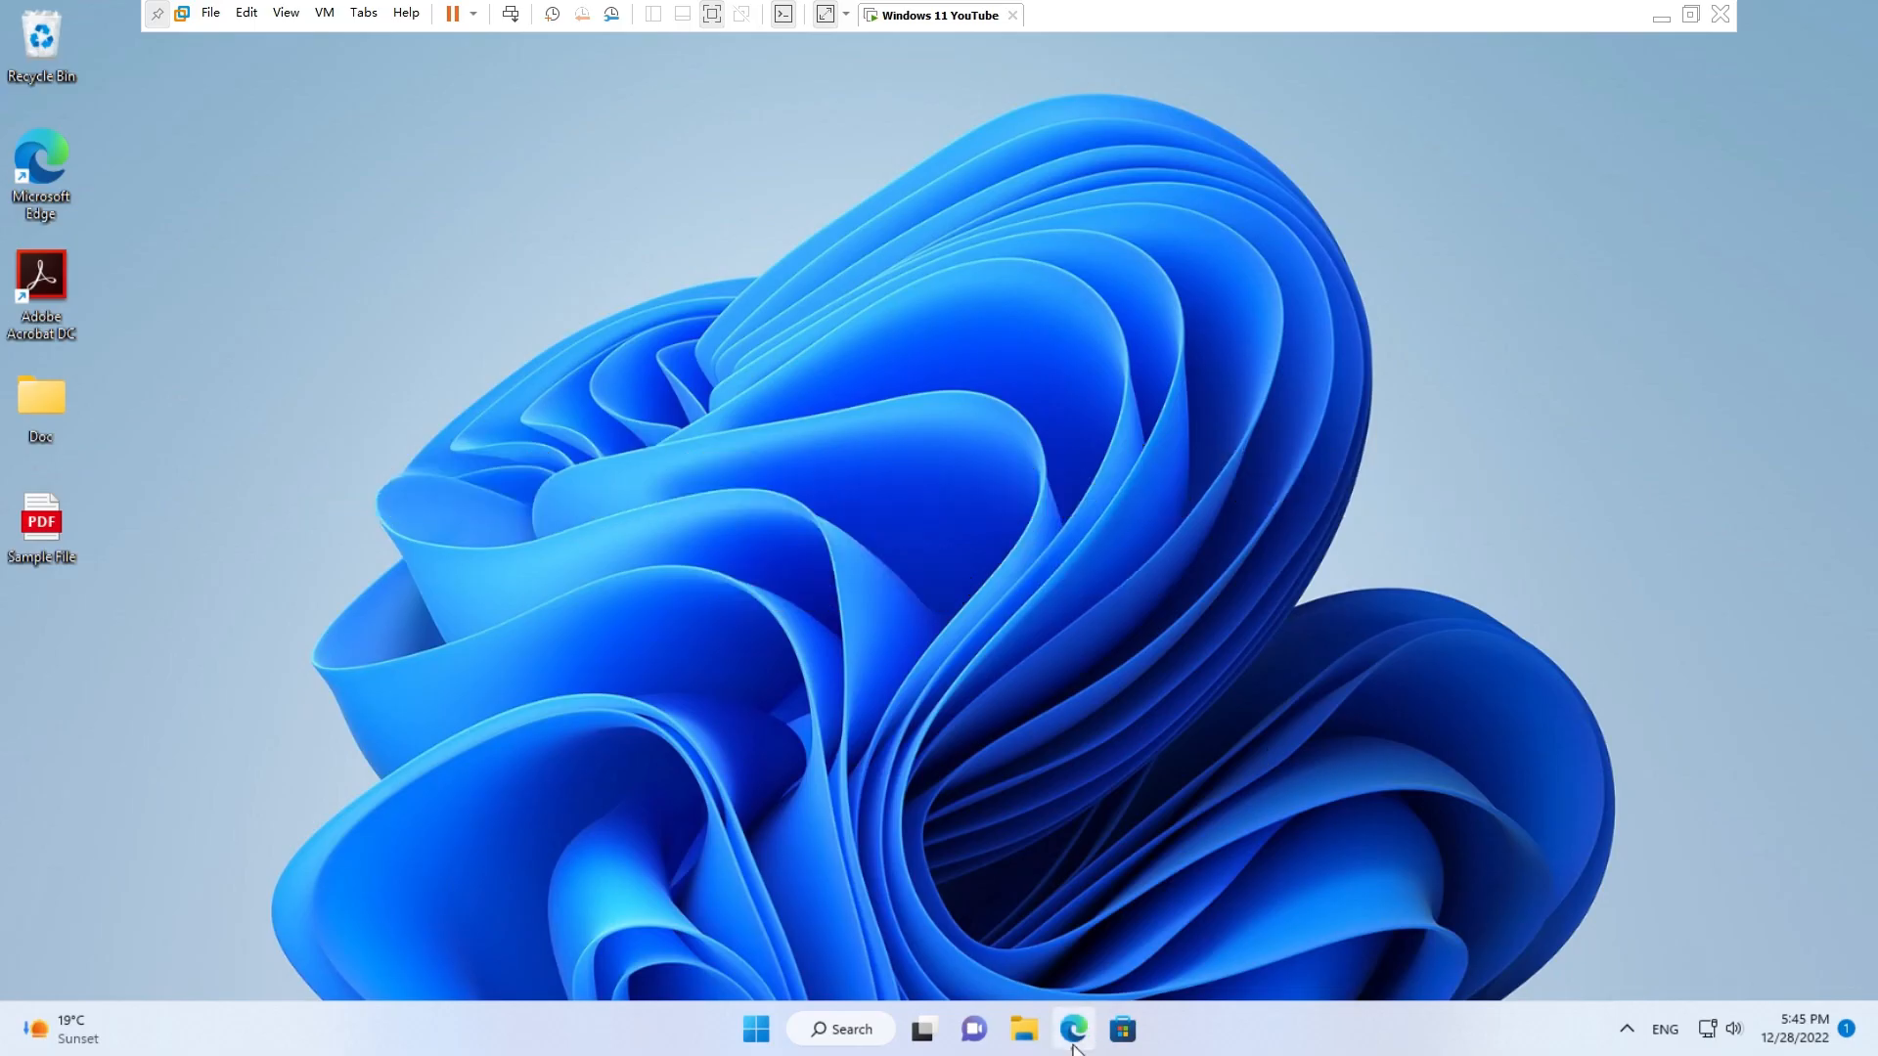
pyautogui.click(1072, 1029)
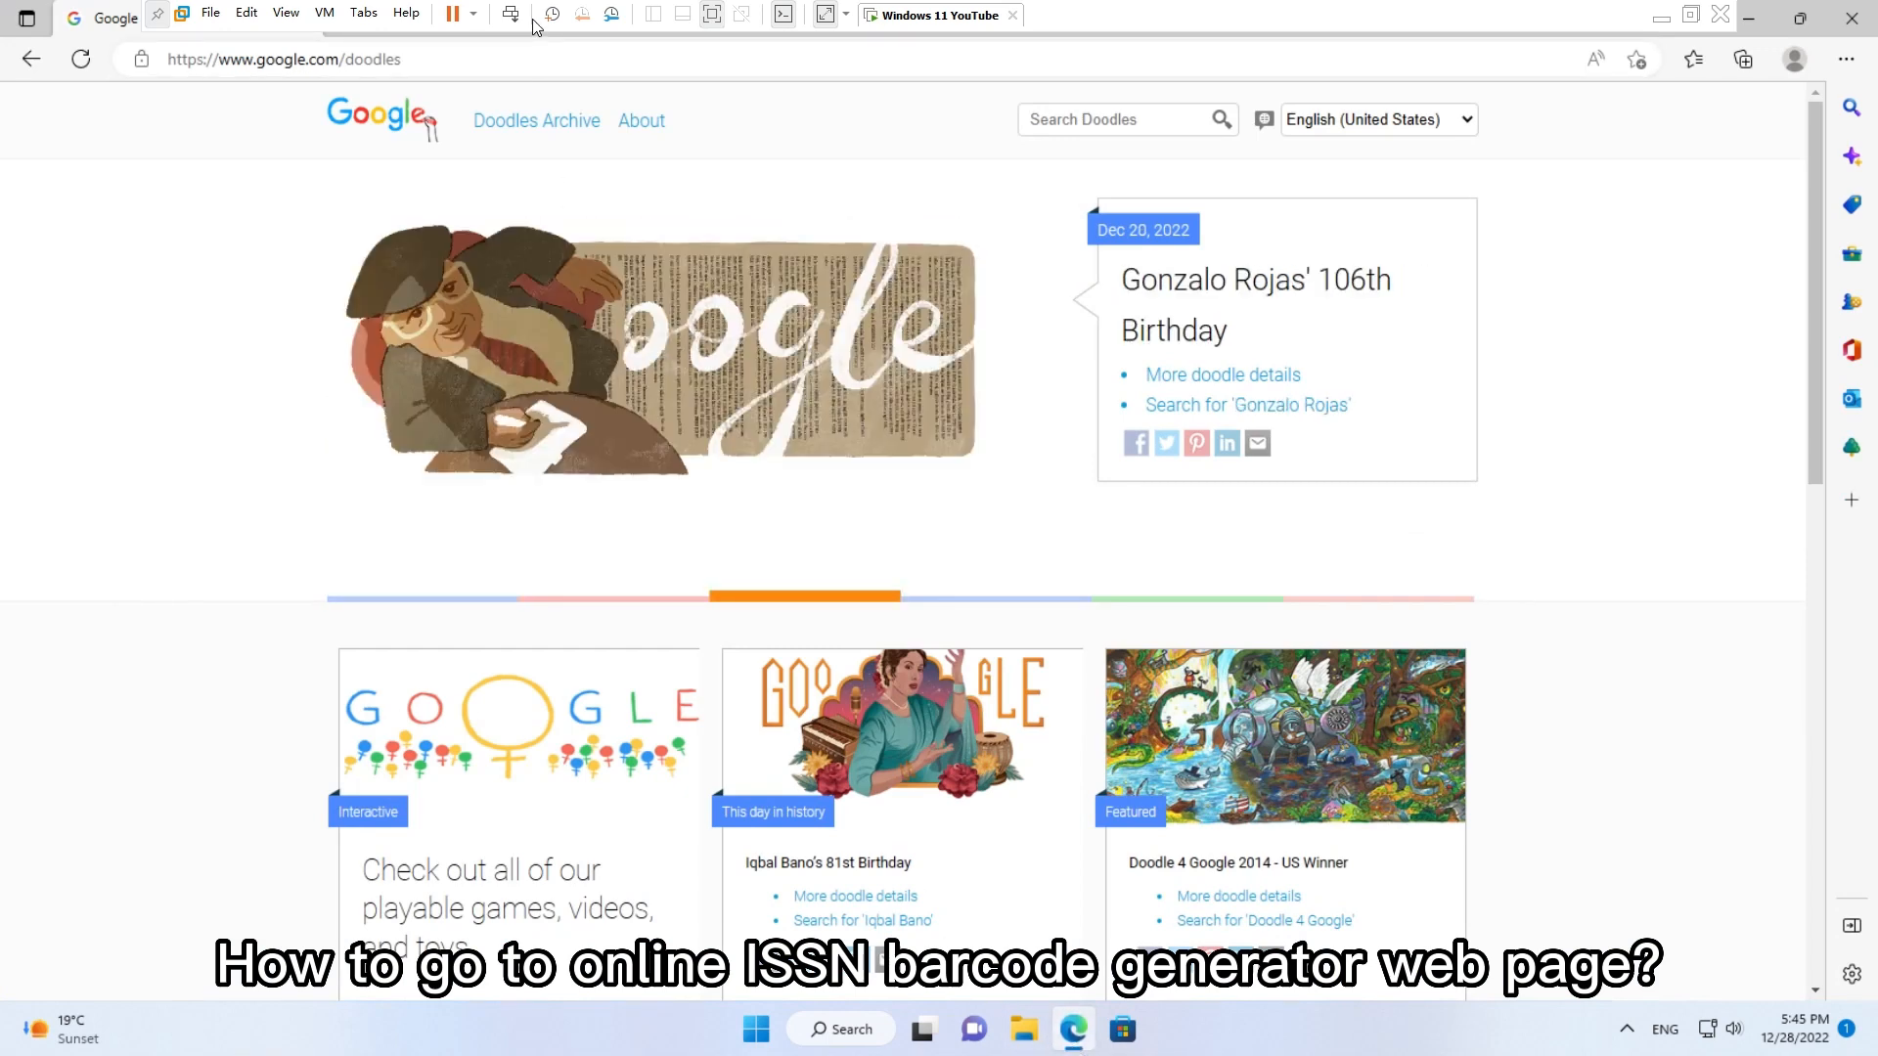
pyautogui.click(285, 59)
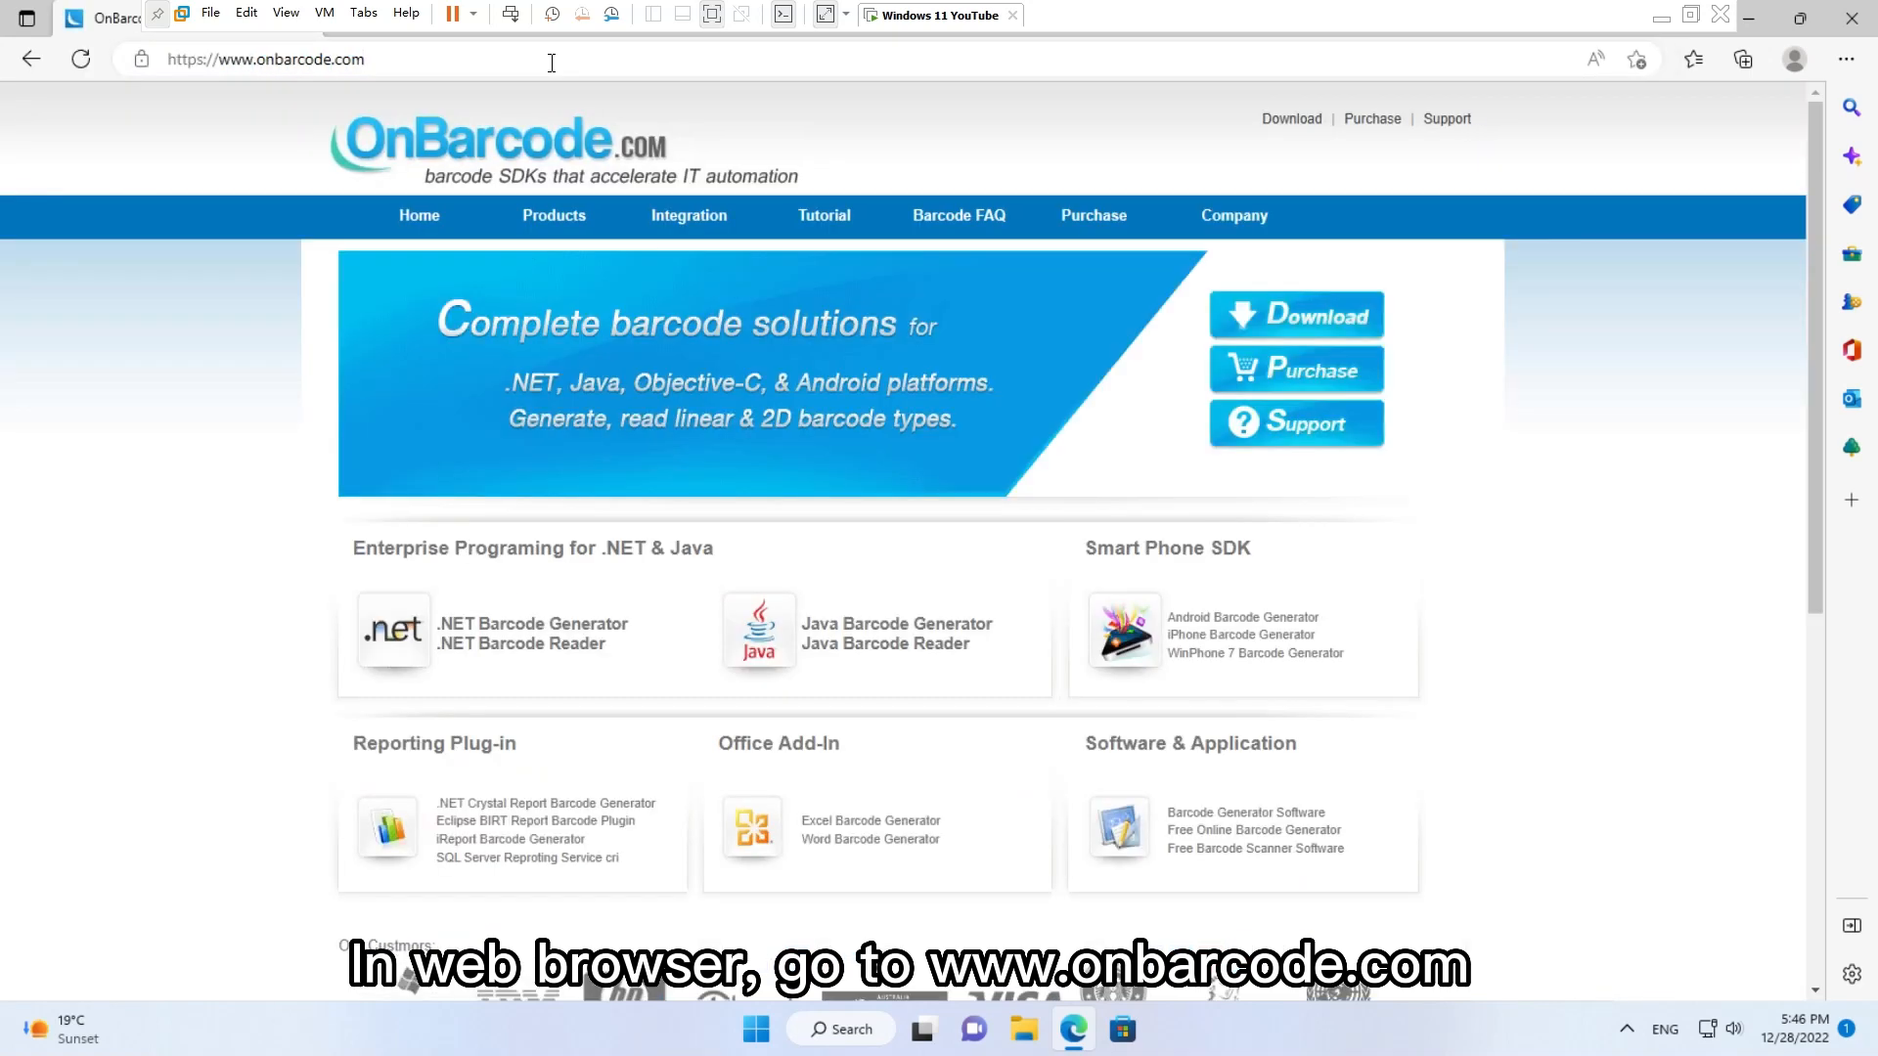
pyautogui.click(554, 216)
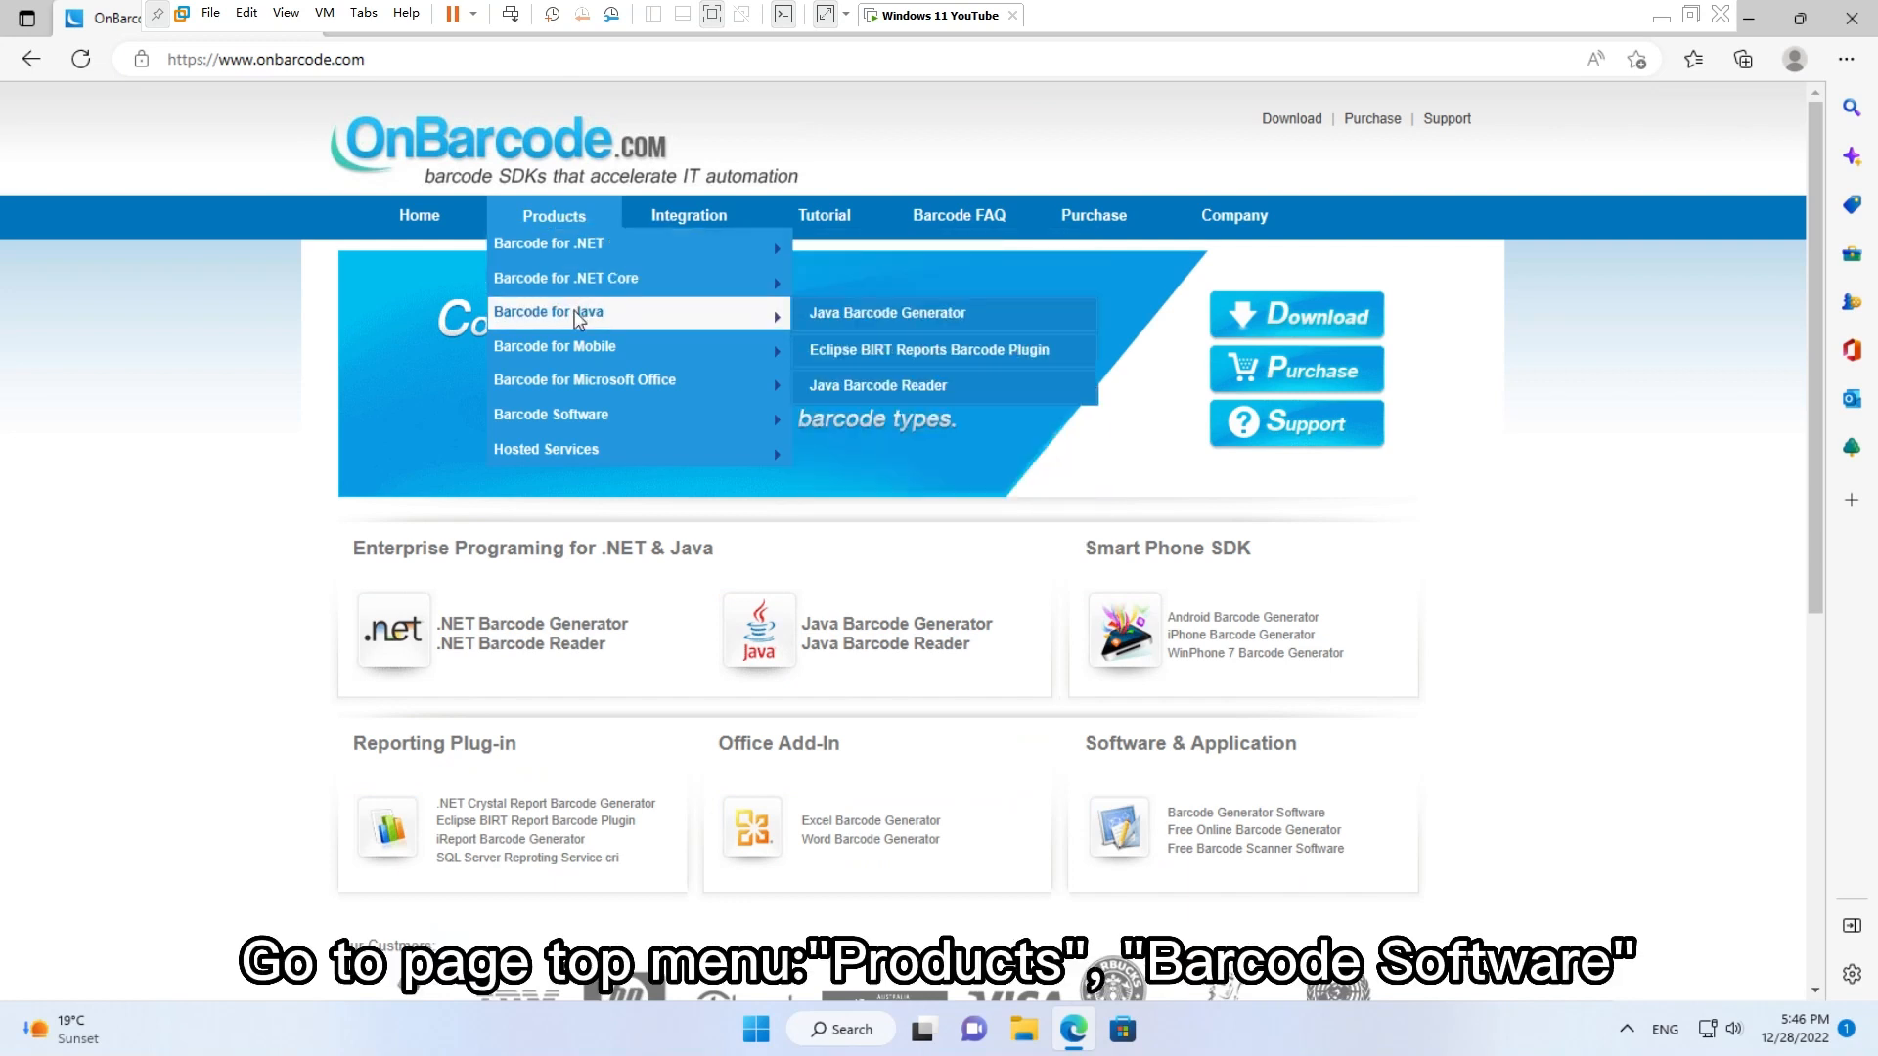
pyautogui.moveTo(549, 415)
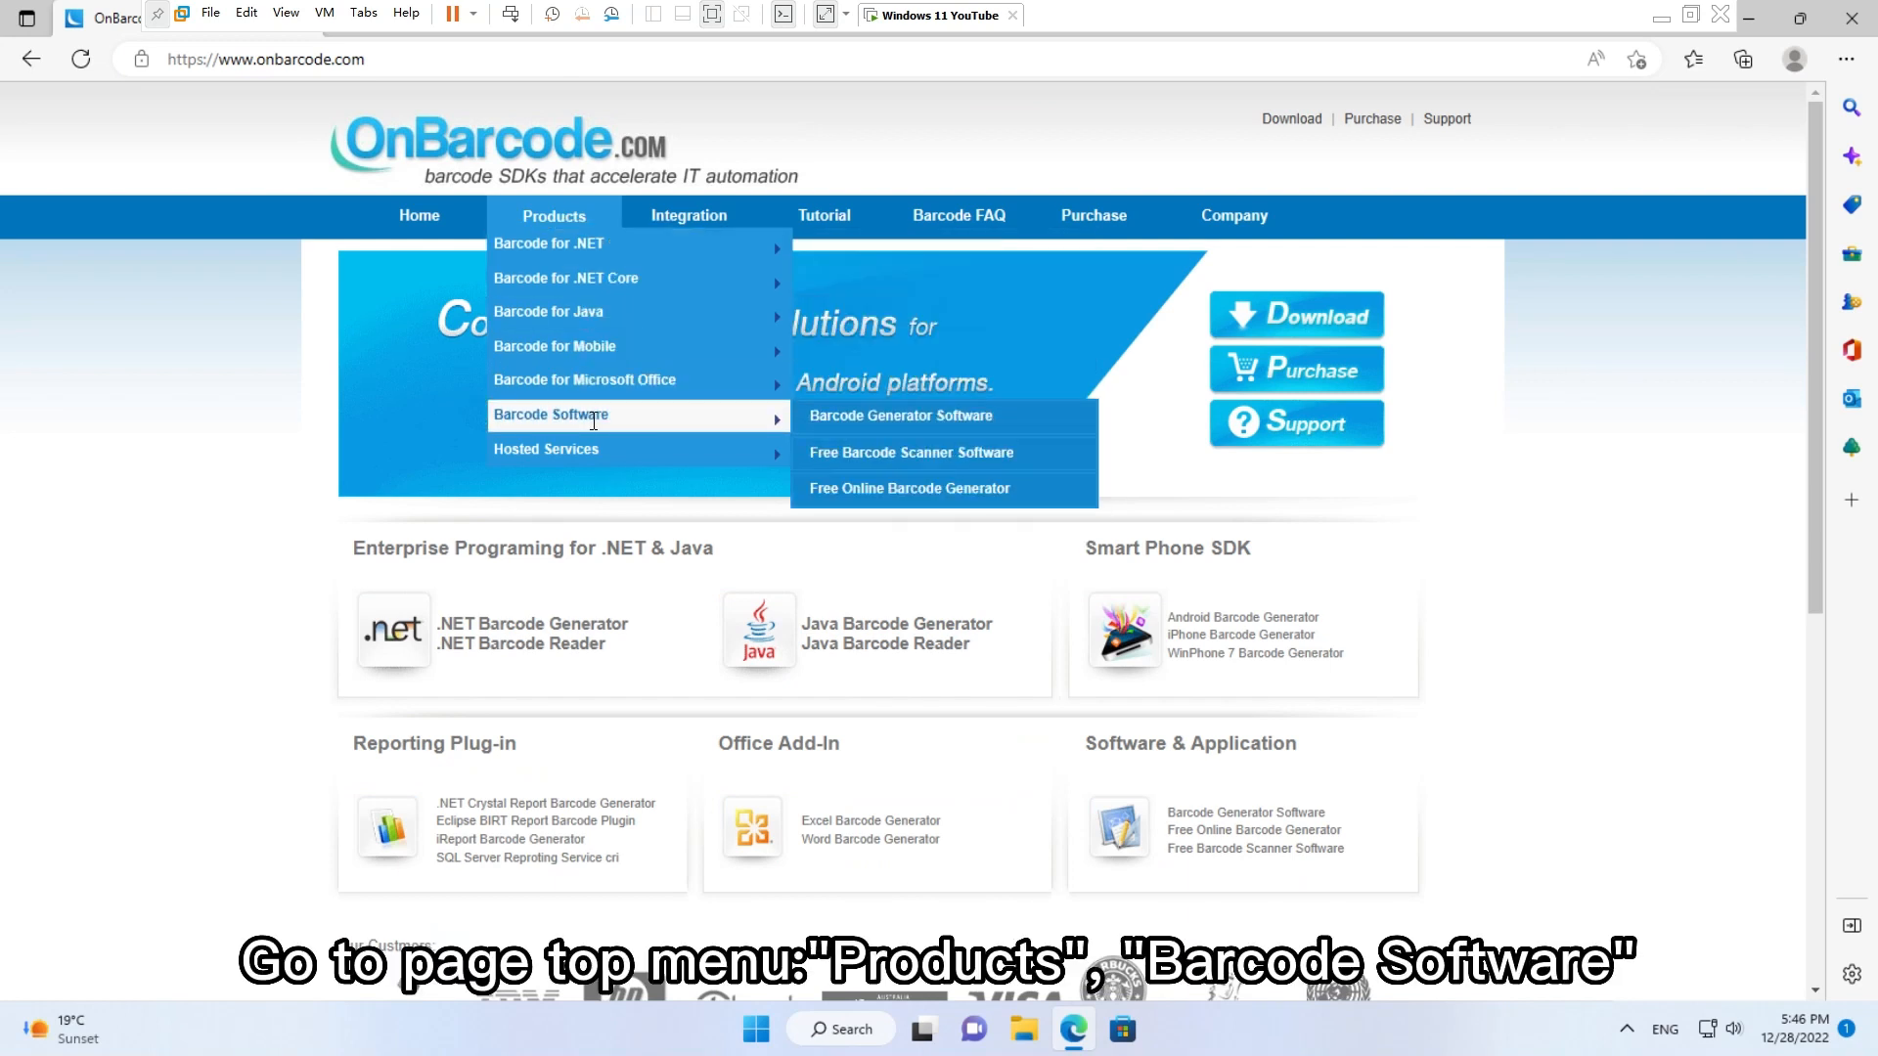
pyautogui.moveTo(900, 415)
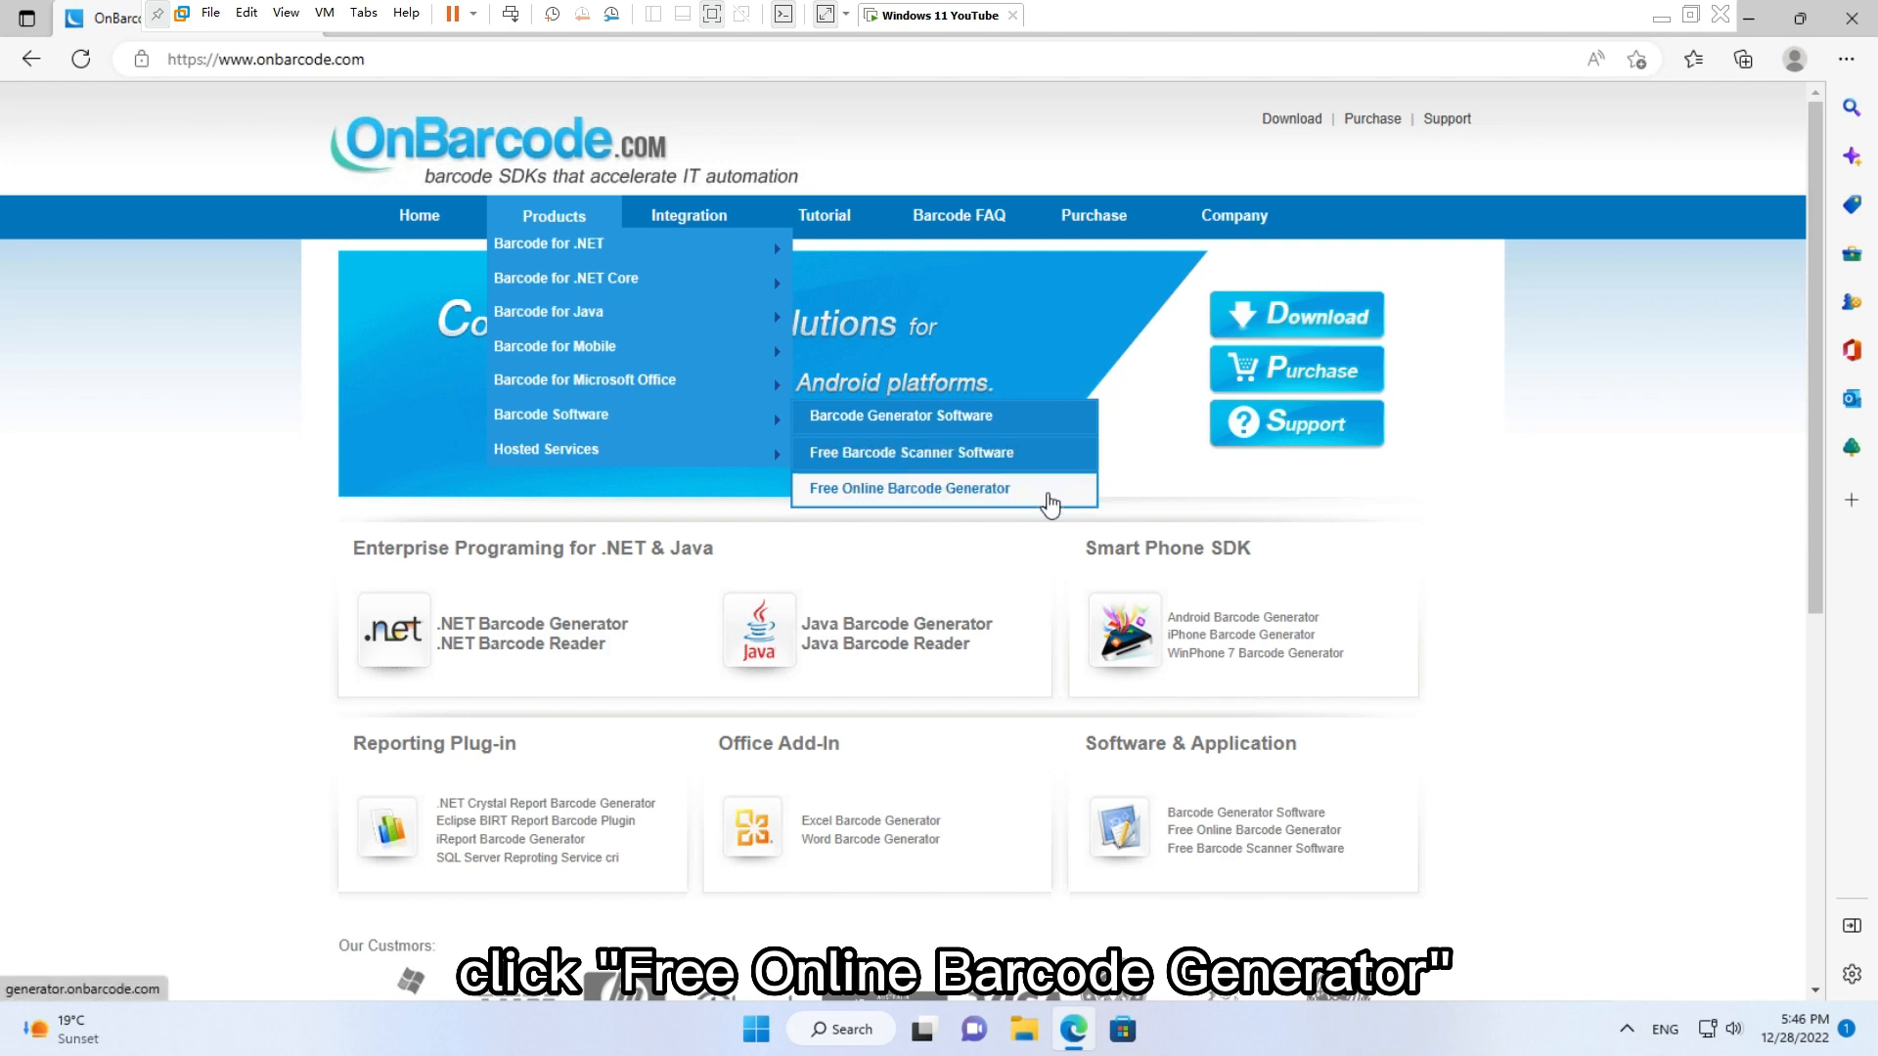
pyautogui.click(908, 487)
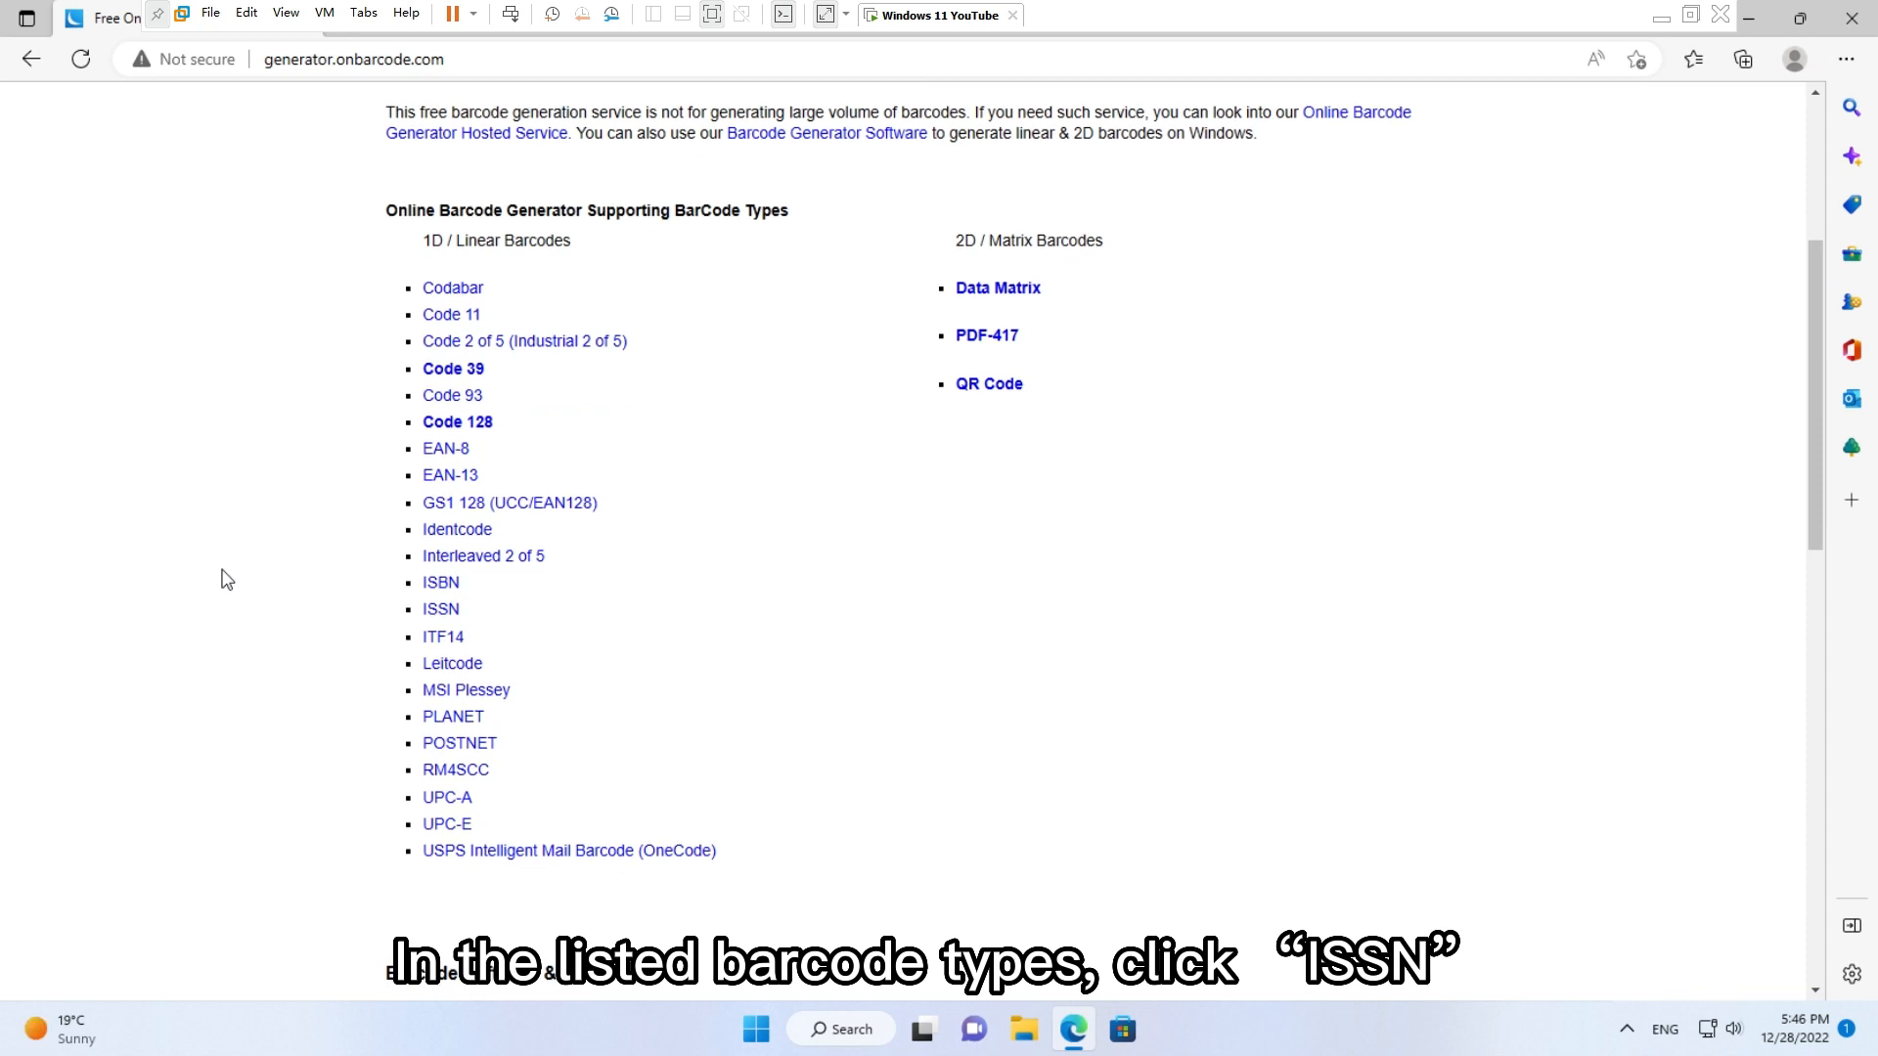
pyautogui.moveTo(440, 608)
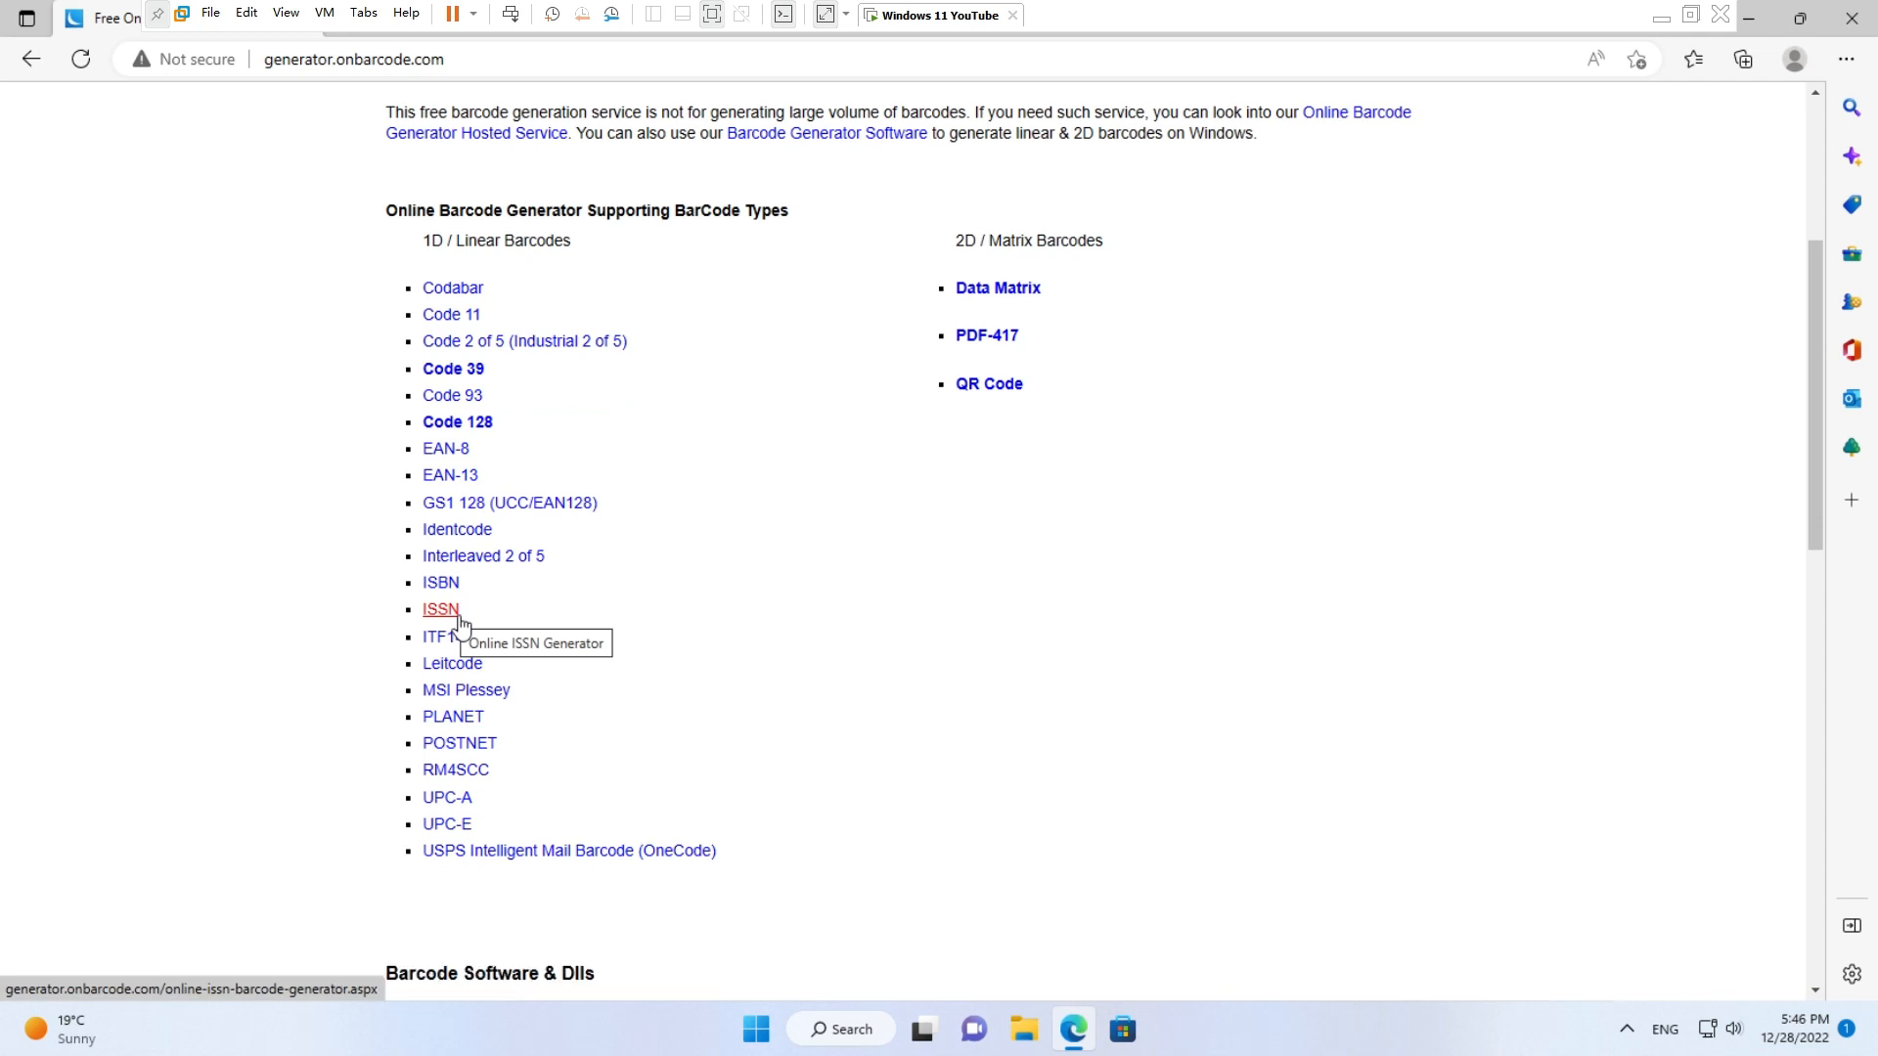
# Choose ISSN from the 1D/Linear barcode types to reach its generator page
pyautogui.click(440, 608)
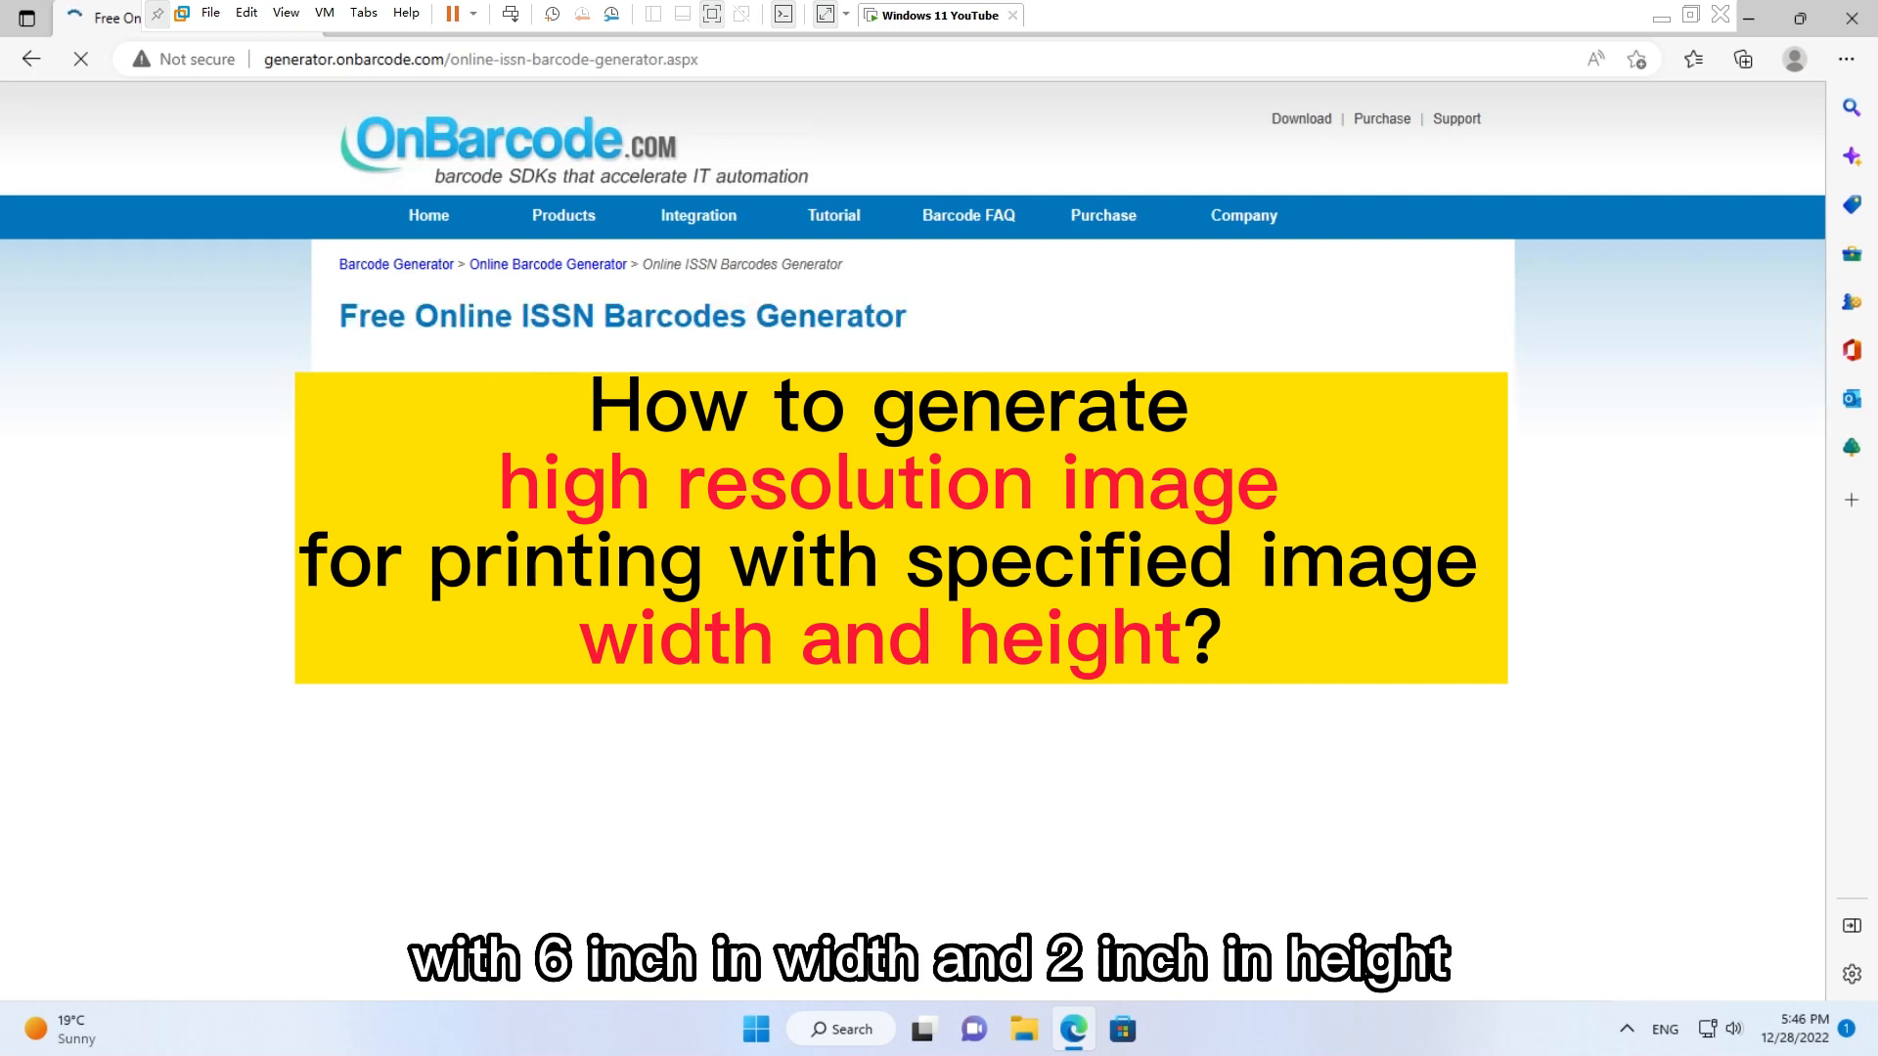
pyautogui.scroll(-3)
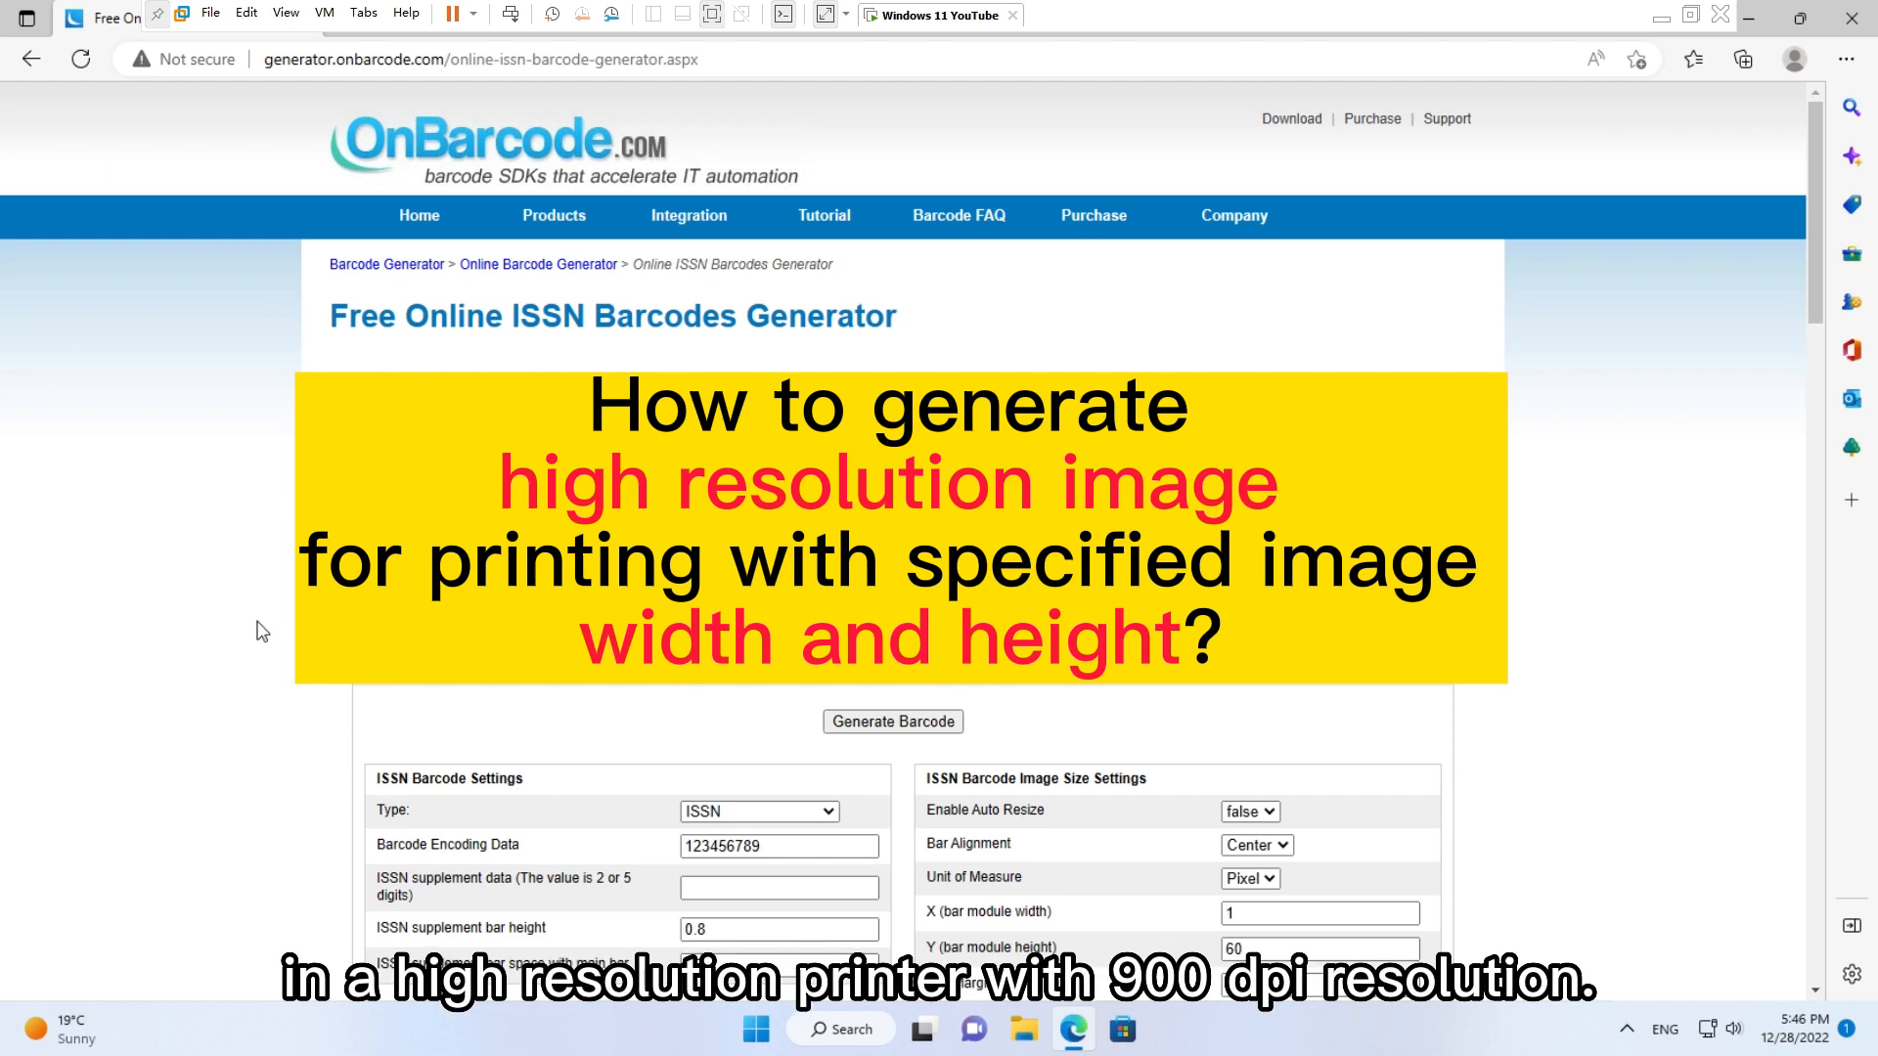
pyautogui.scroll(-3)
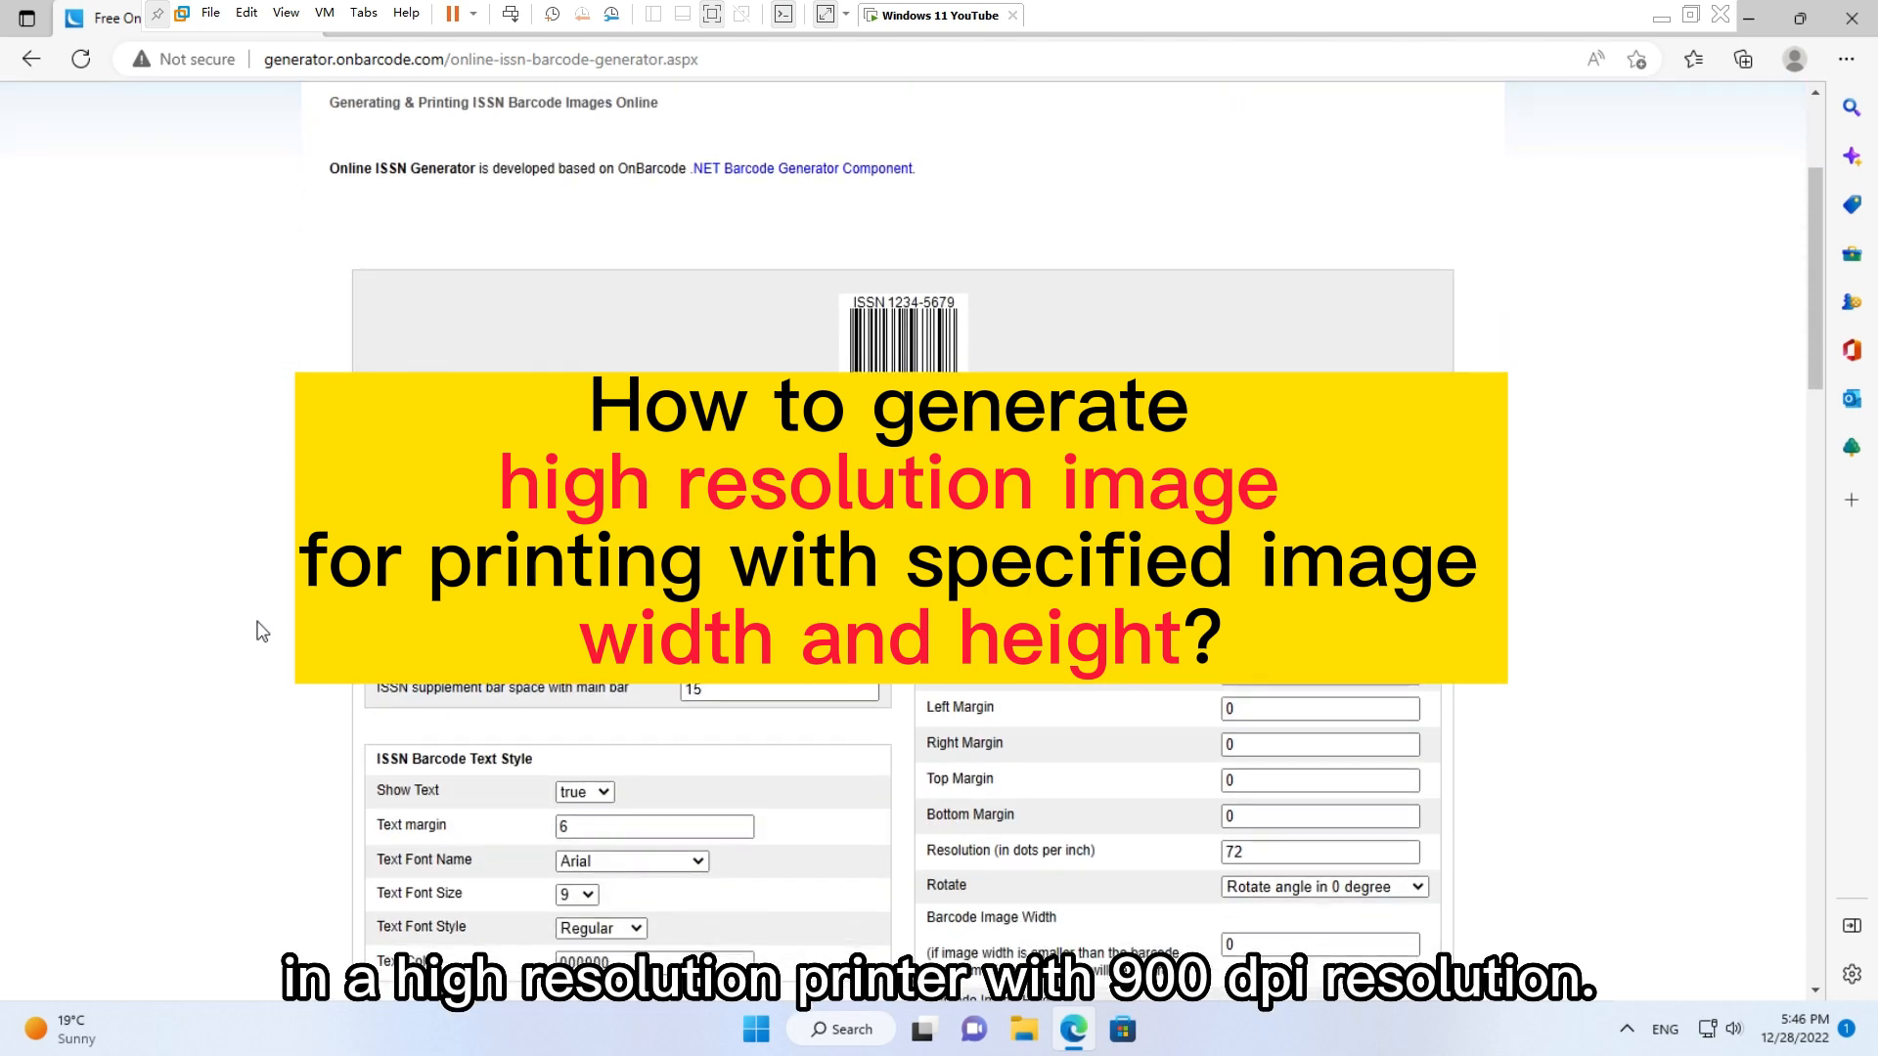
pyautogui.scroll(-3)
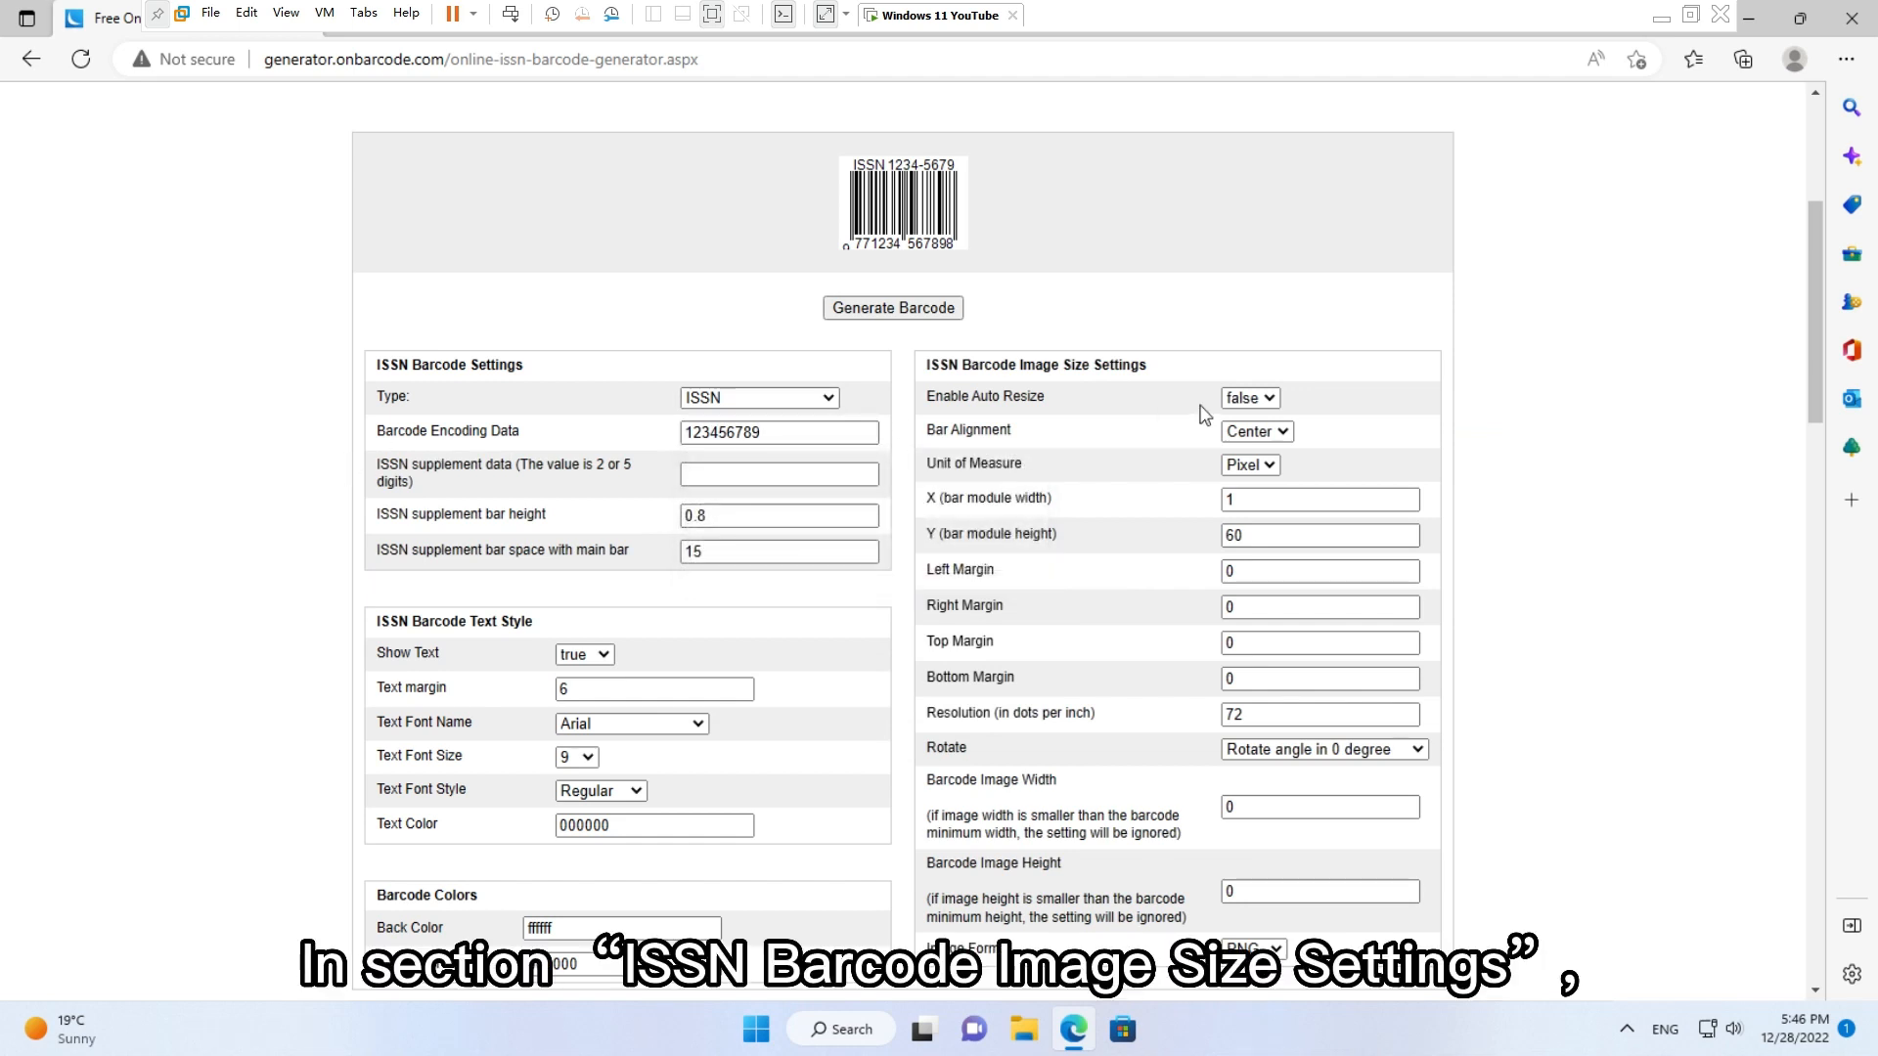
# Turn automatic resizing on and set the unit of measure to inch
pyautogui.click(1258, 430)
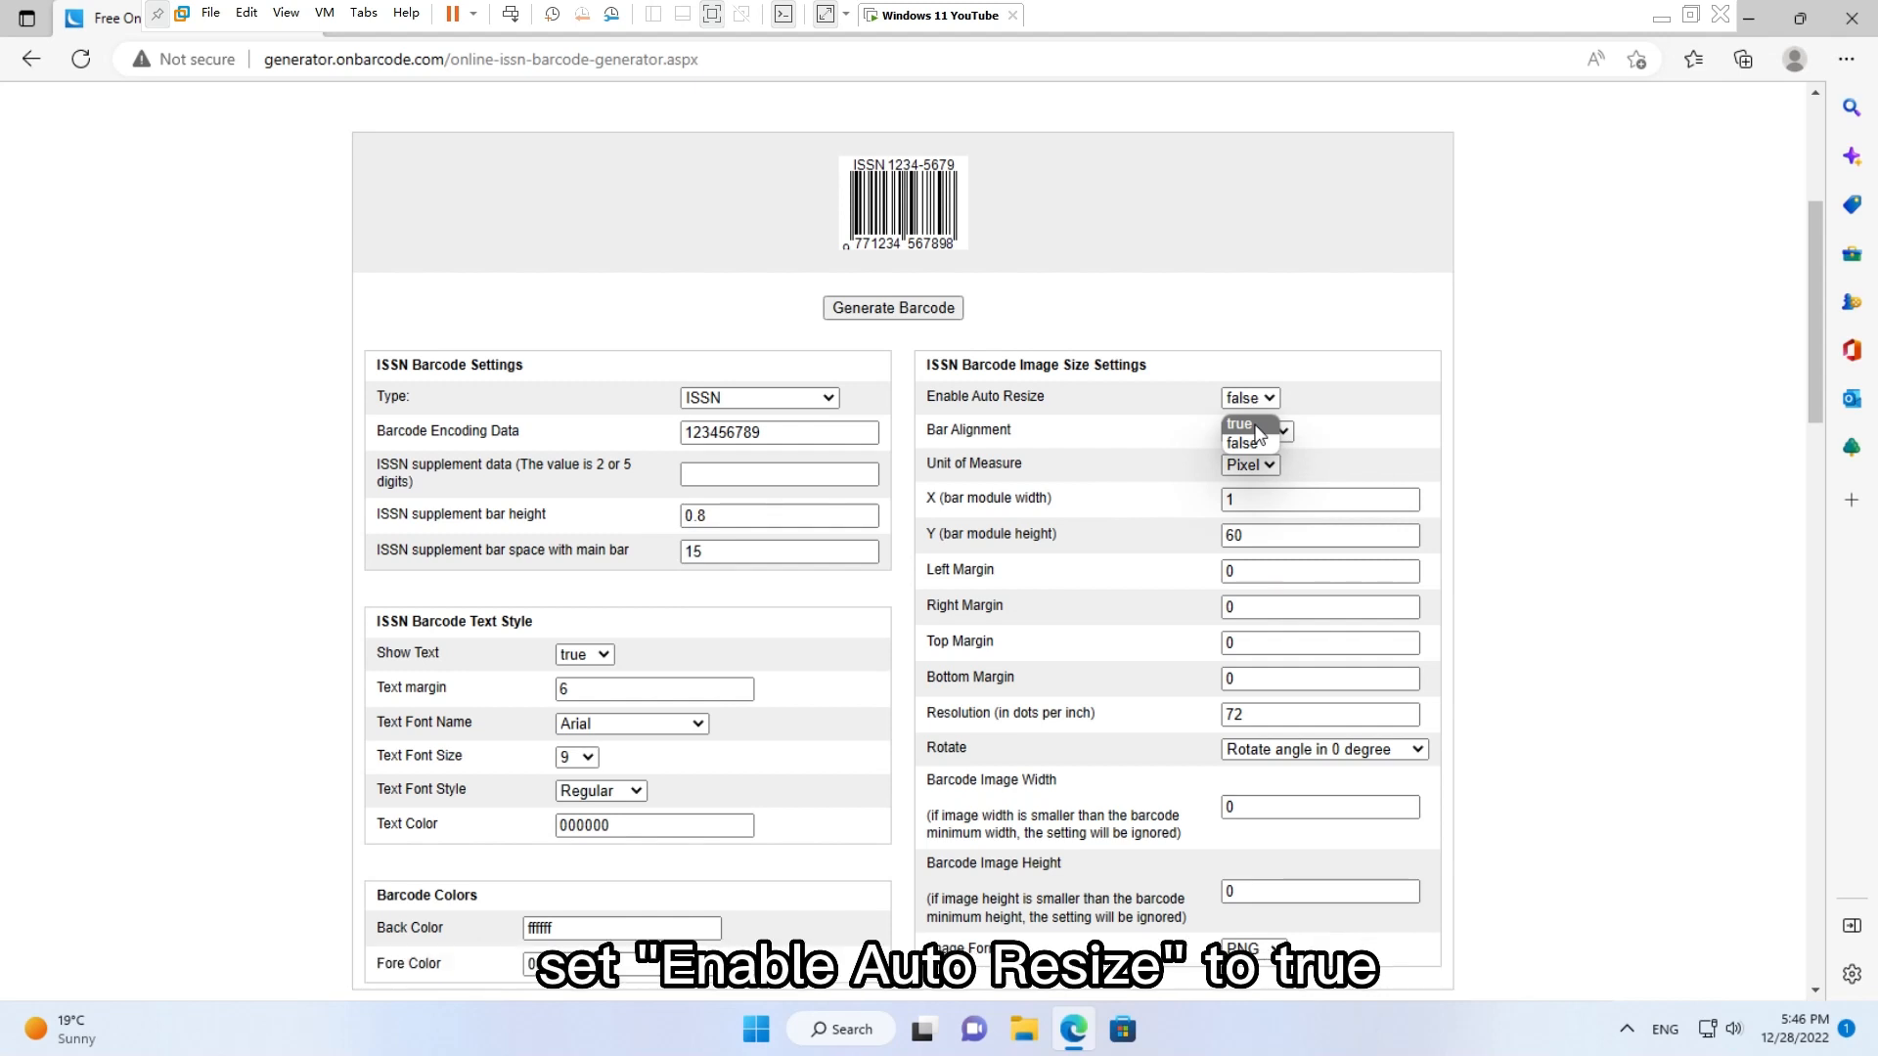
pyautogui.click(1250, 397)
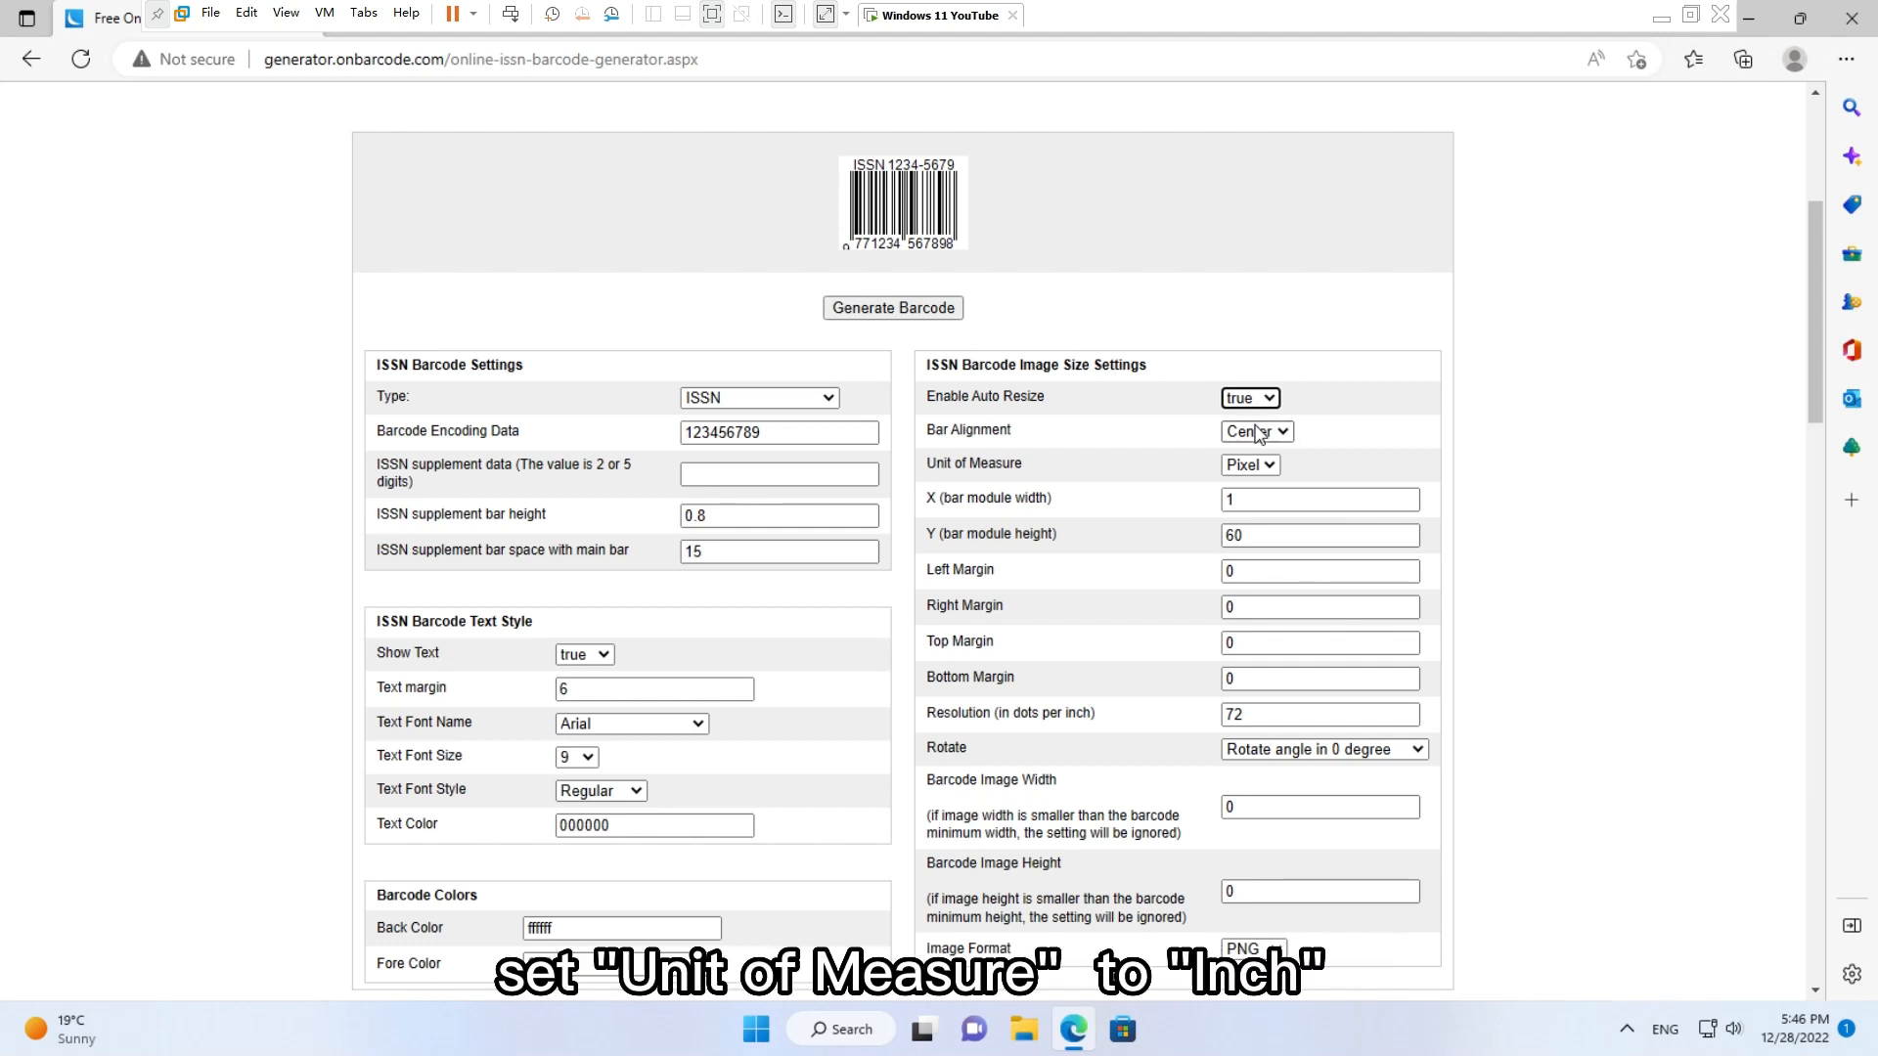
pyautogui.click(1250, 466)
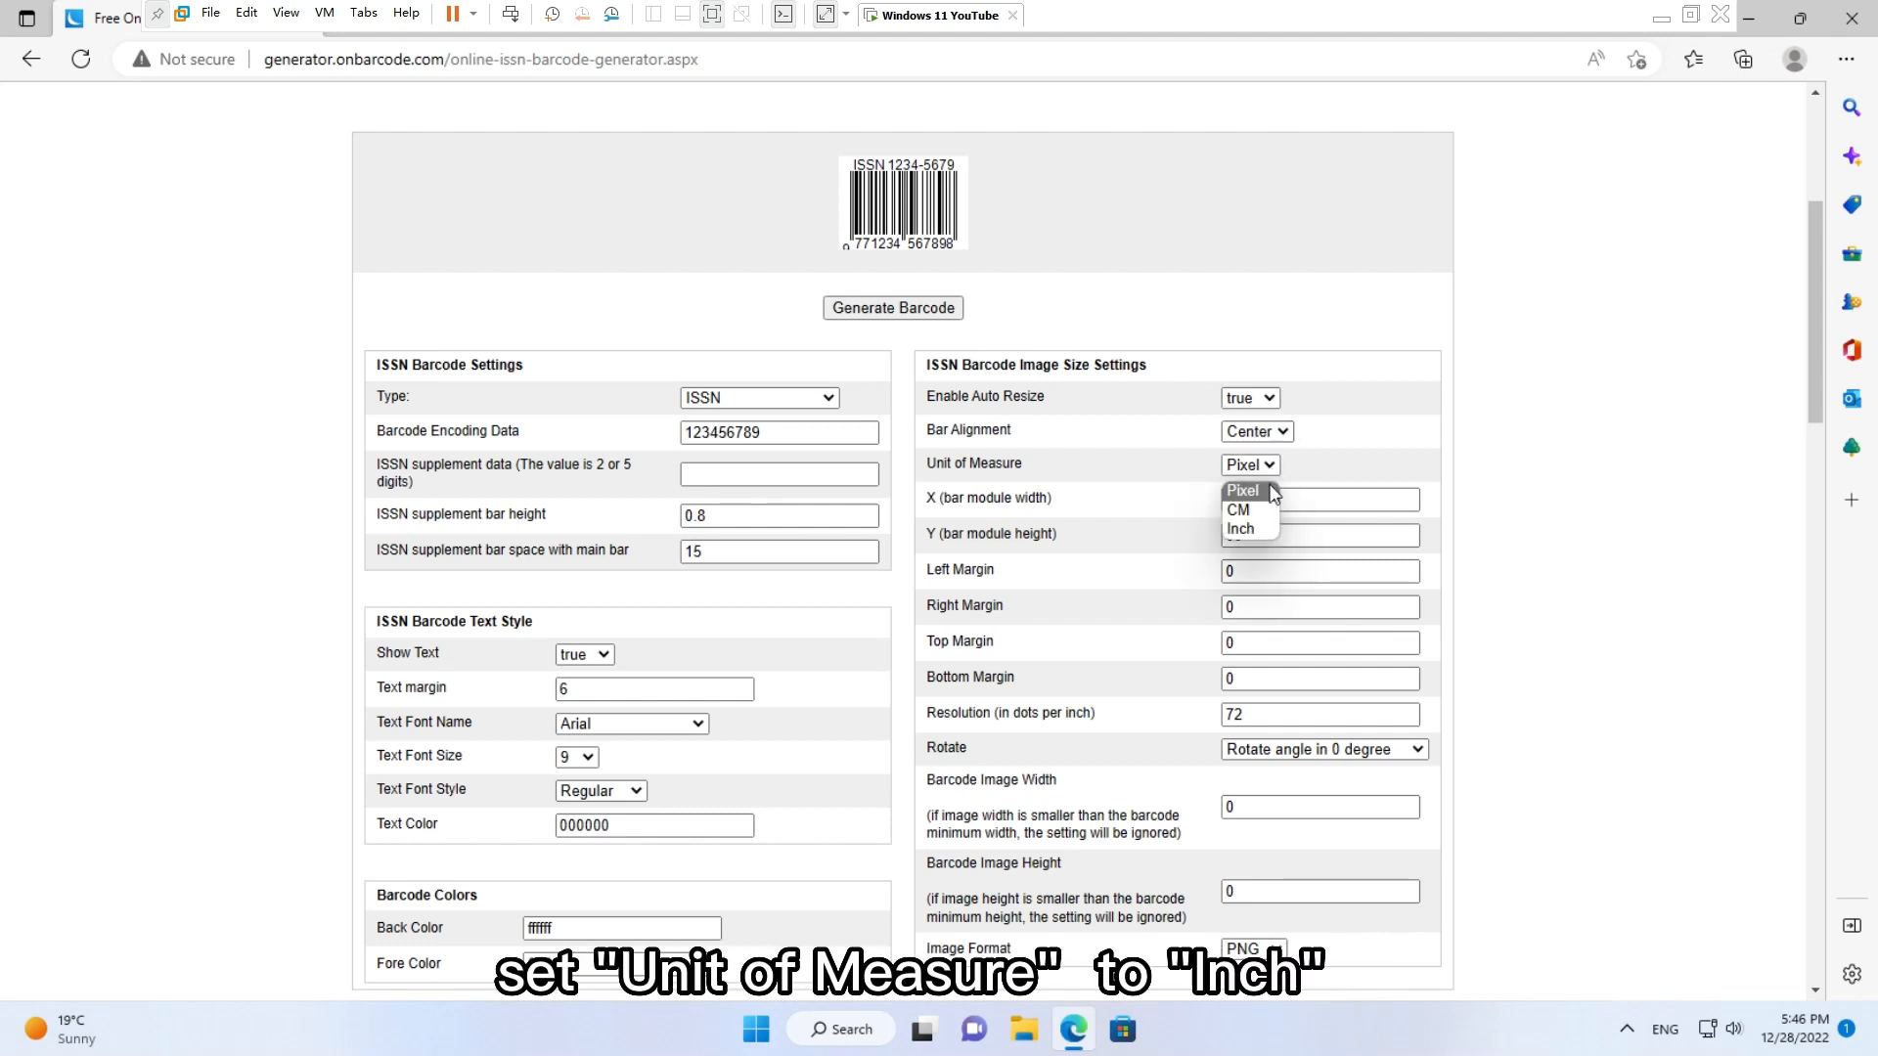
pyautogui.click(1240, 528)
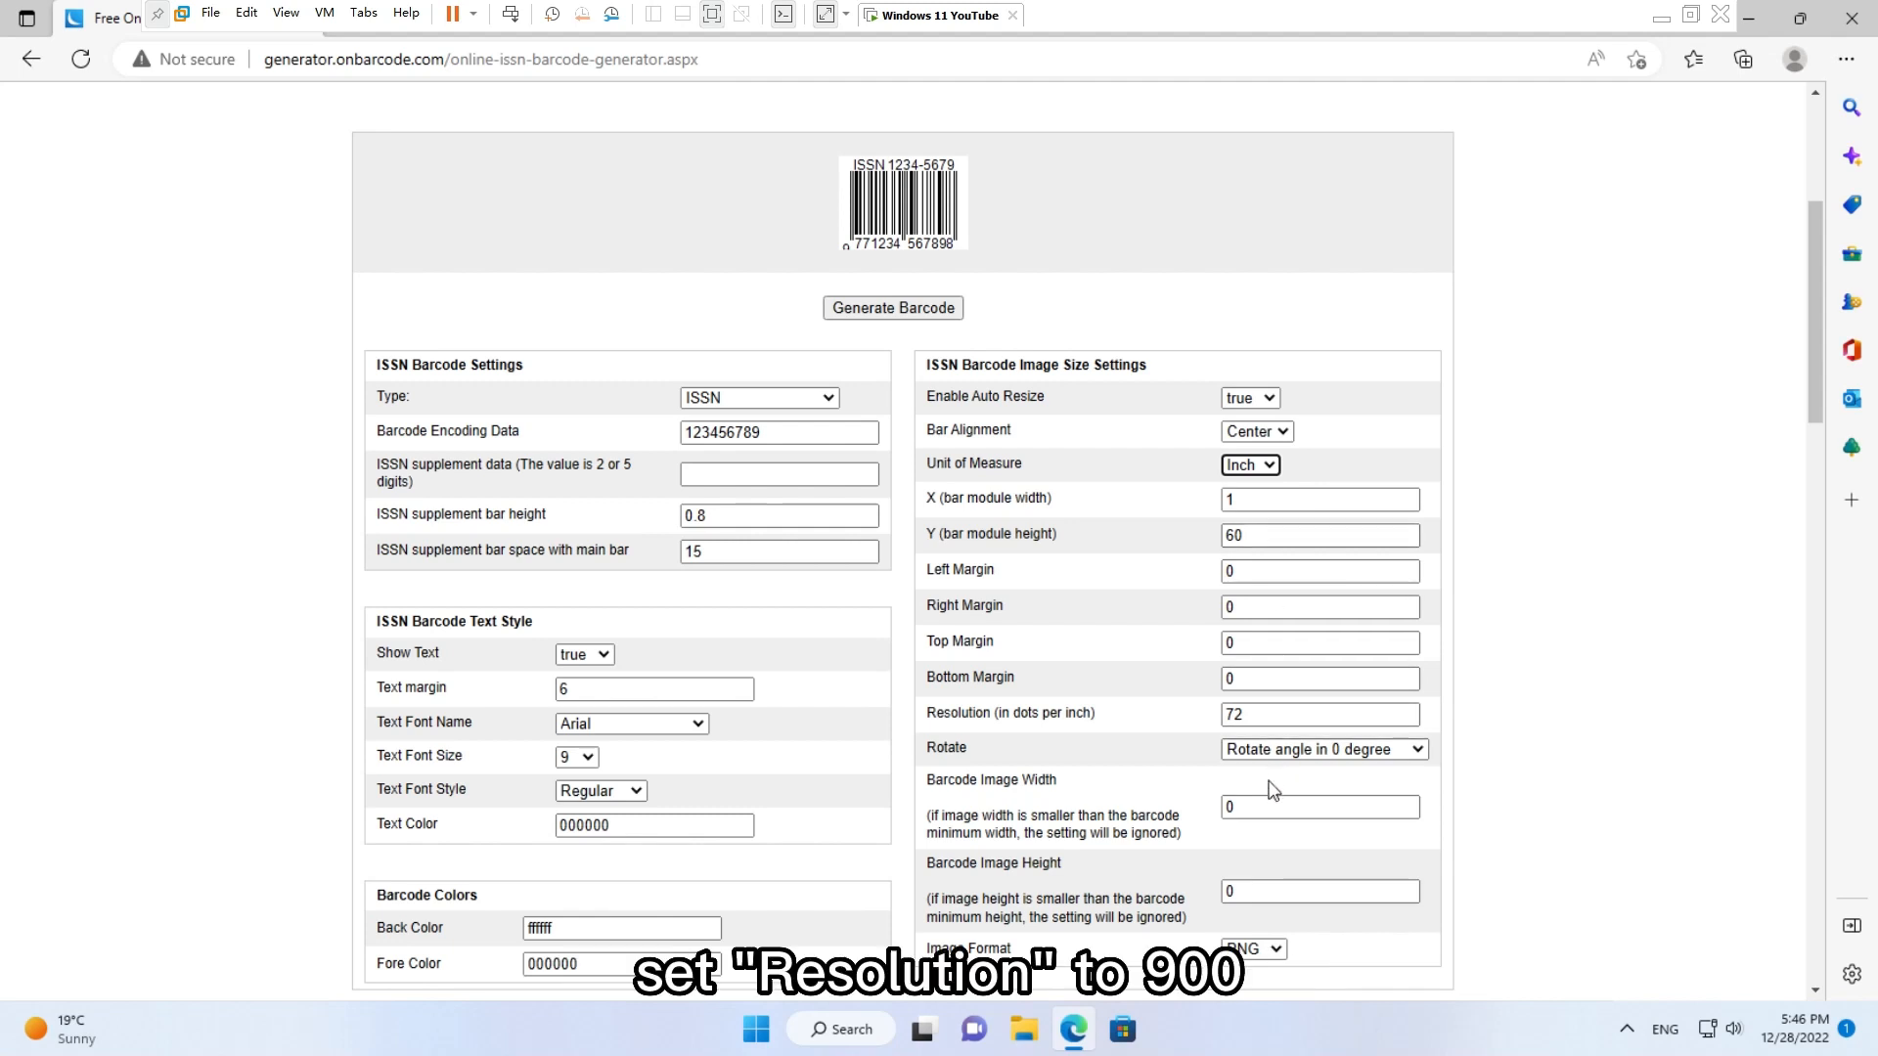
# Set resolution 900 dpi, image width 6, height 2, and PNG image format
pyautogui.click(1320, 716)
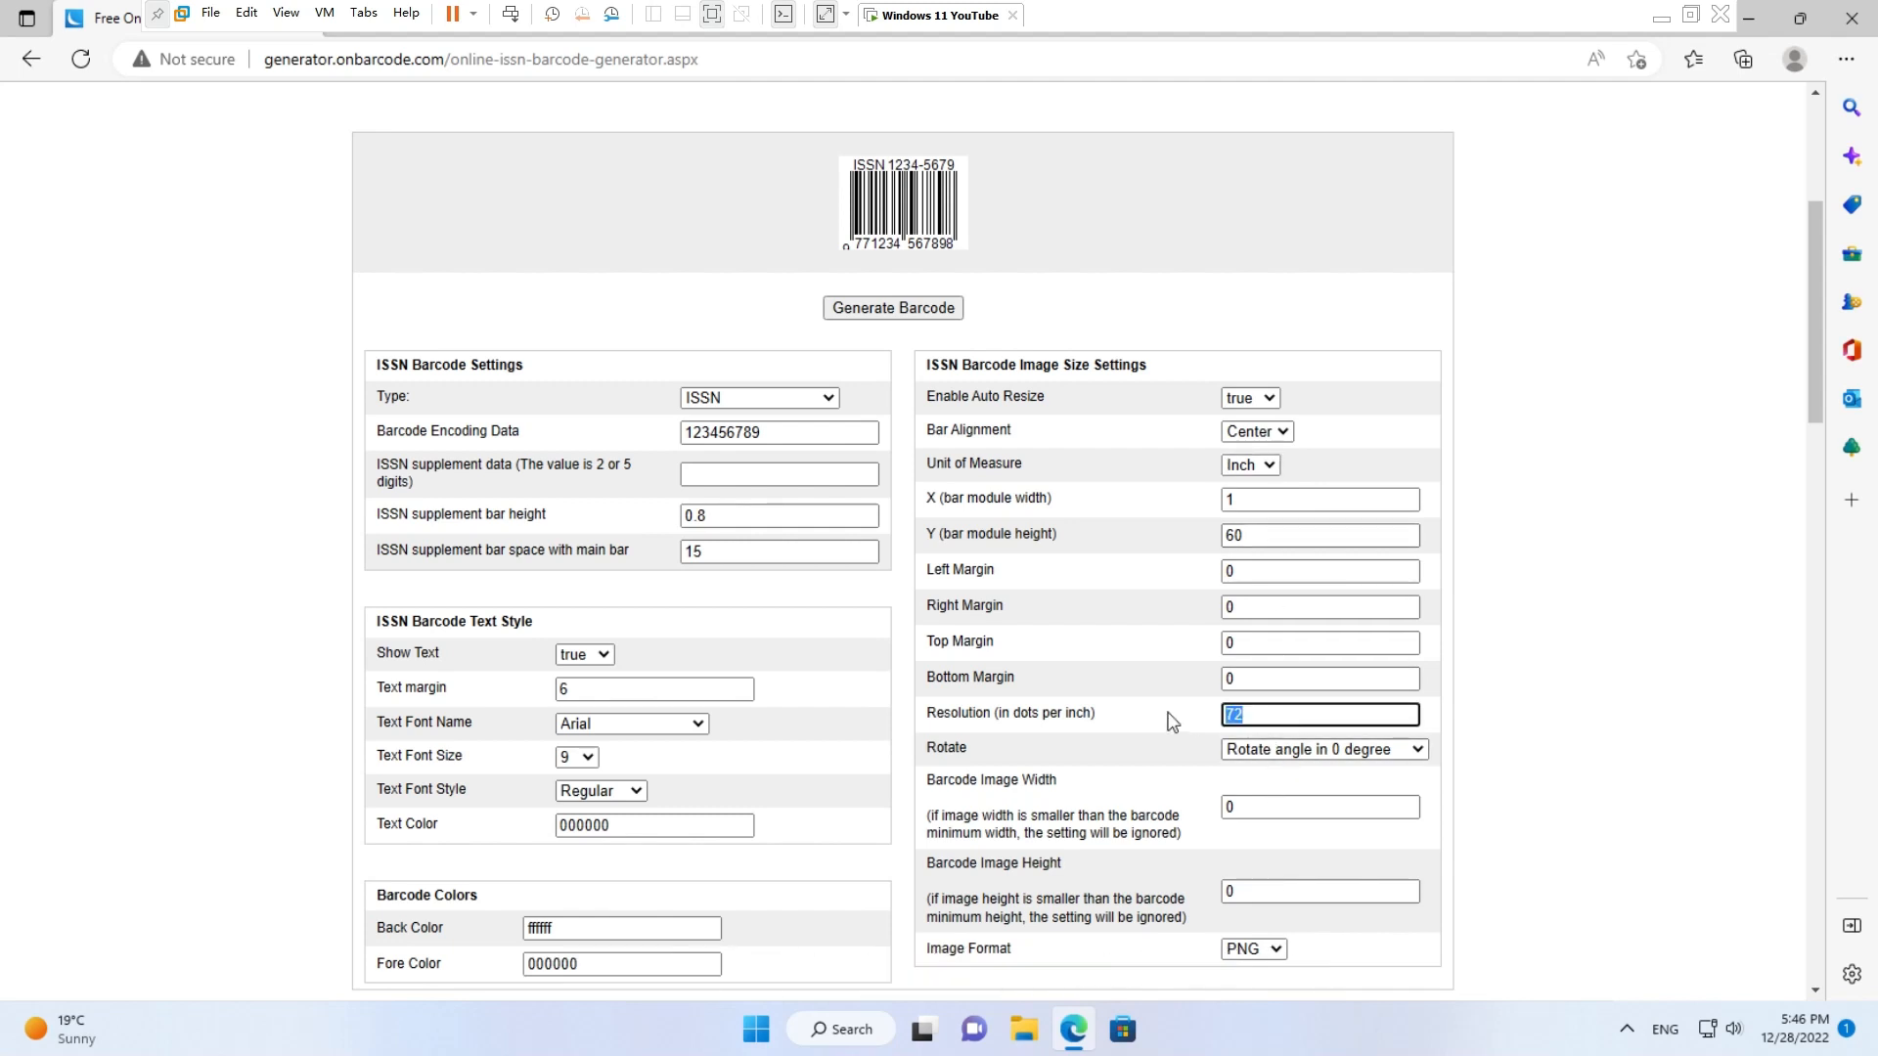
pyautogui.write('900')
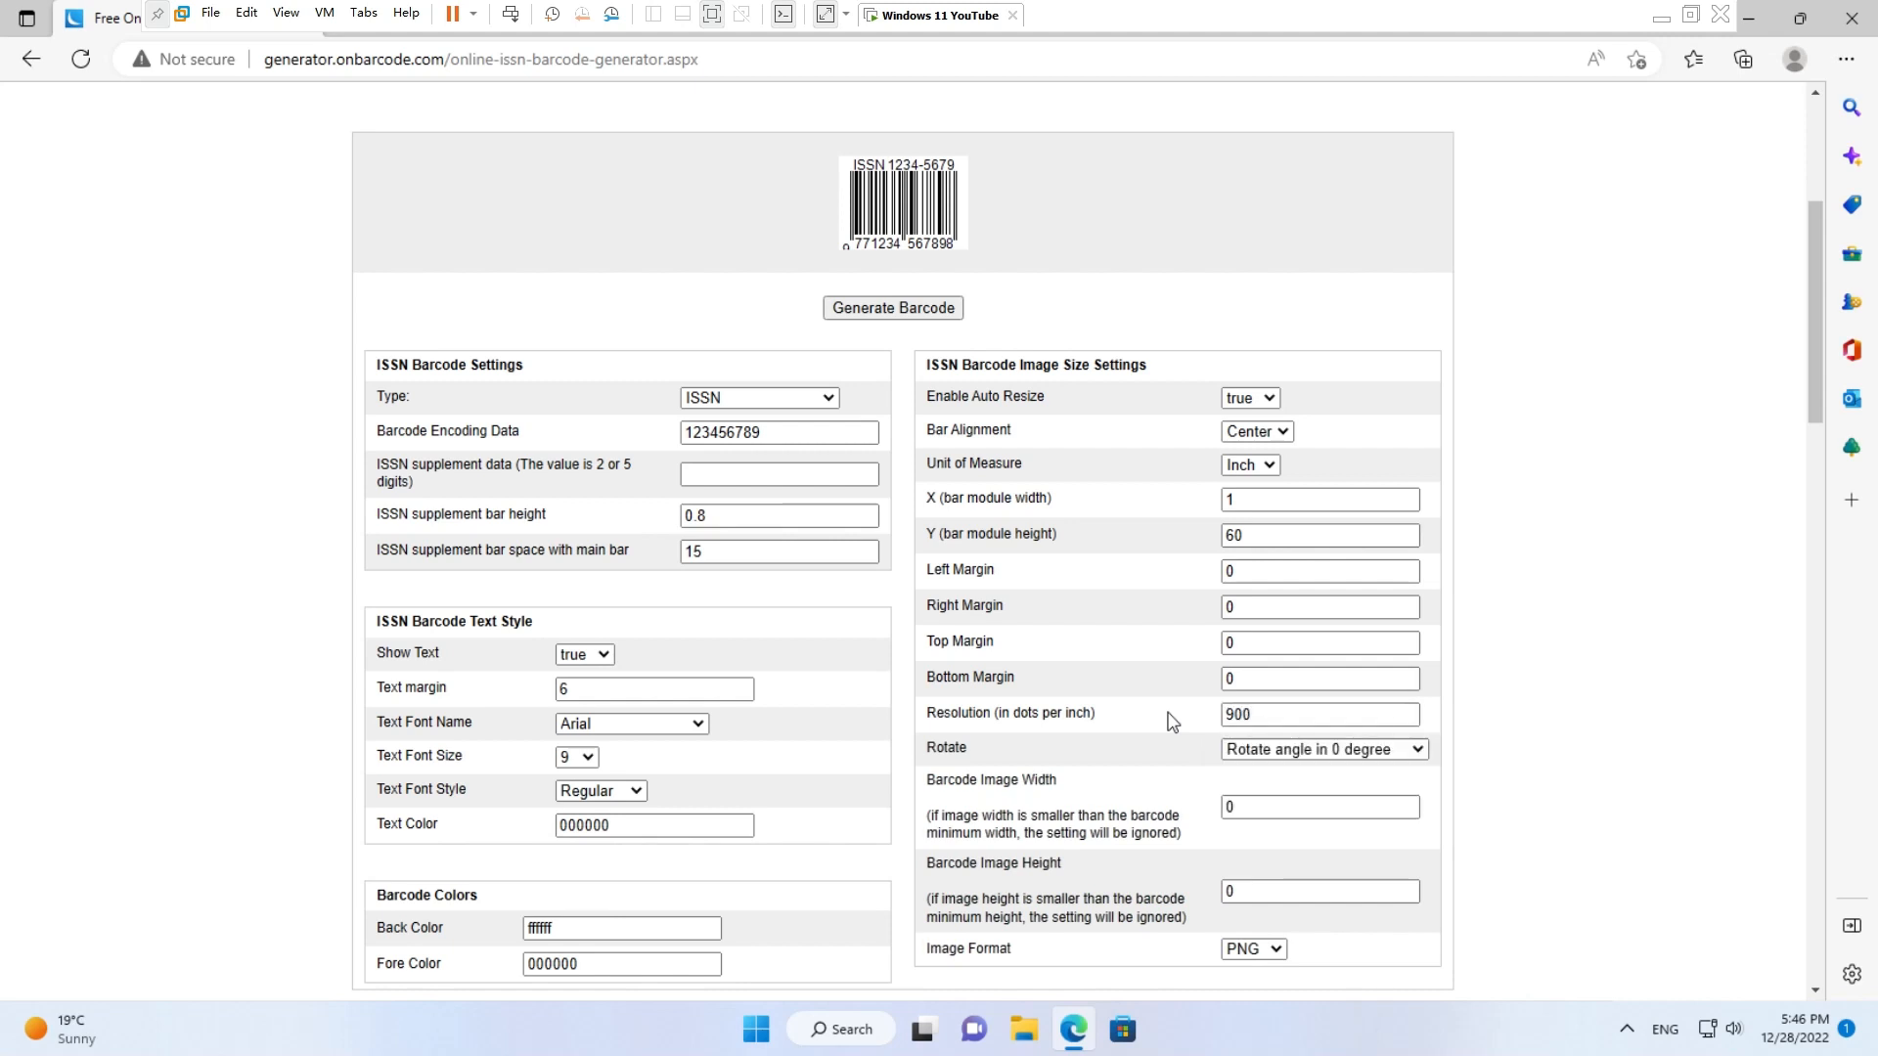
pyautogui.click(1321, 806)
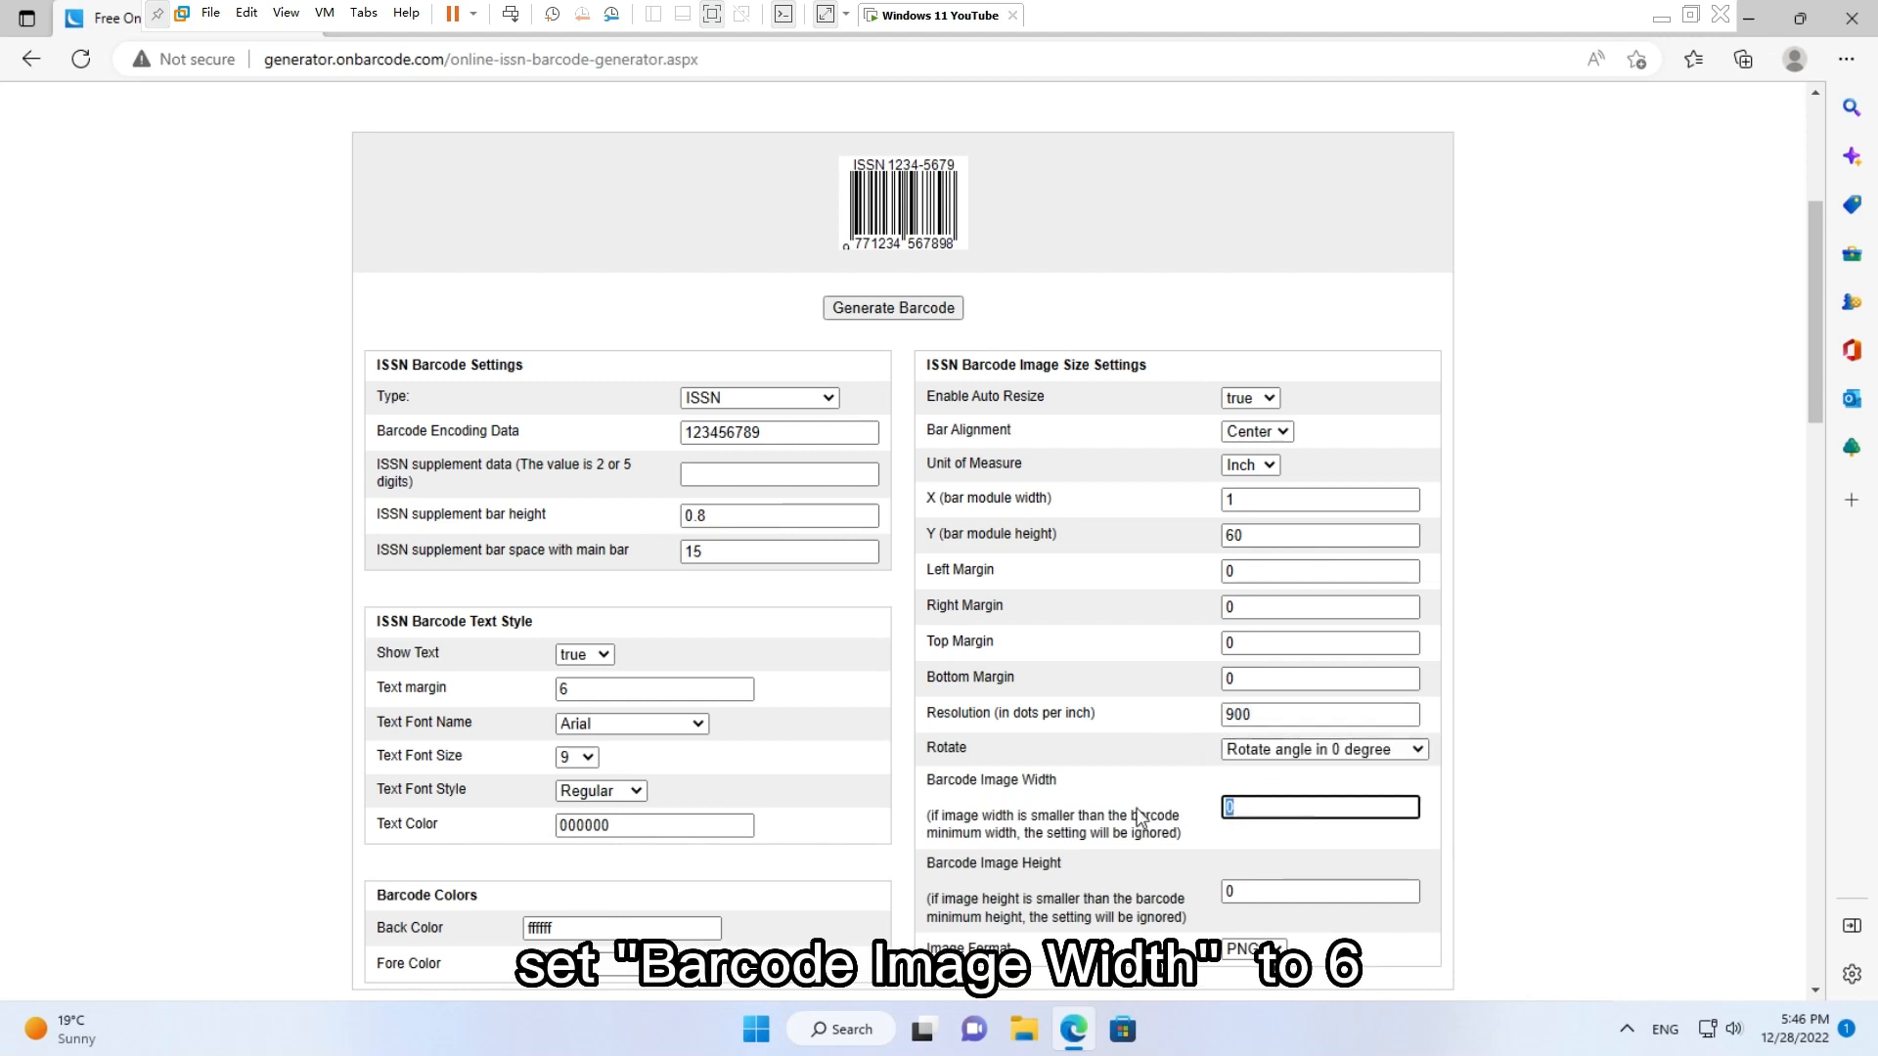
pyautogui.write('6')
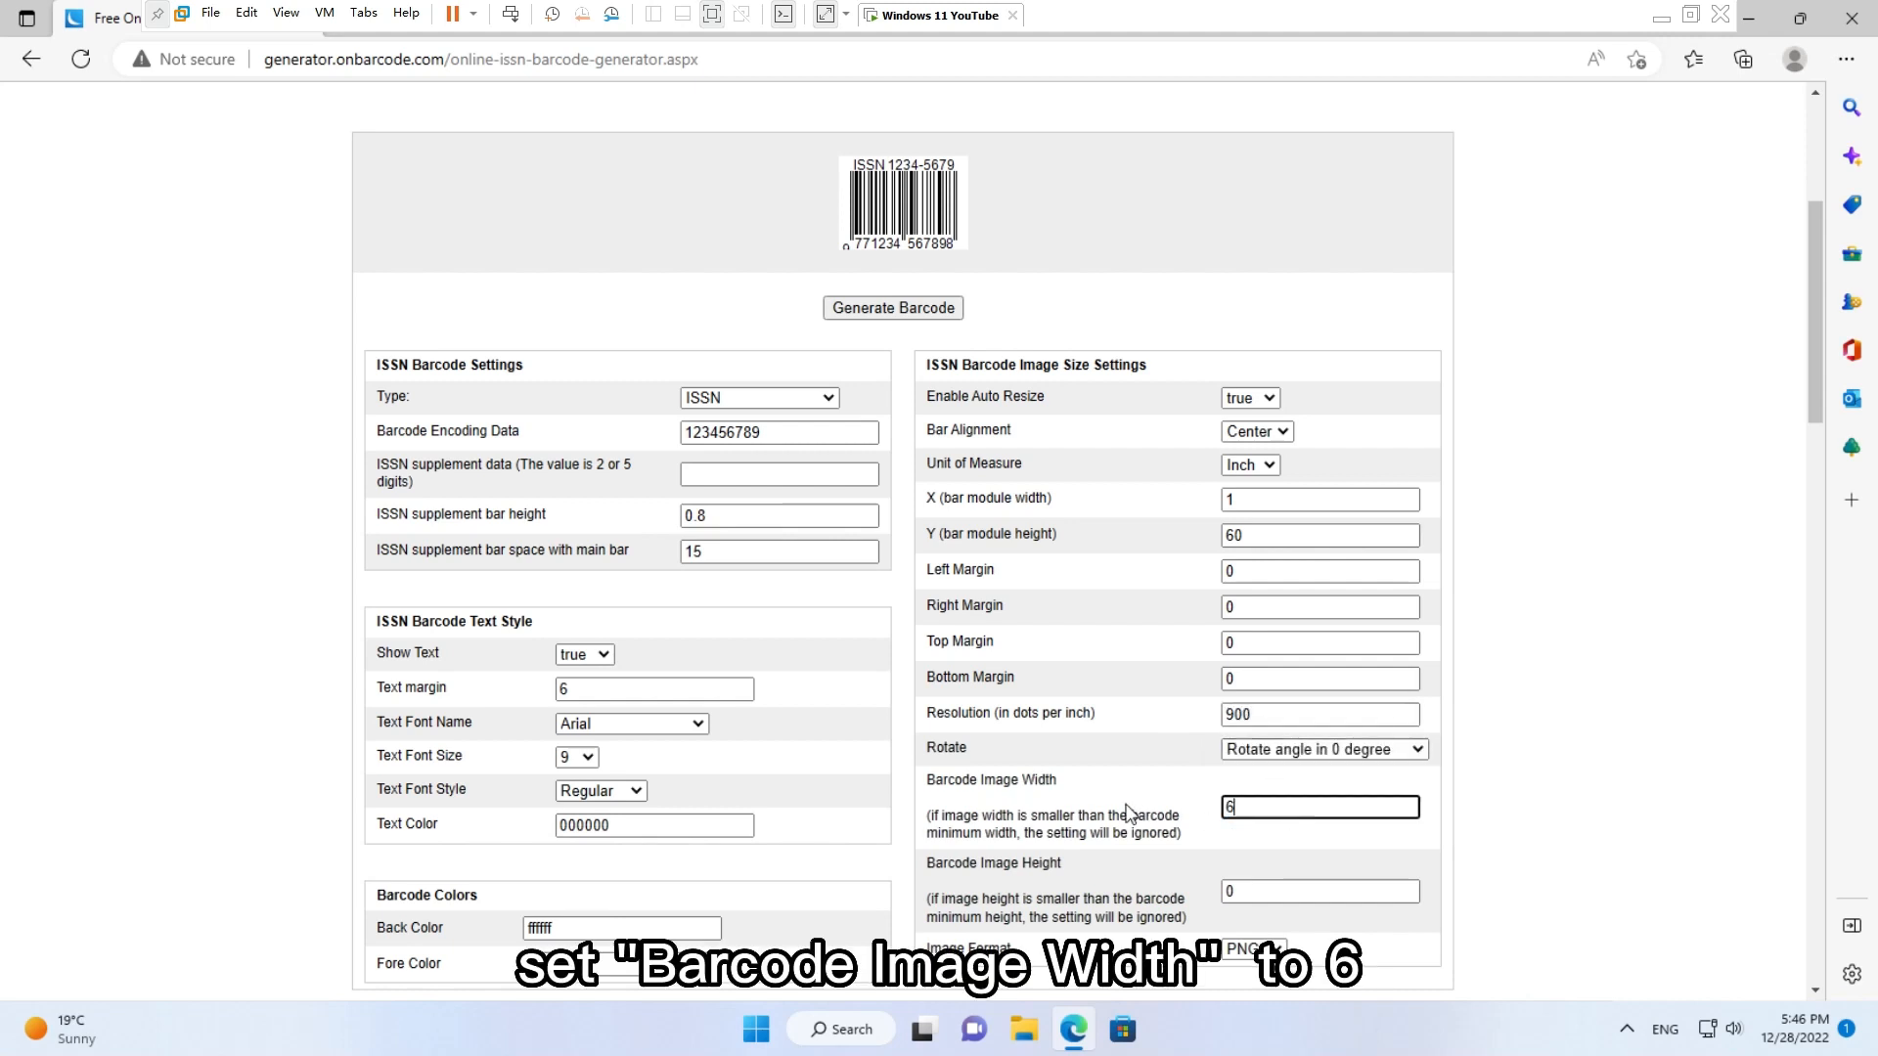
pyautogui.write('2')
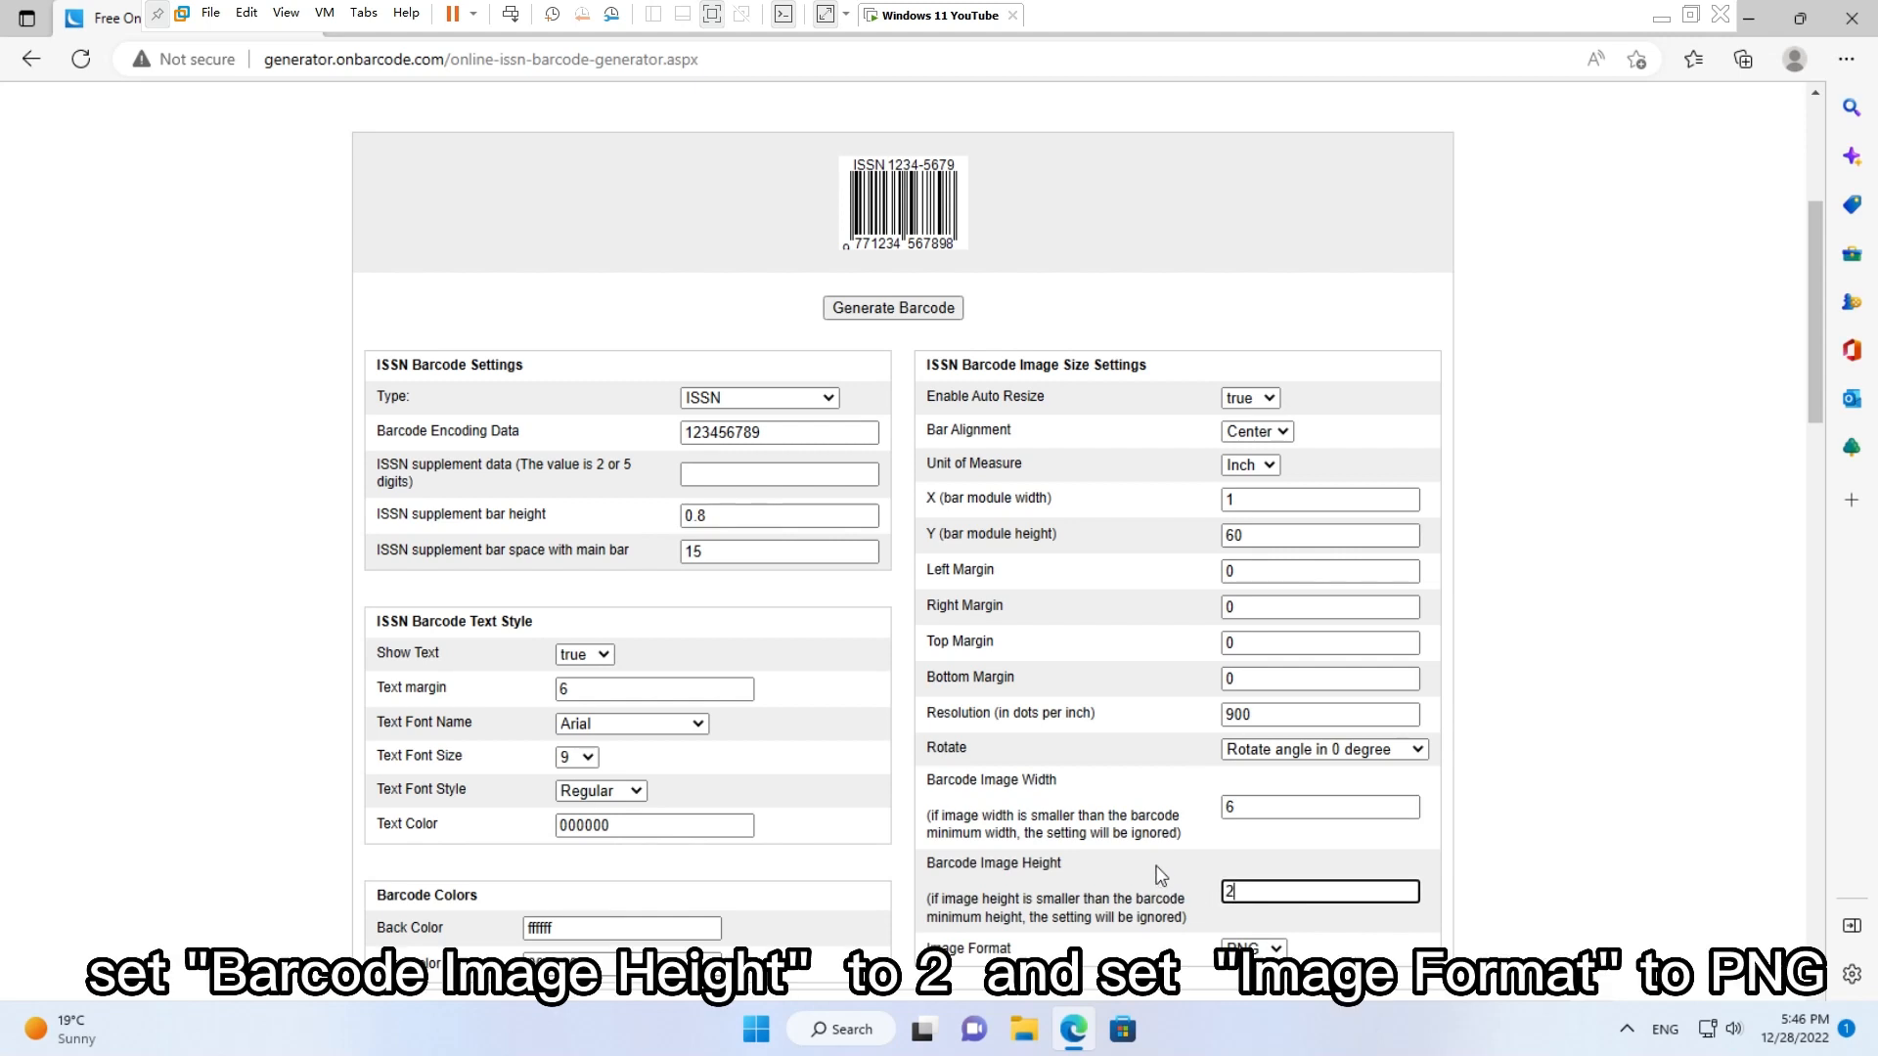
pyautogui.scroll(-3)
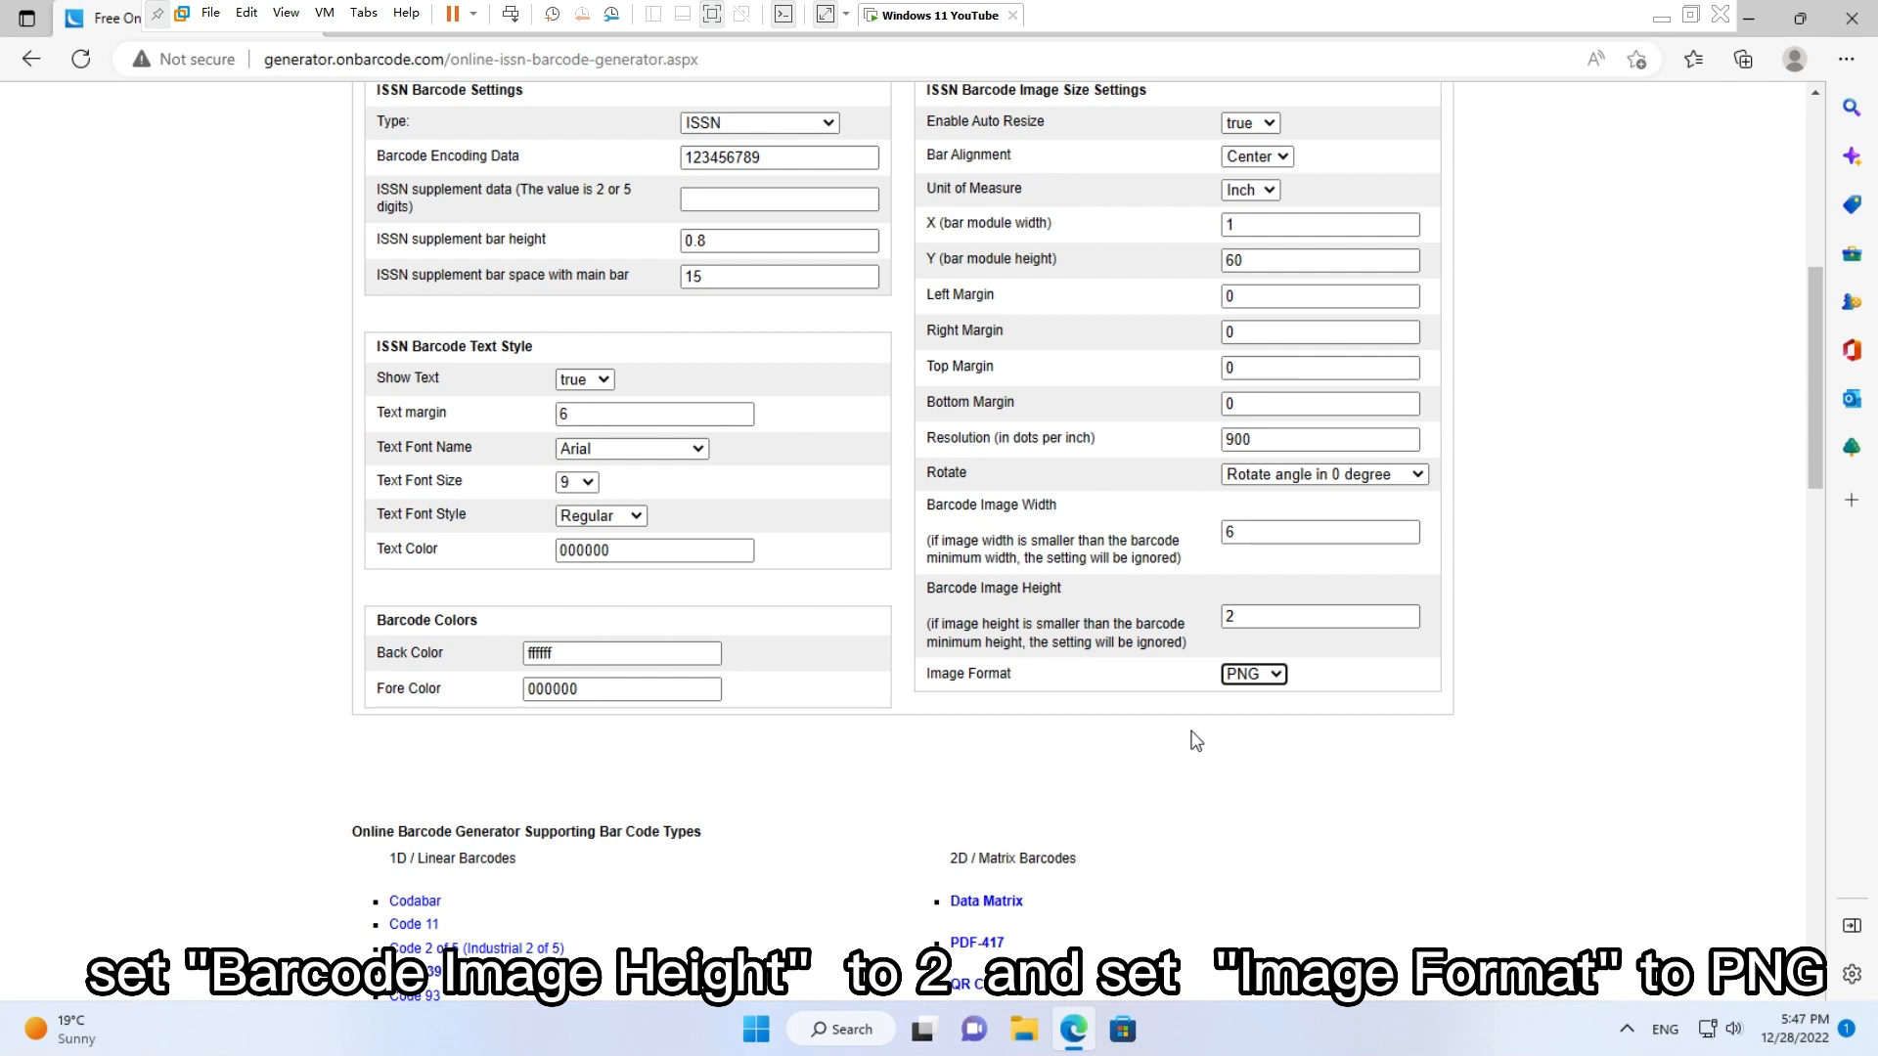
pyautogui.click(653, 413)
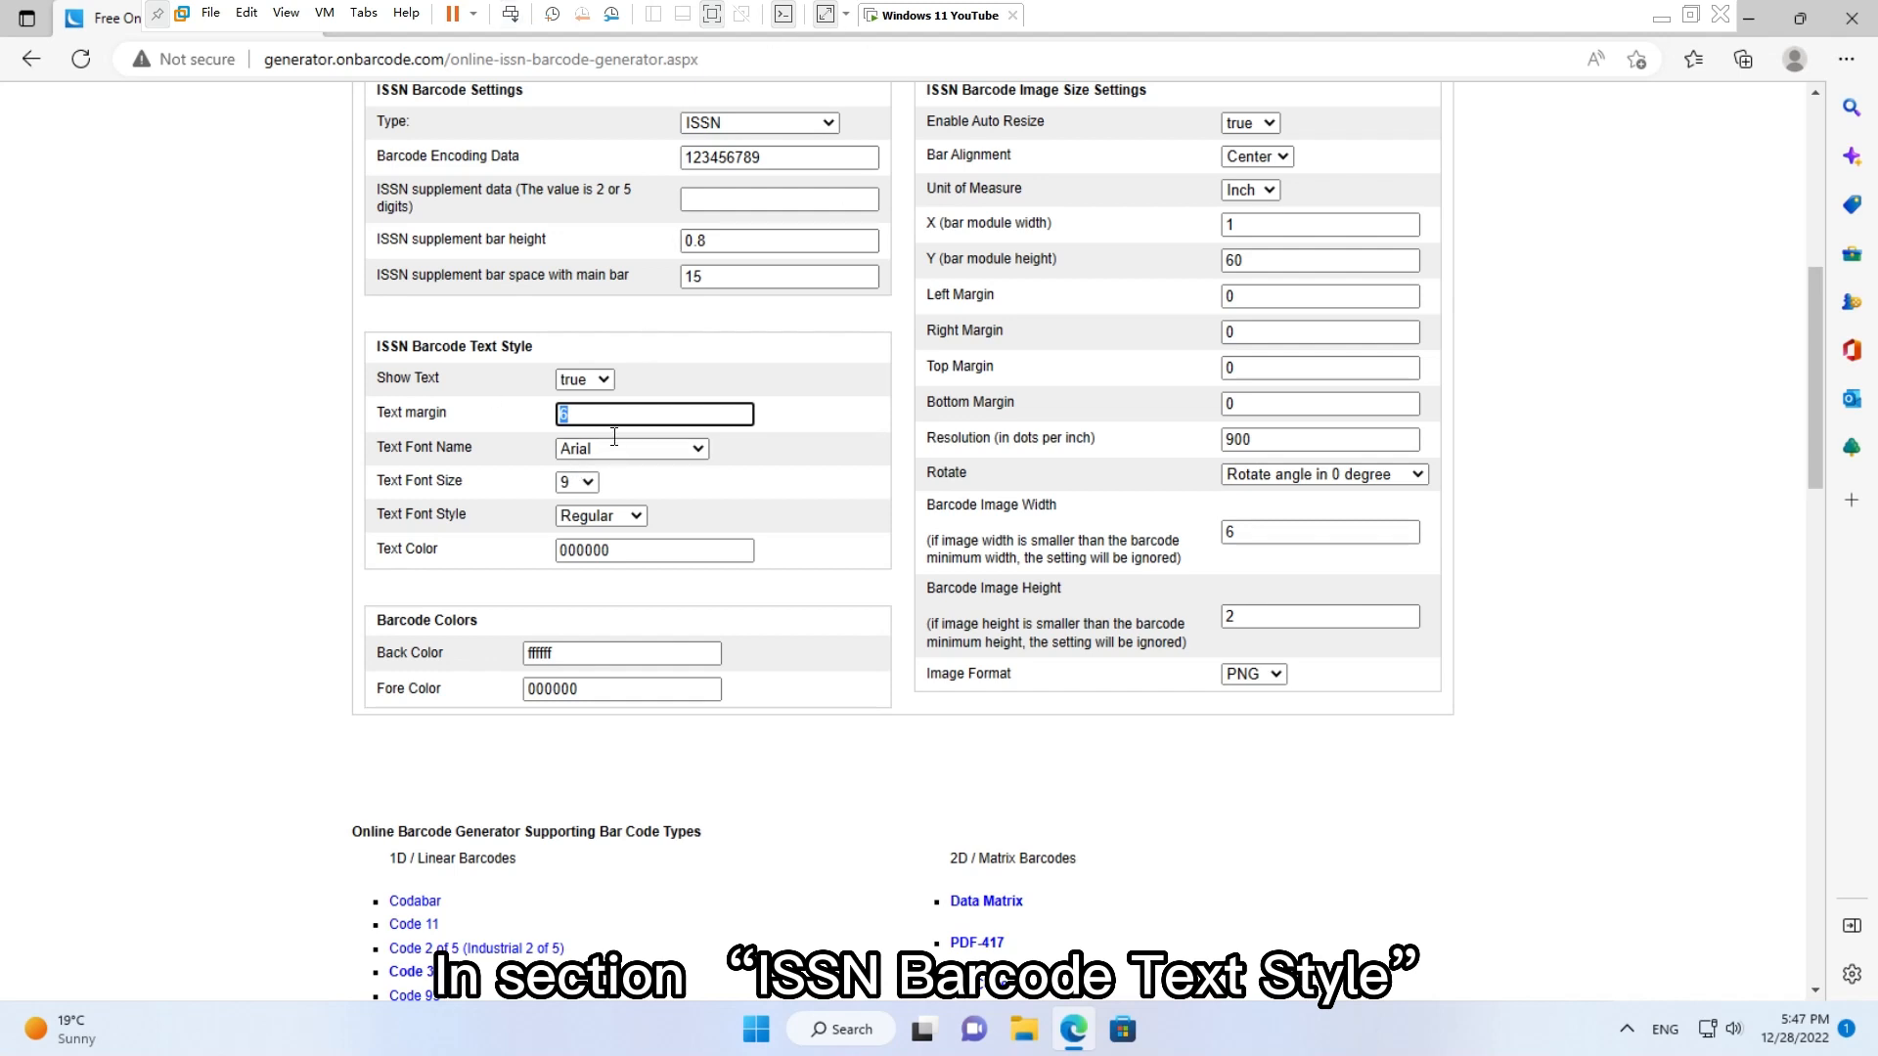
# Set the text margin to 0.1 and generate the ISSN barcode
pyautogui.write('0')
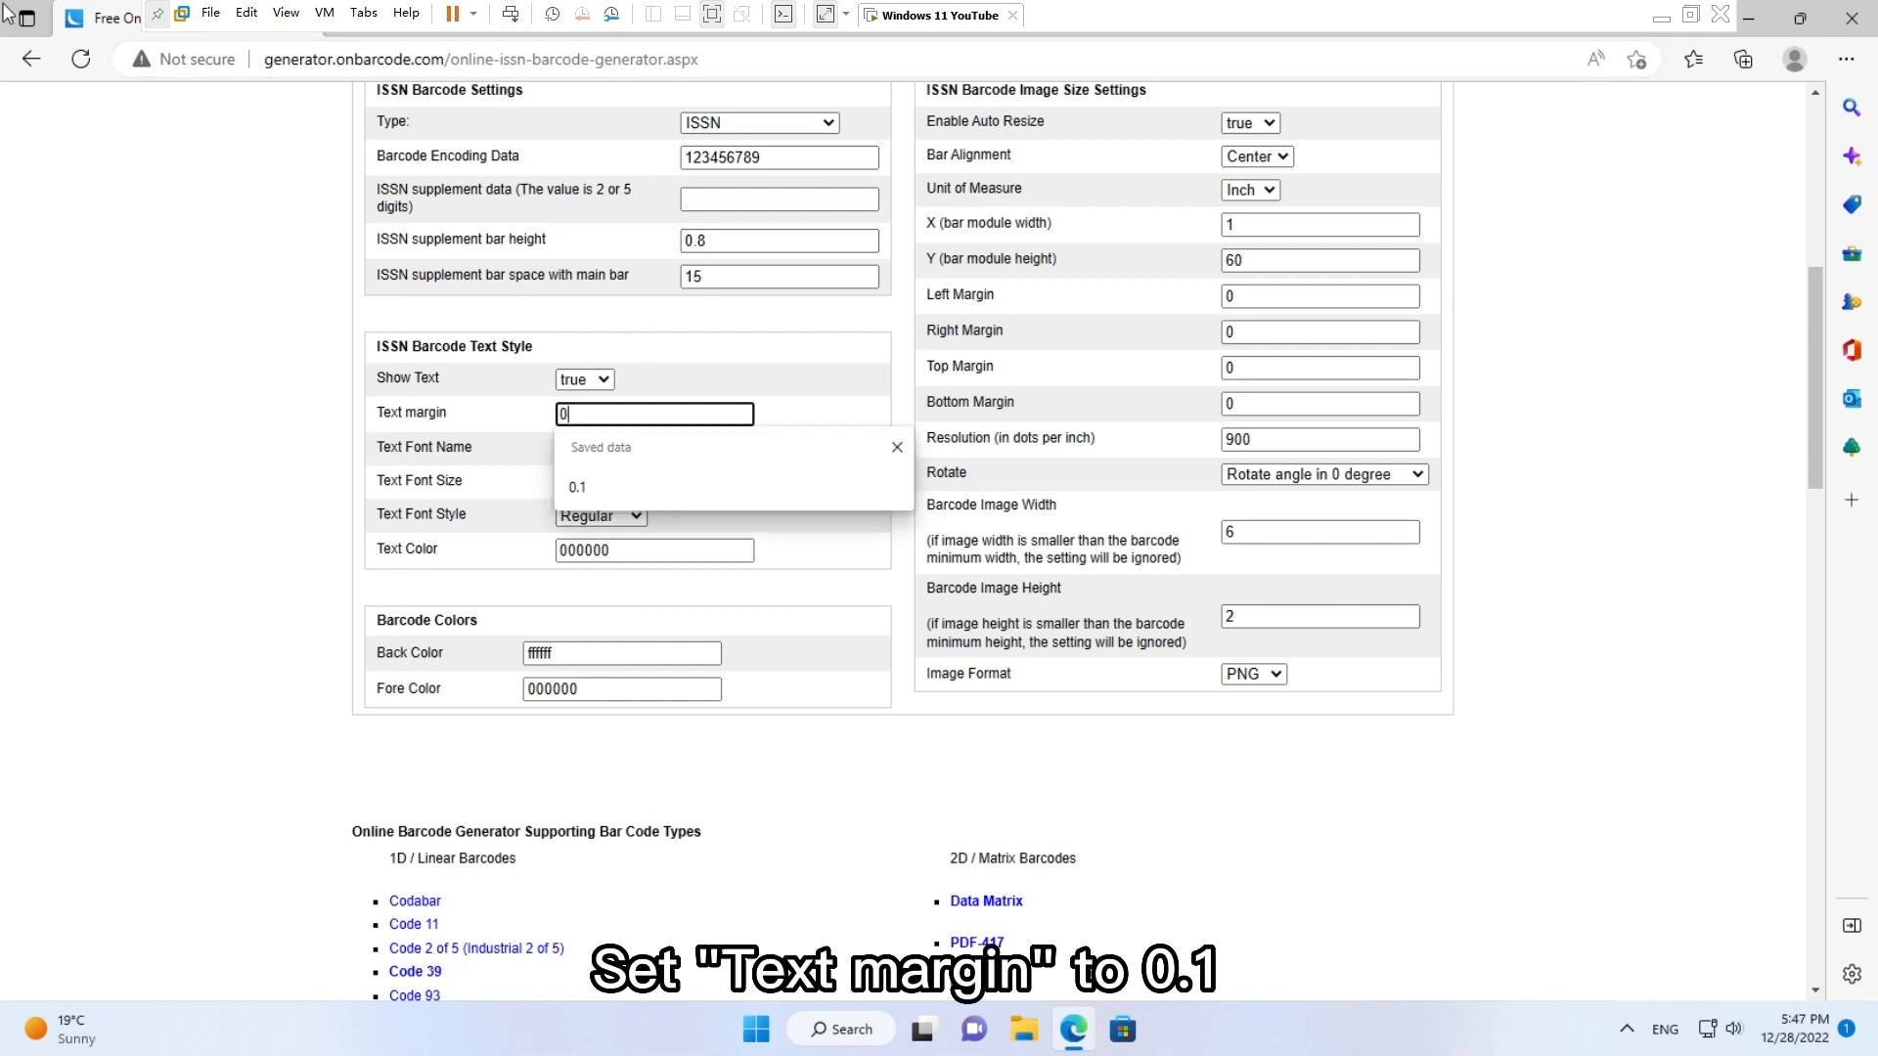
pyautogui.write('0.1')
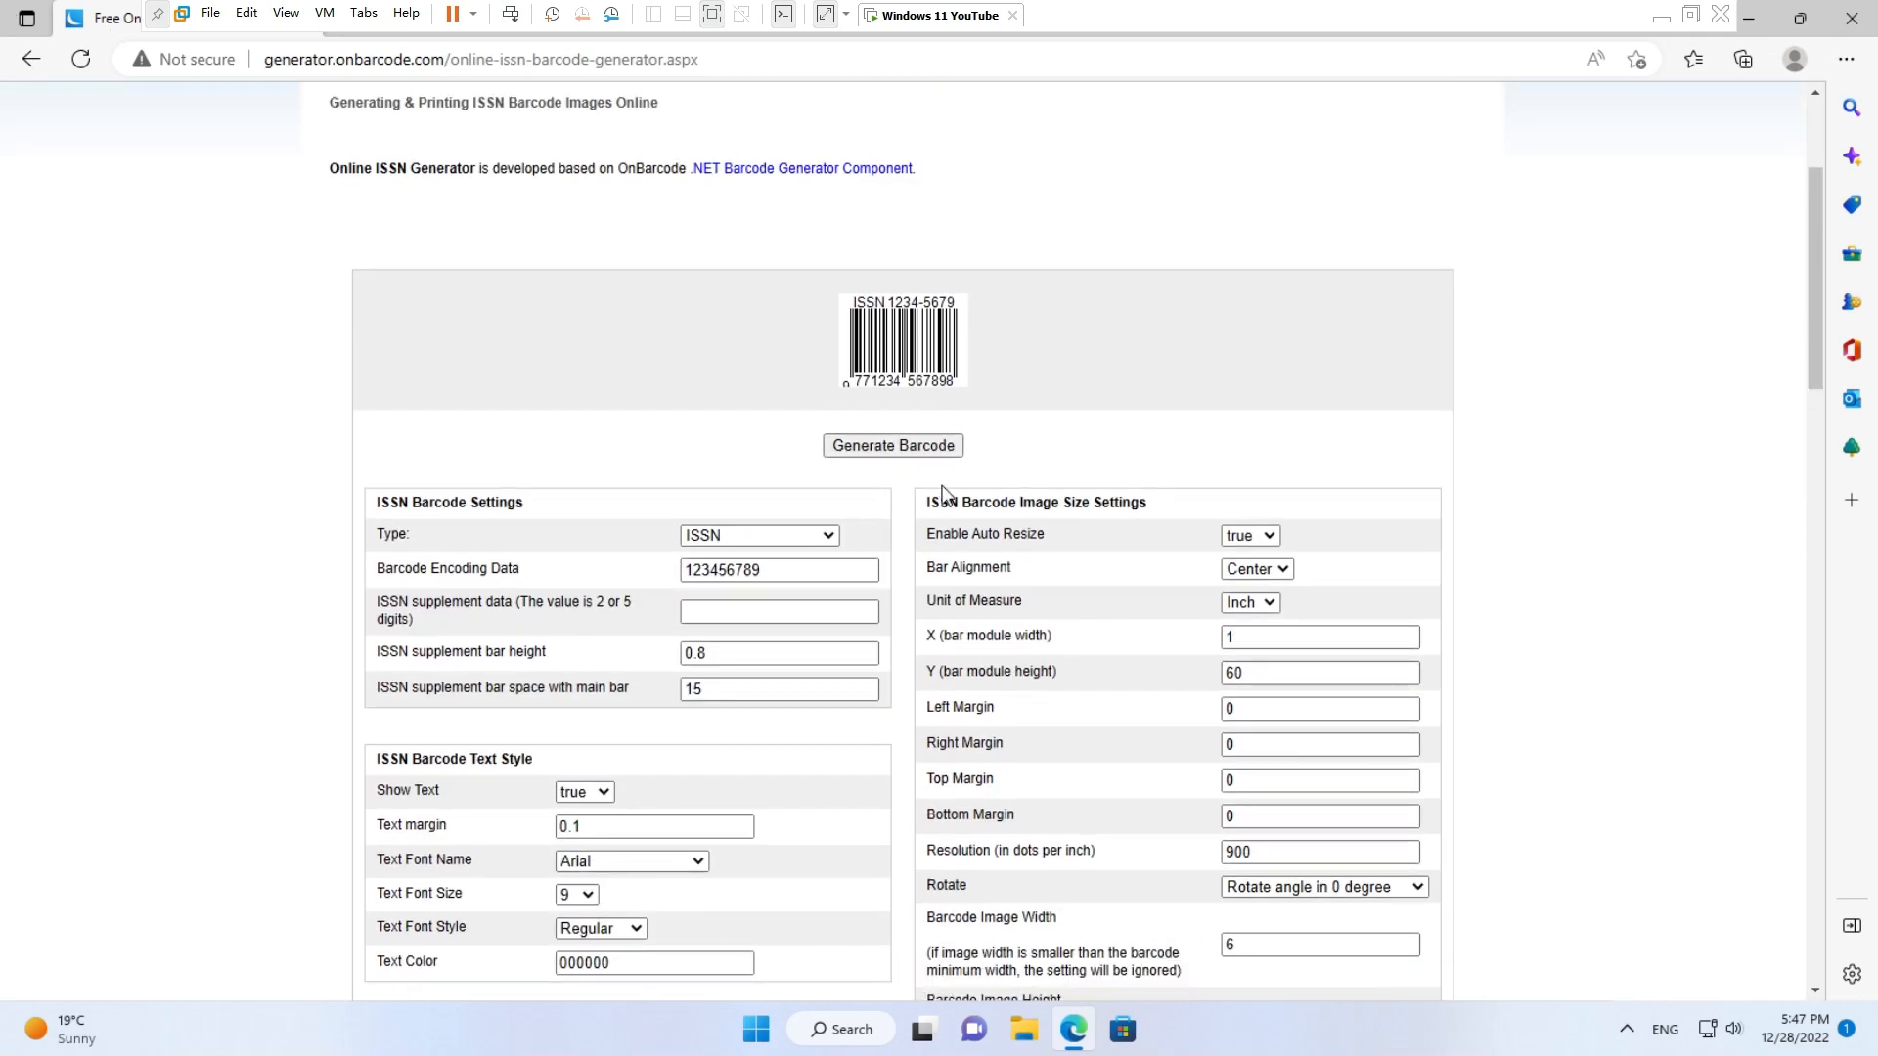
pyautogui.click(892, 446)
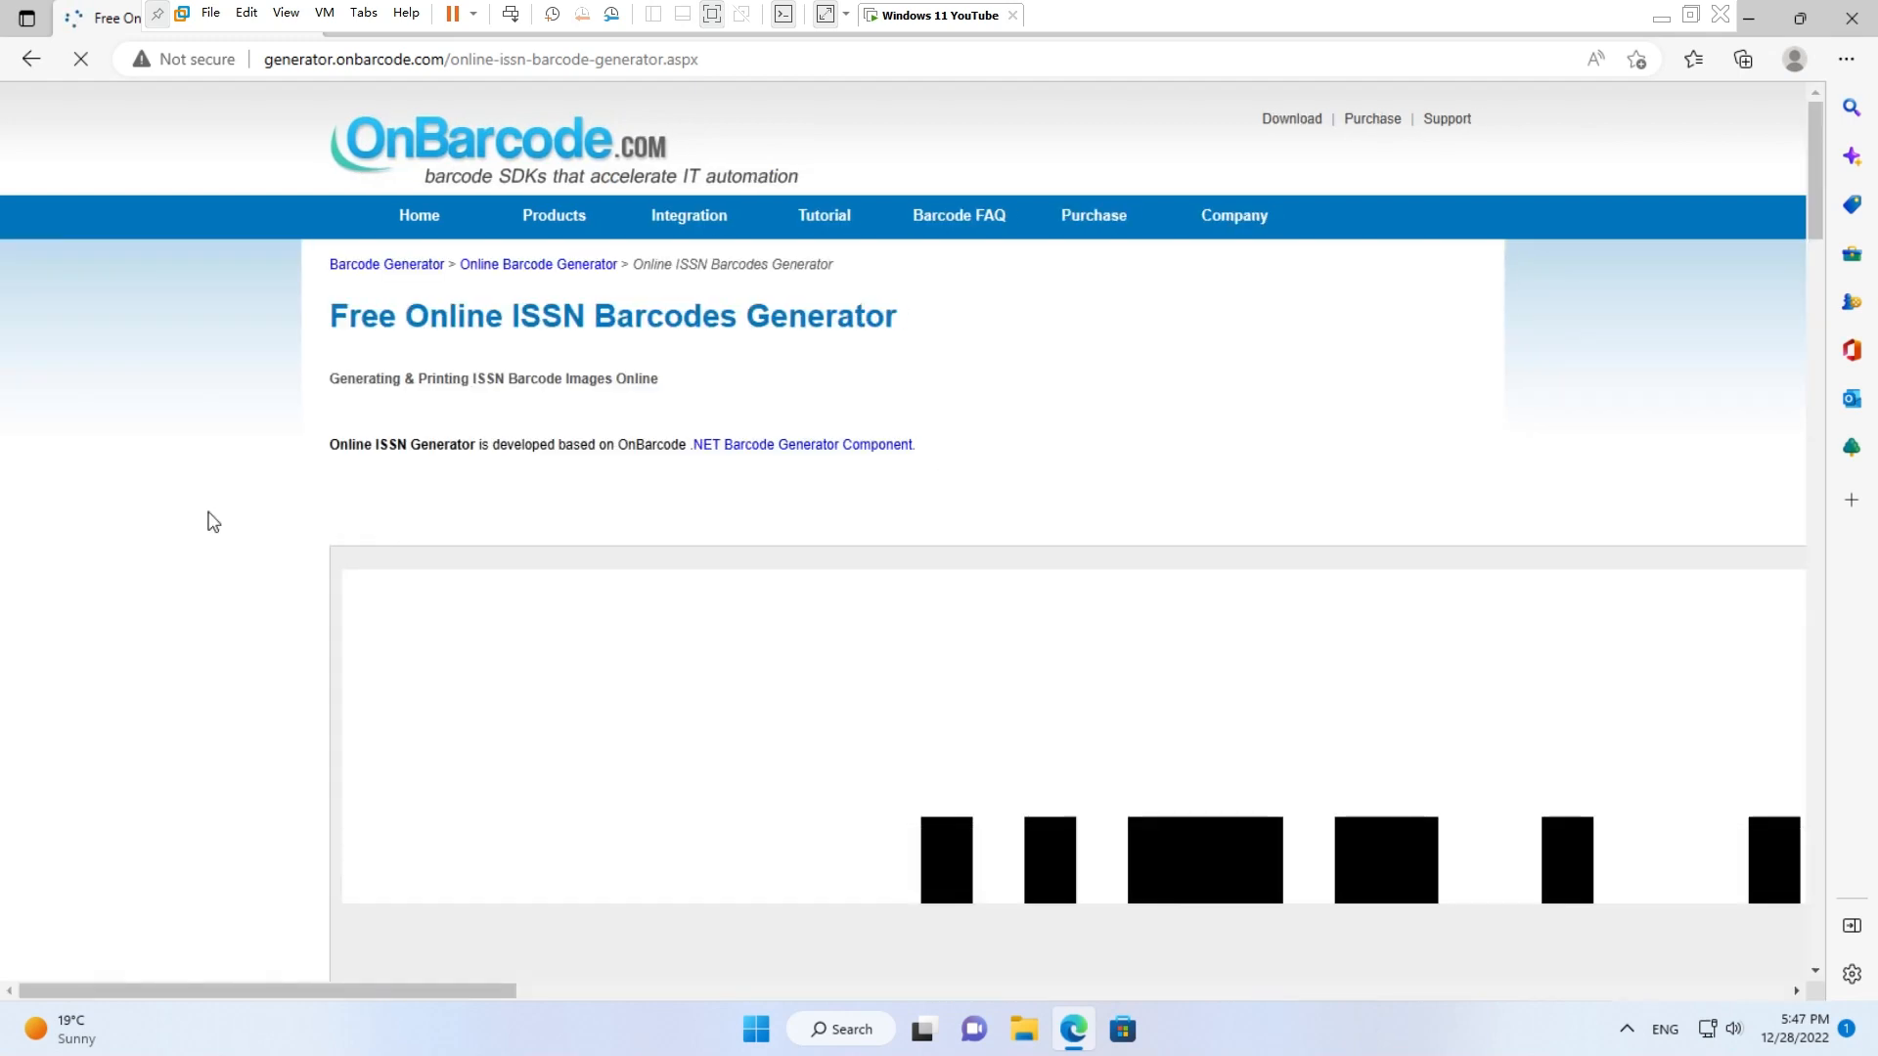
# Save the barcode image as issn.png on the Desktop and close the browser
pyautogui.scroll(-3)
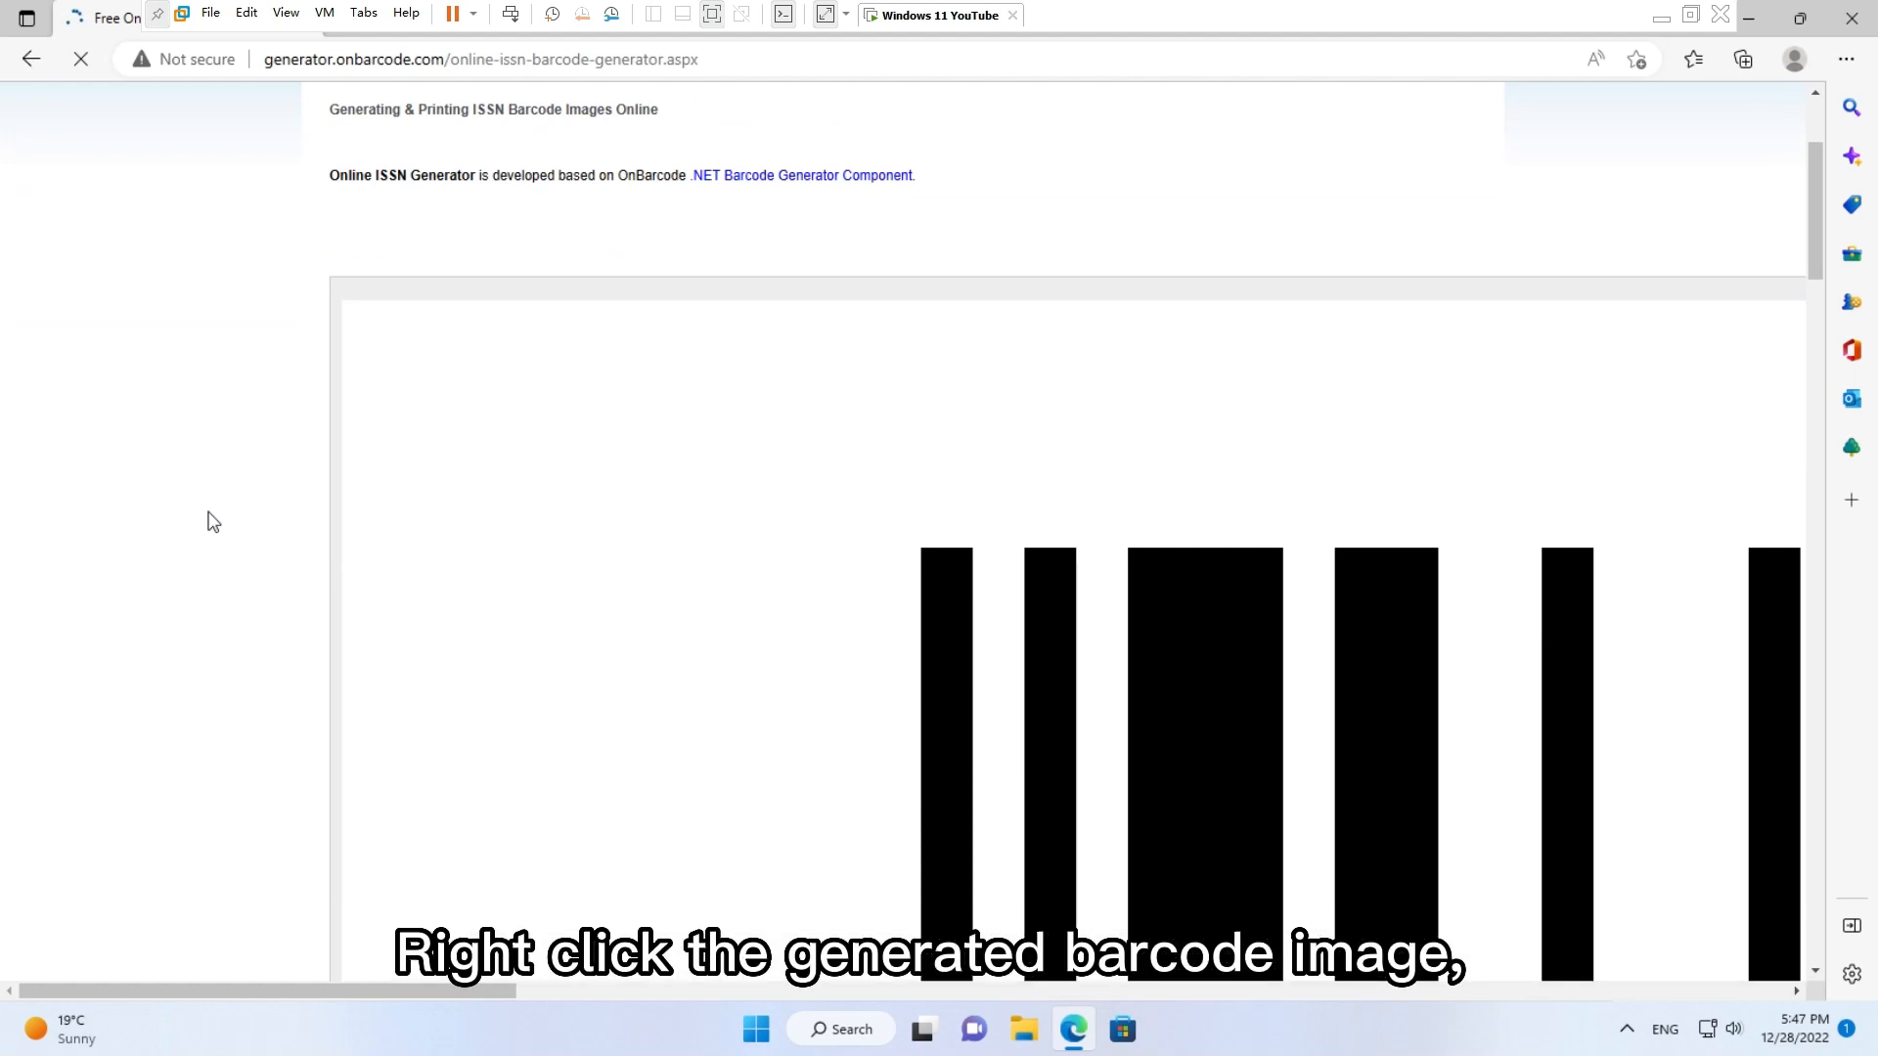
pyautogui.moveTo(617, 495)
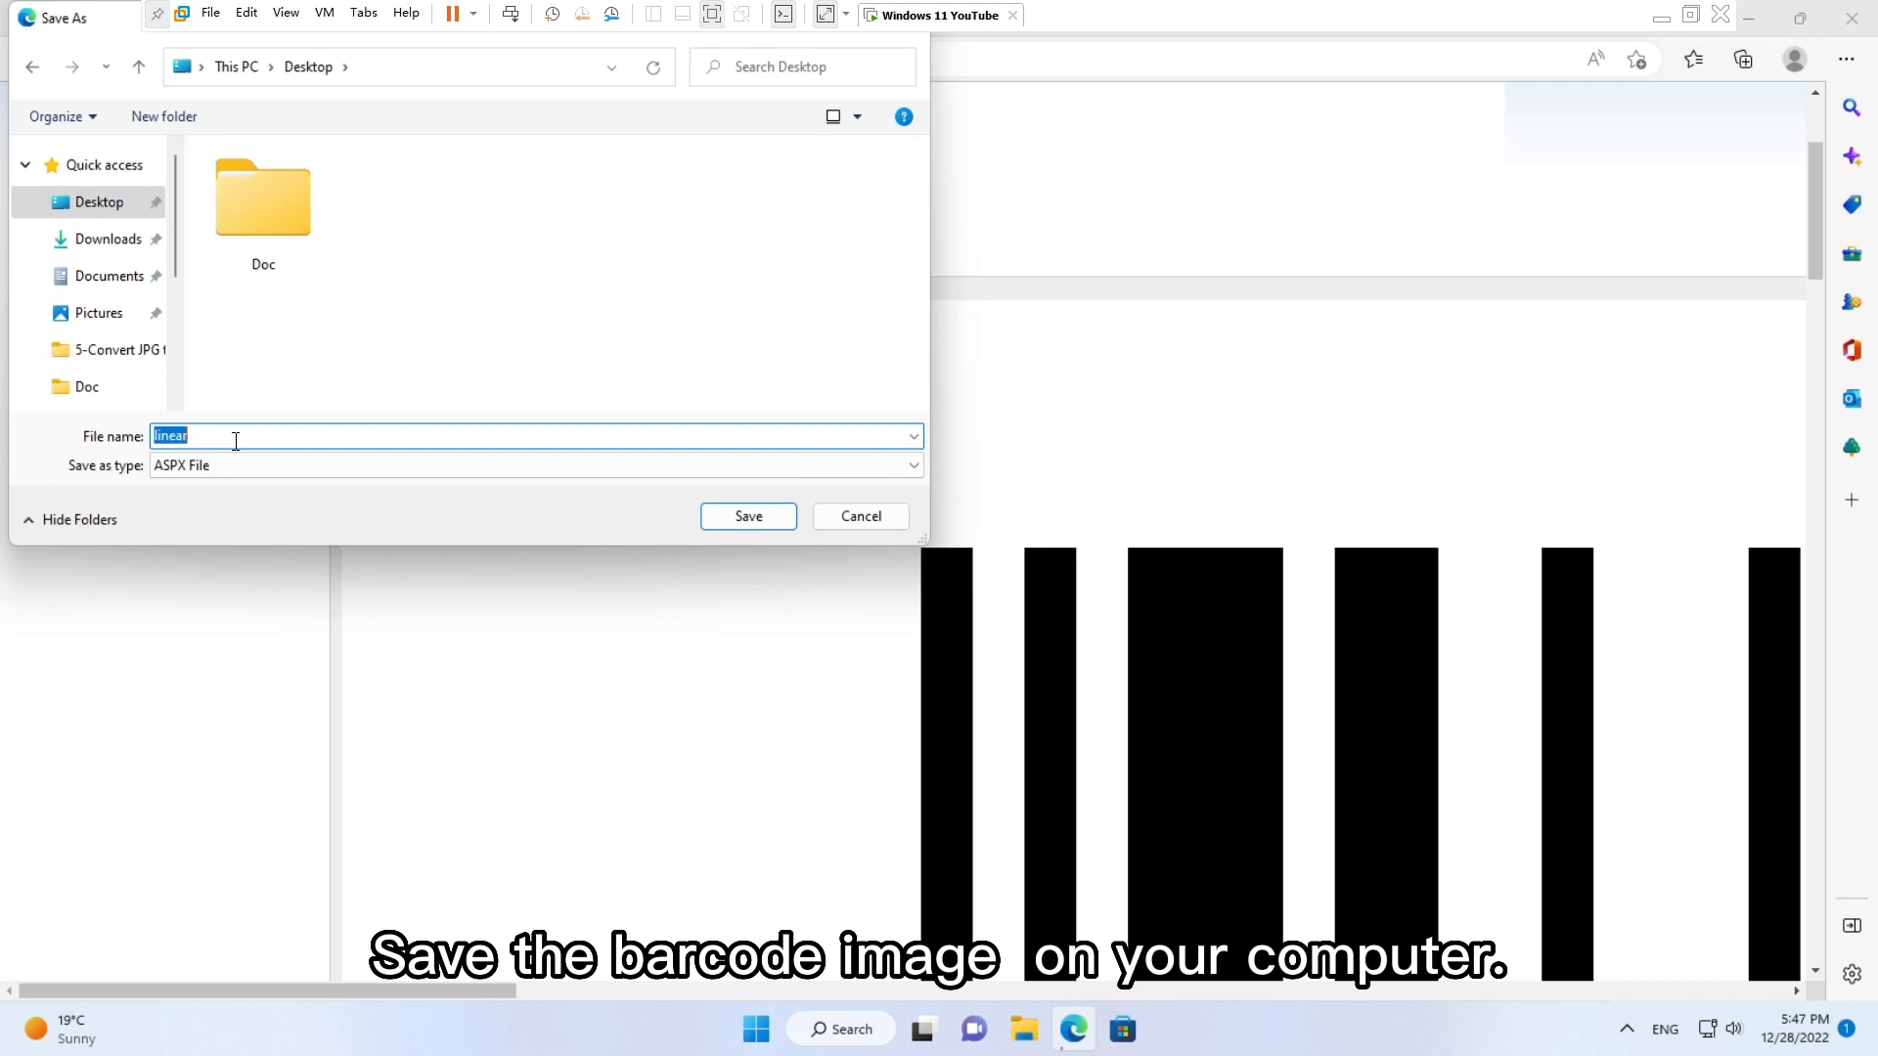
pyautogui.write('issn.png')
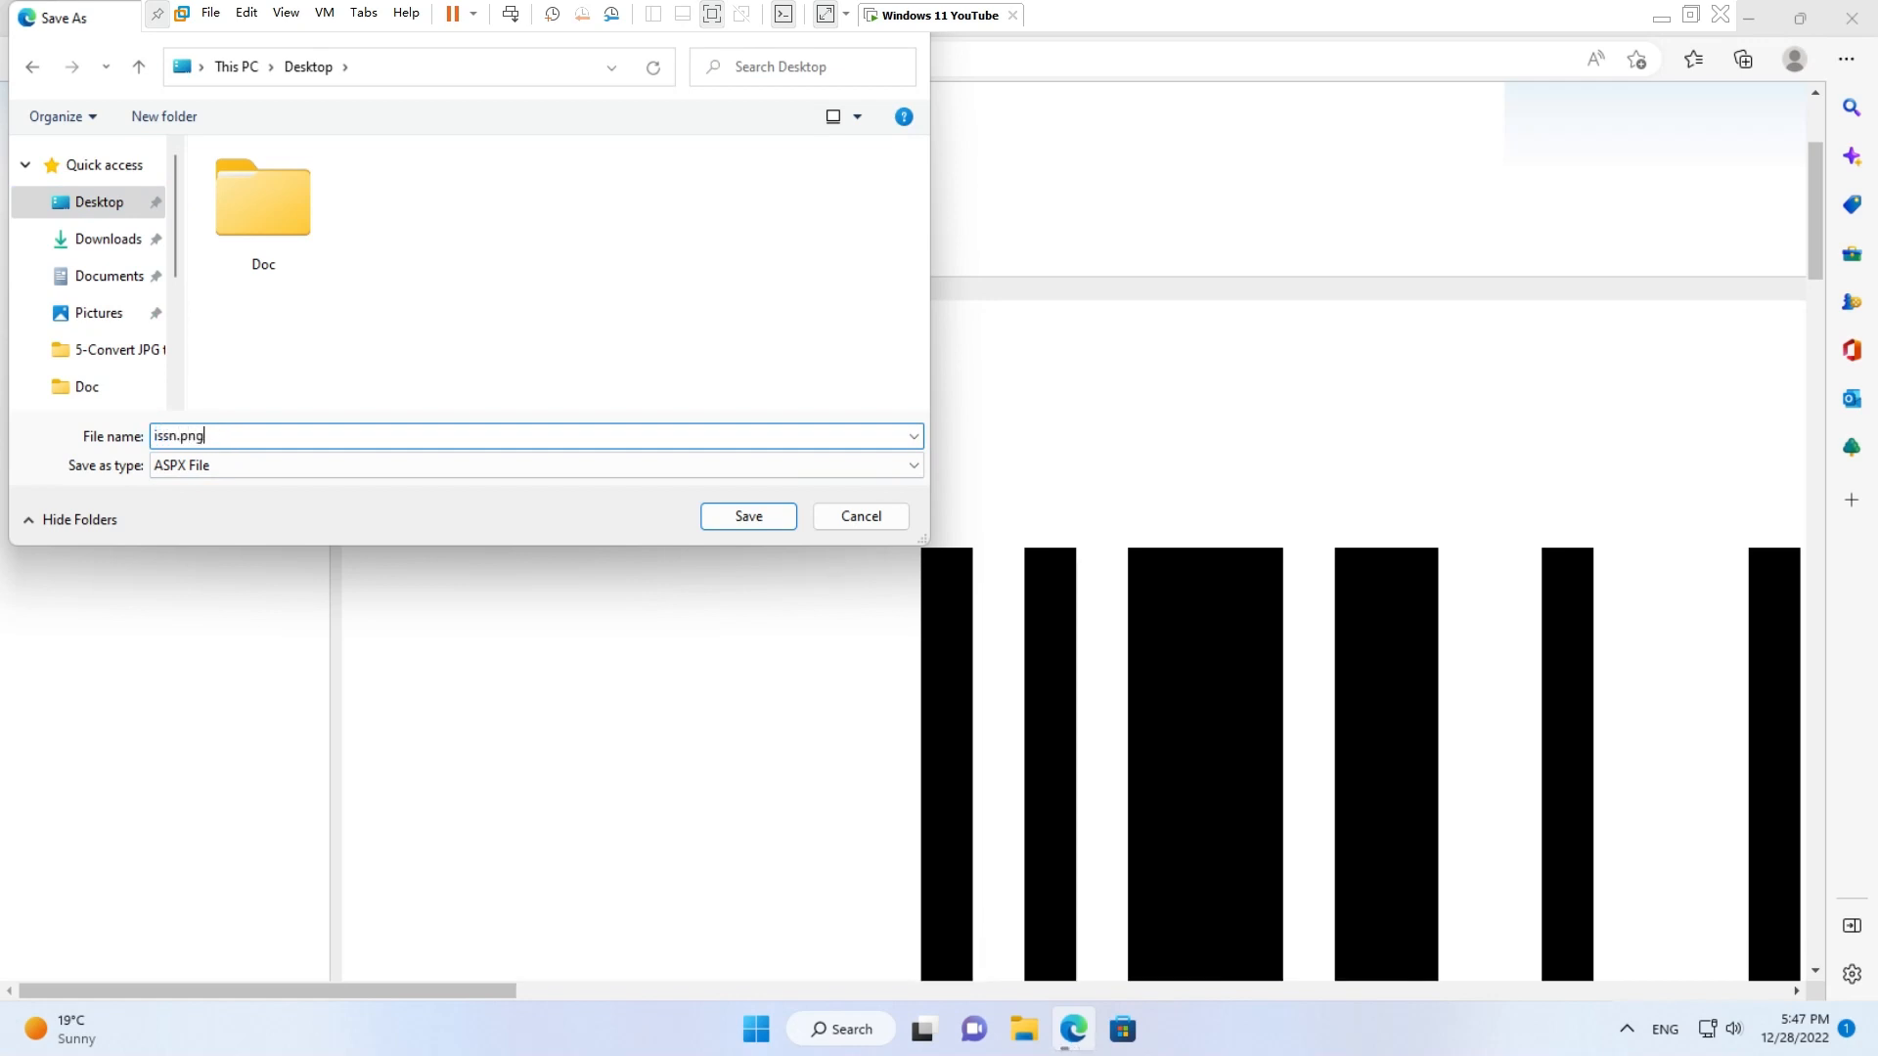
pyautogui.click(746, 514)
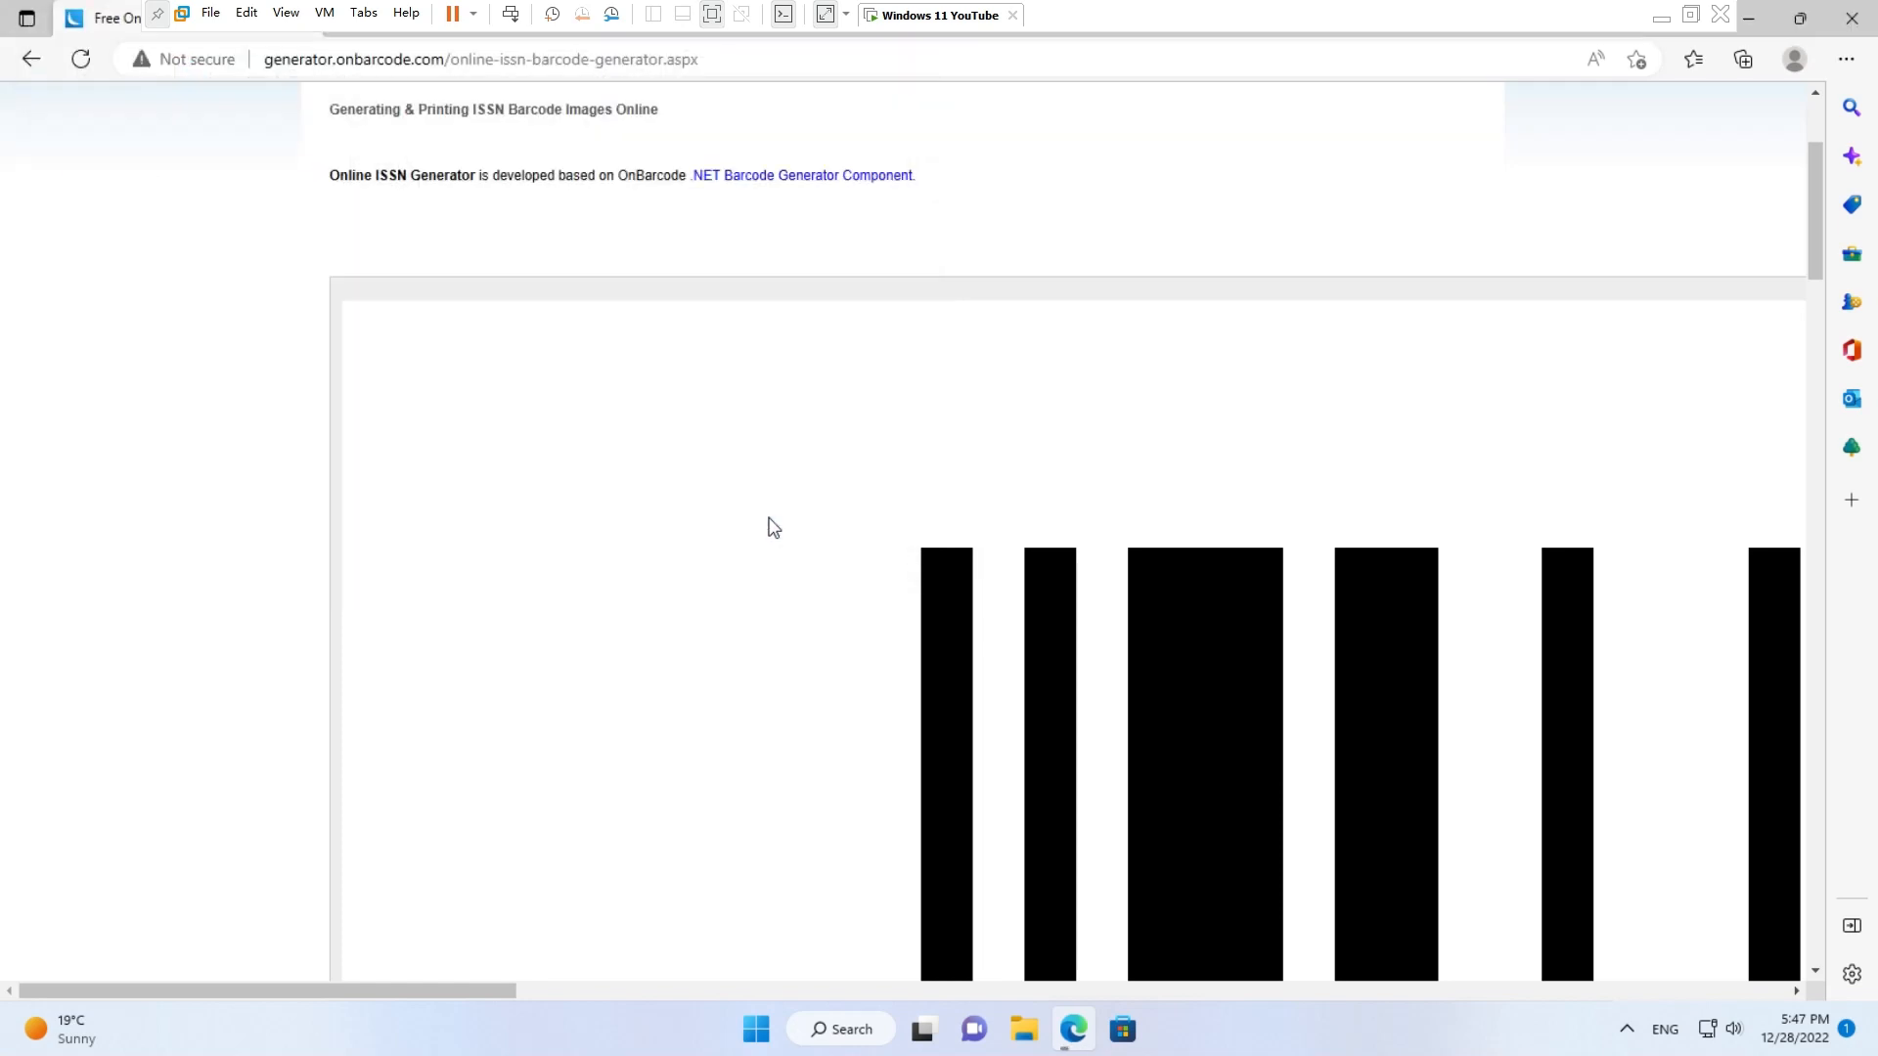
pyautogui.click(1742, 59)
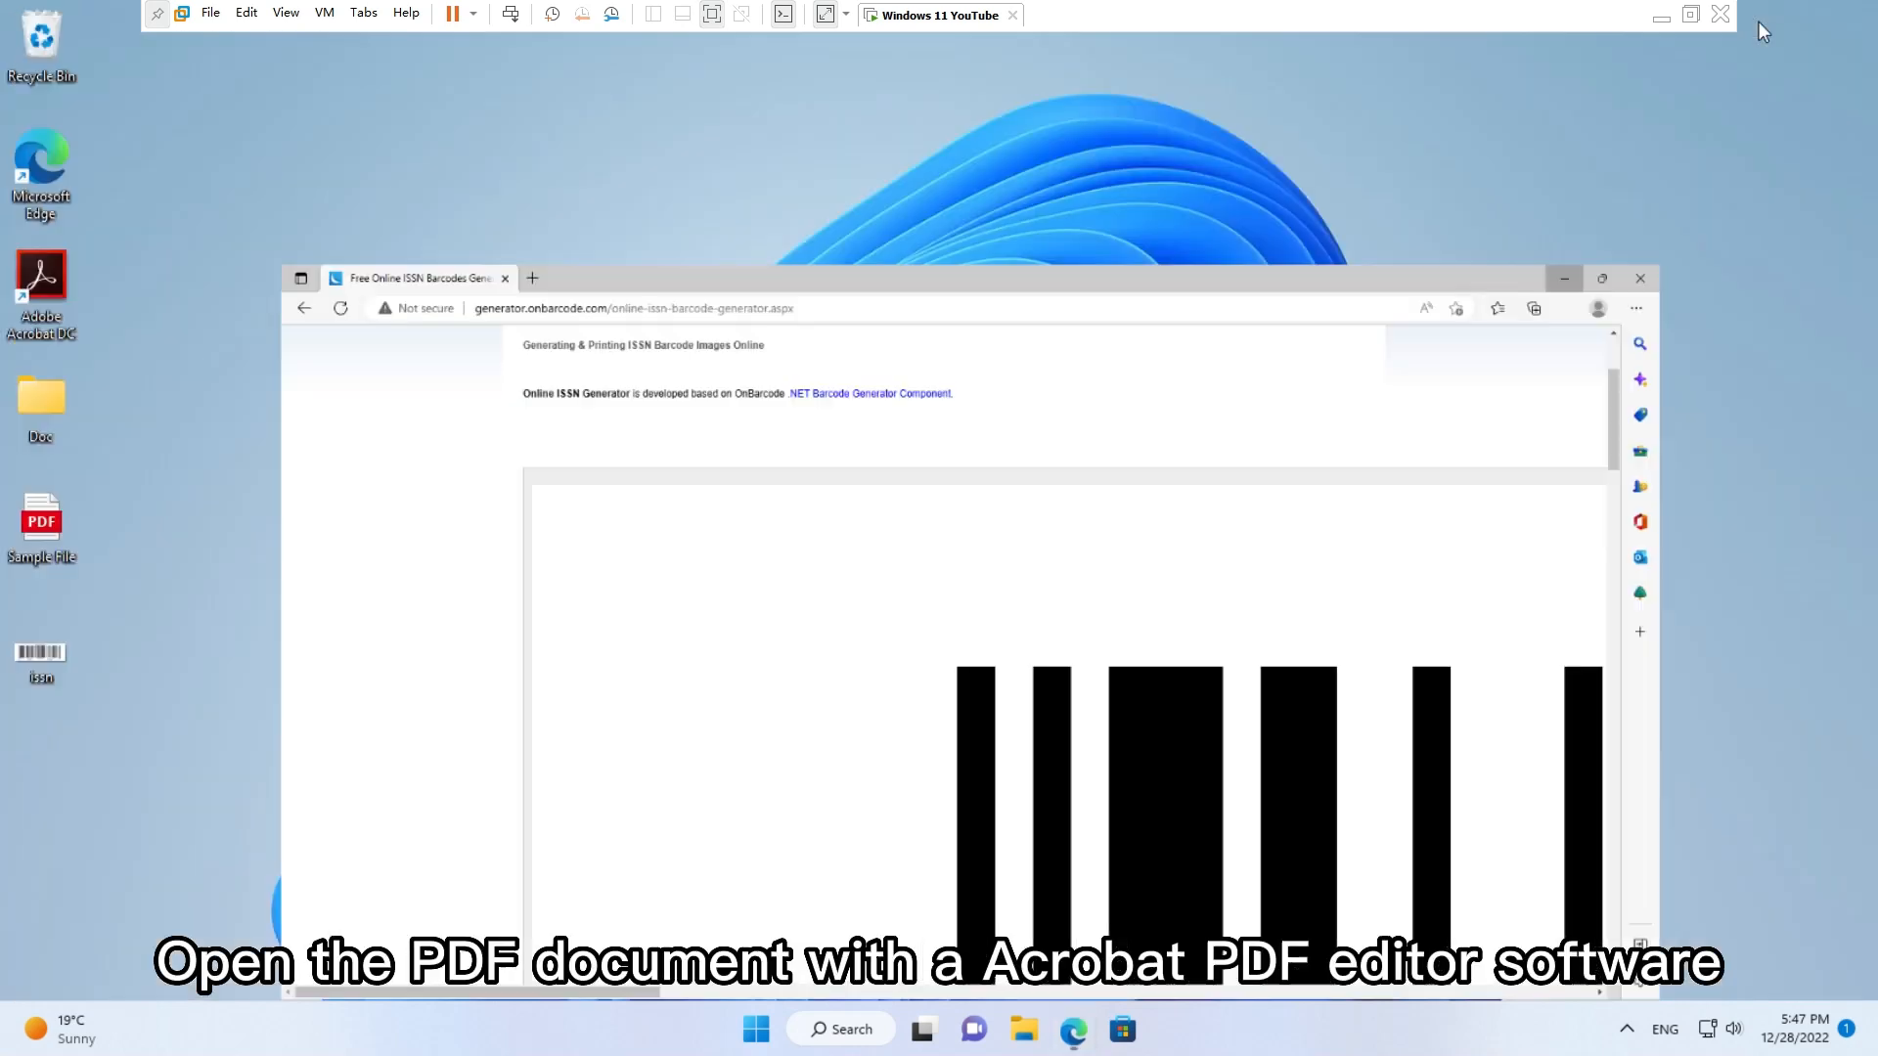
# Open Sample File.pdf from the desktop in Adobe Acrobat DC
pyautogui.rightClick(41, 520)
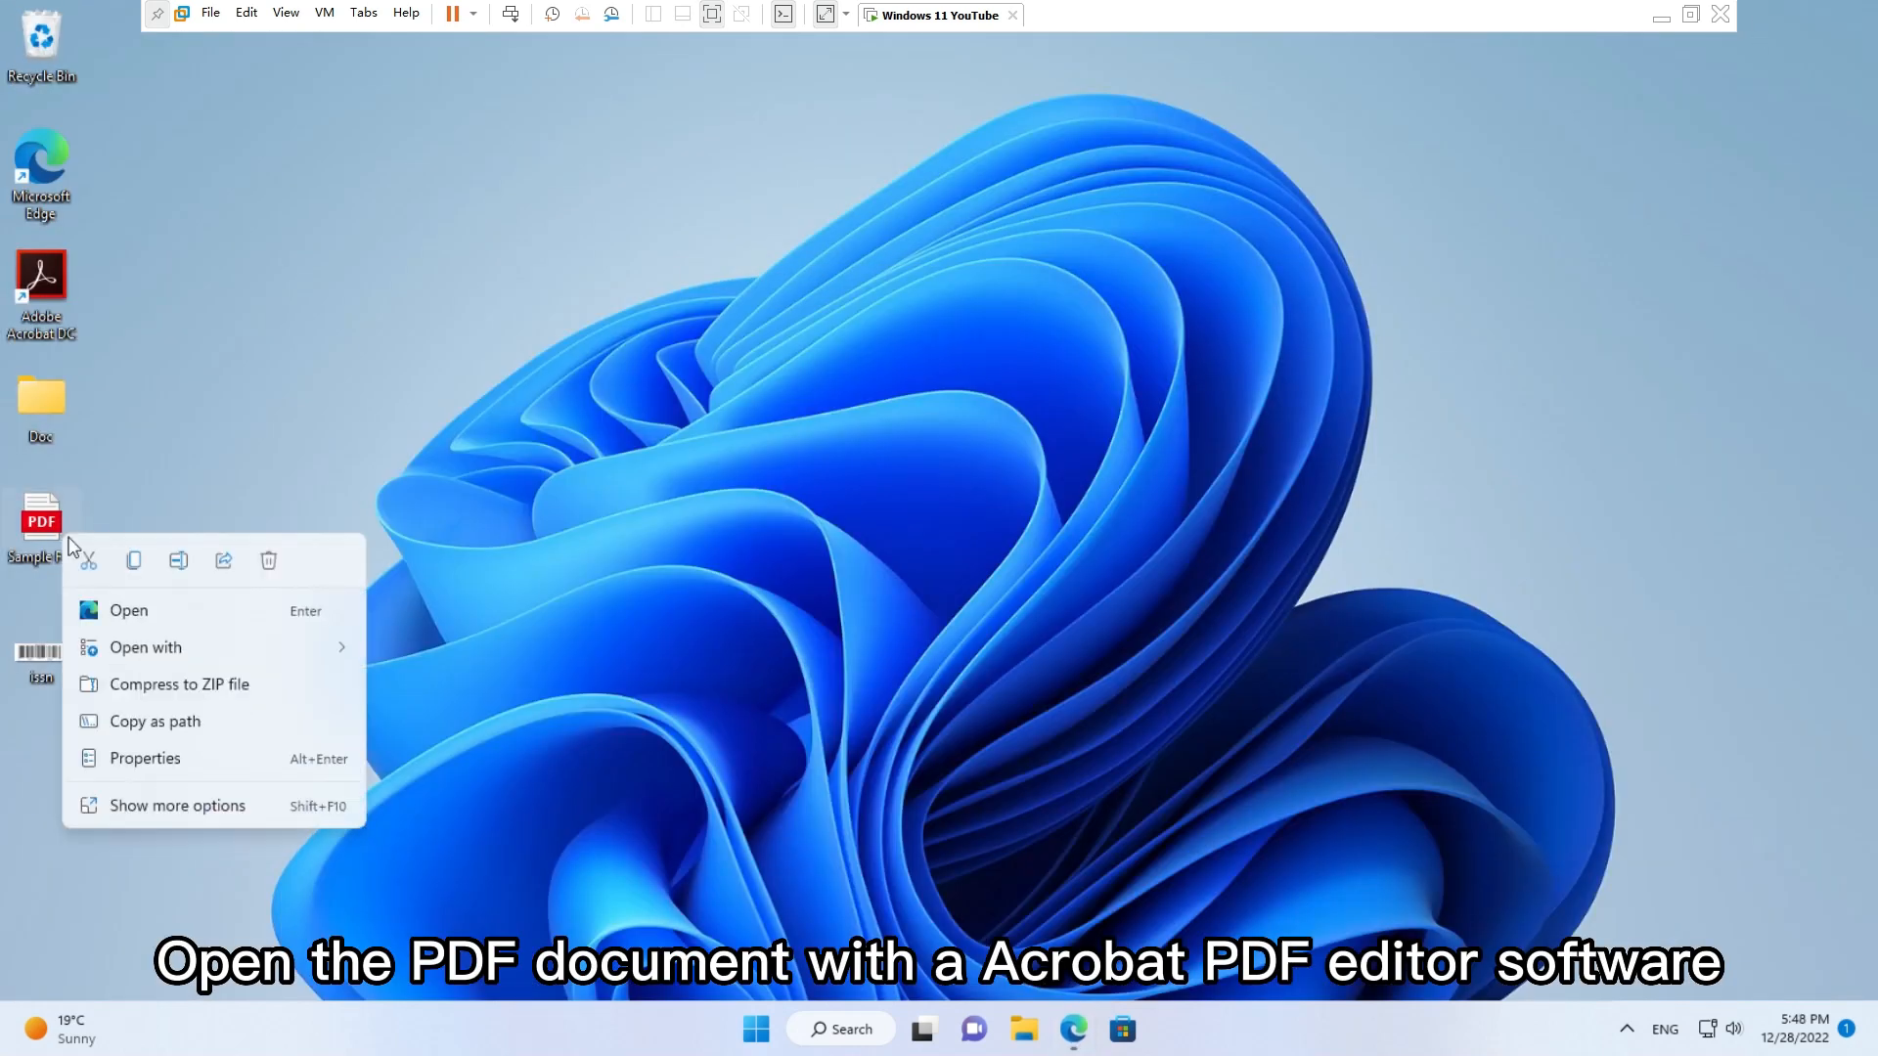
pyautogui.click(456, 663)
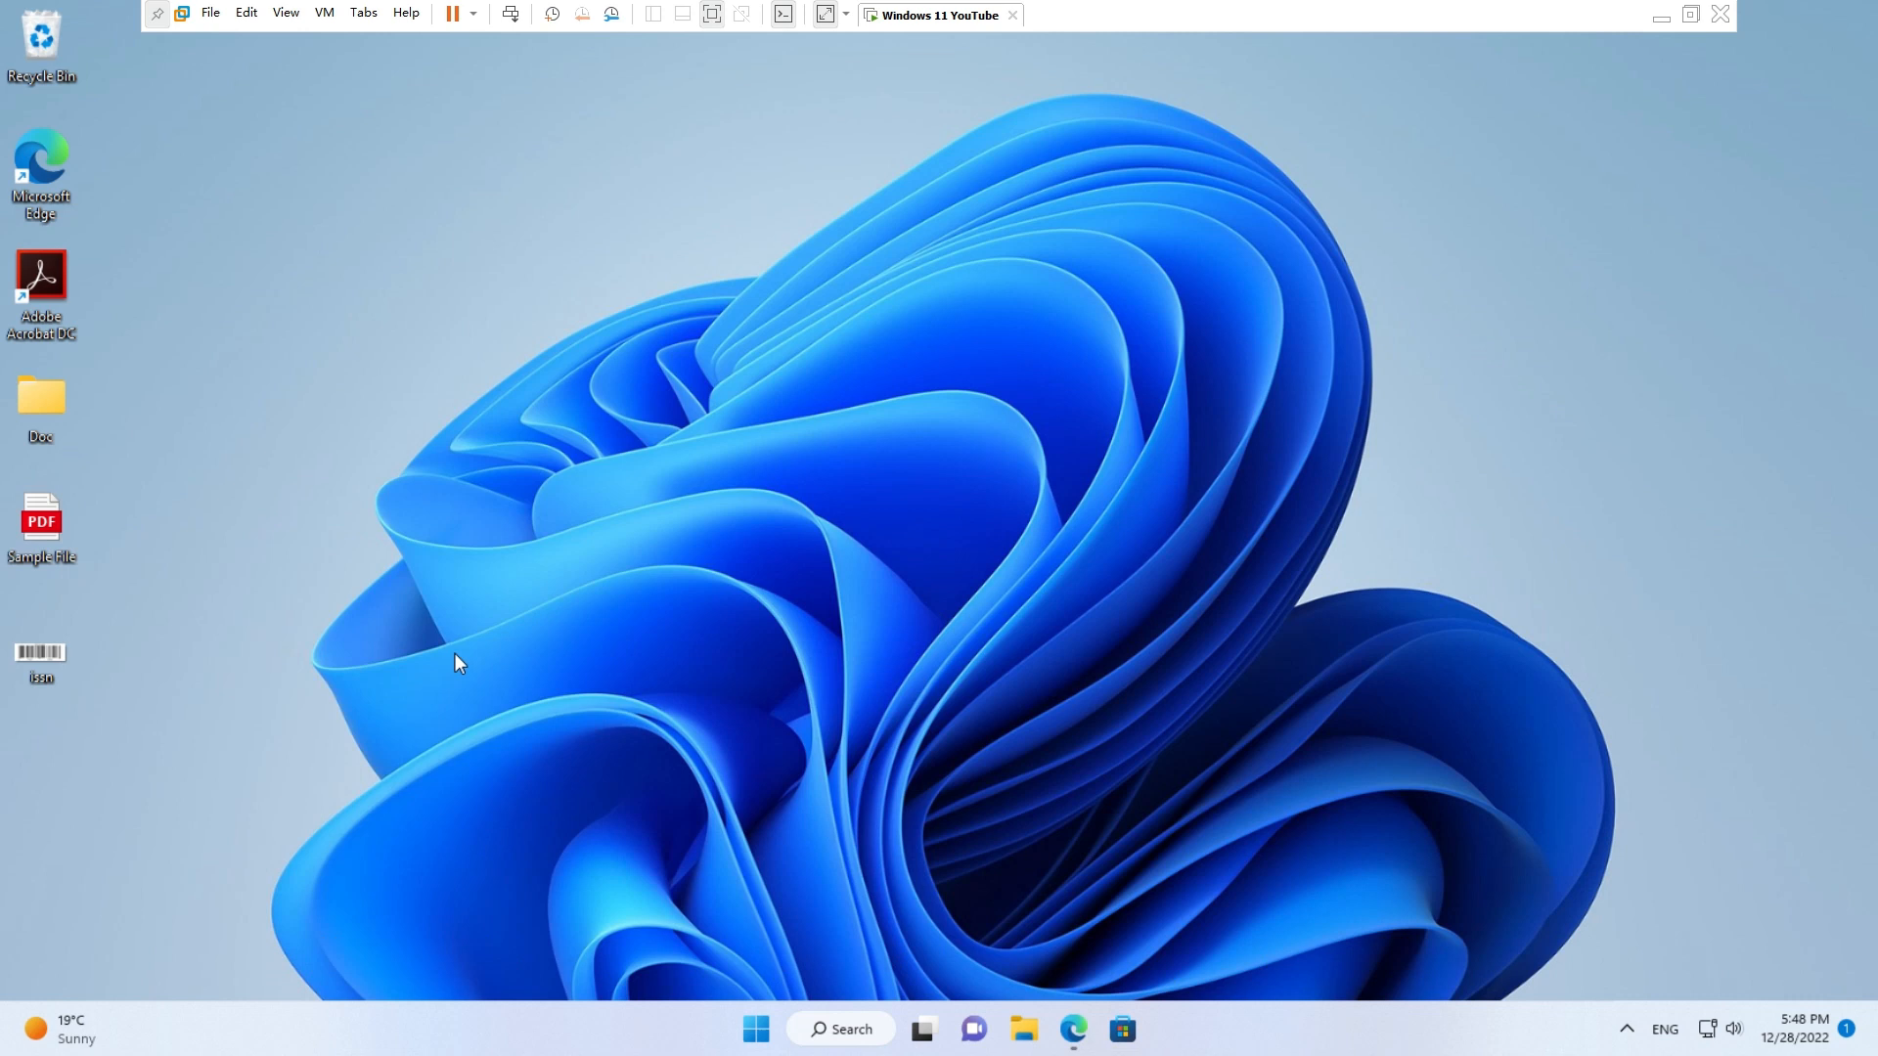
pyautogui.doubleClick(41, 521)
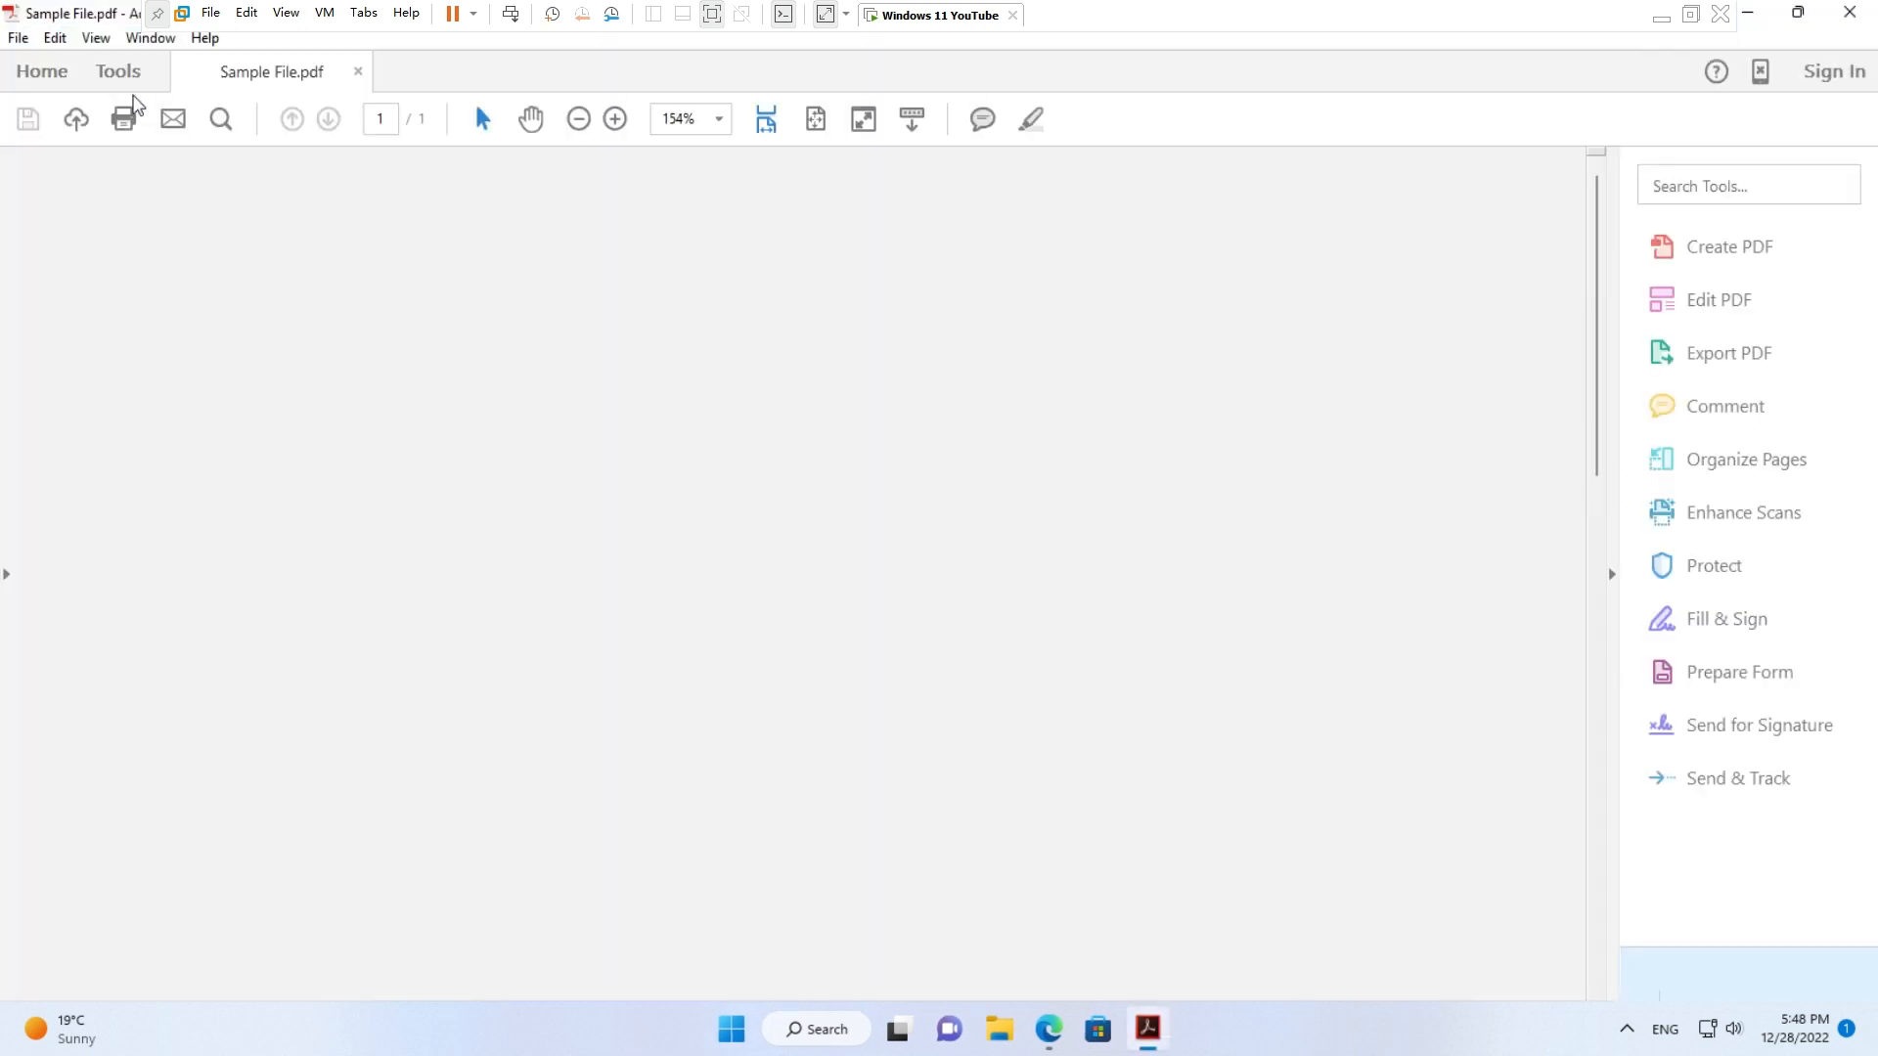
# Add issn.png to the page via Edit PDF, then return to the Tools overview
pyautogui.click(115, 70)
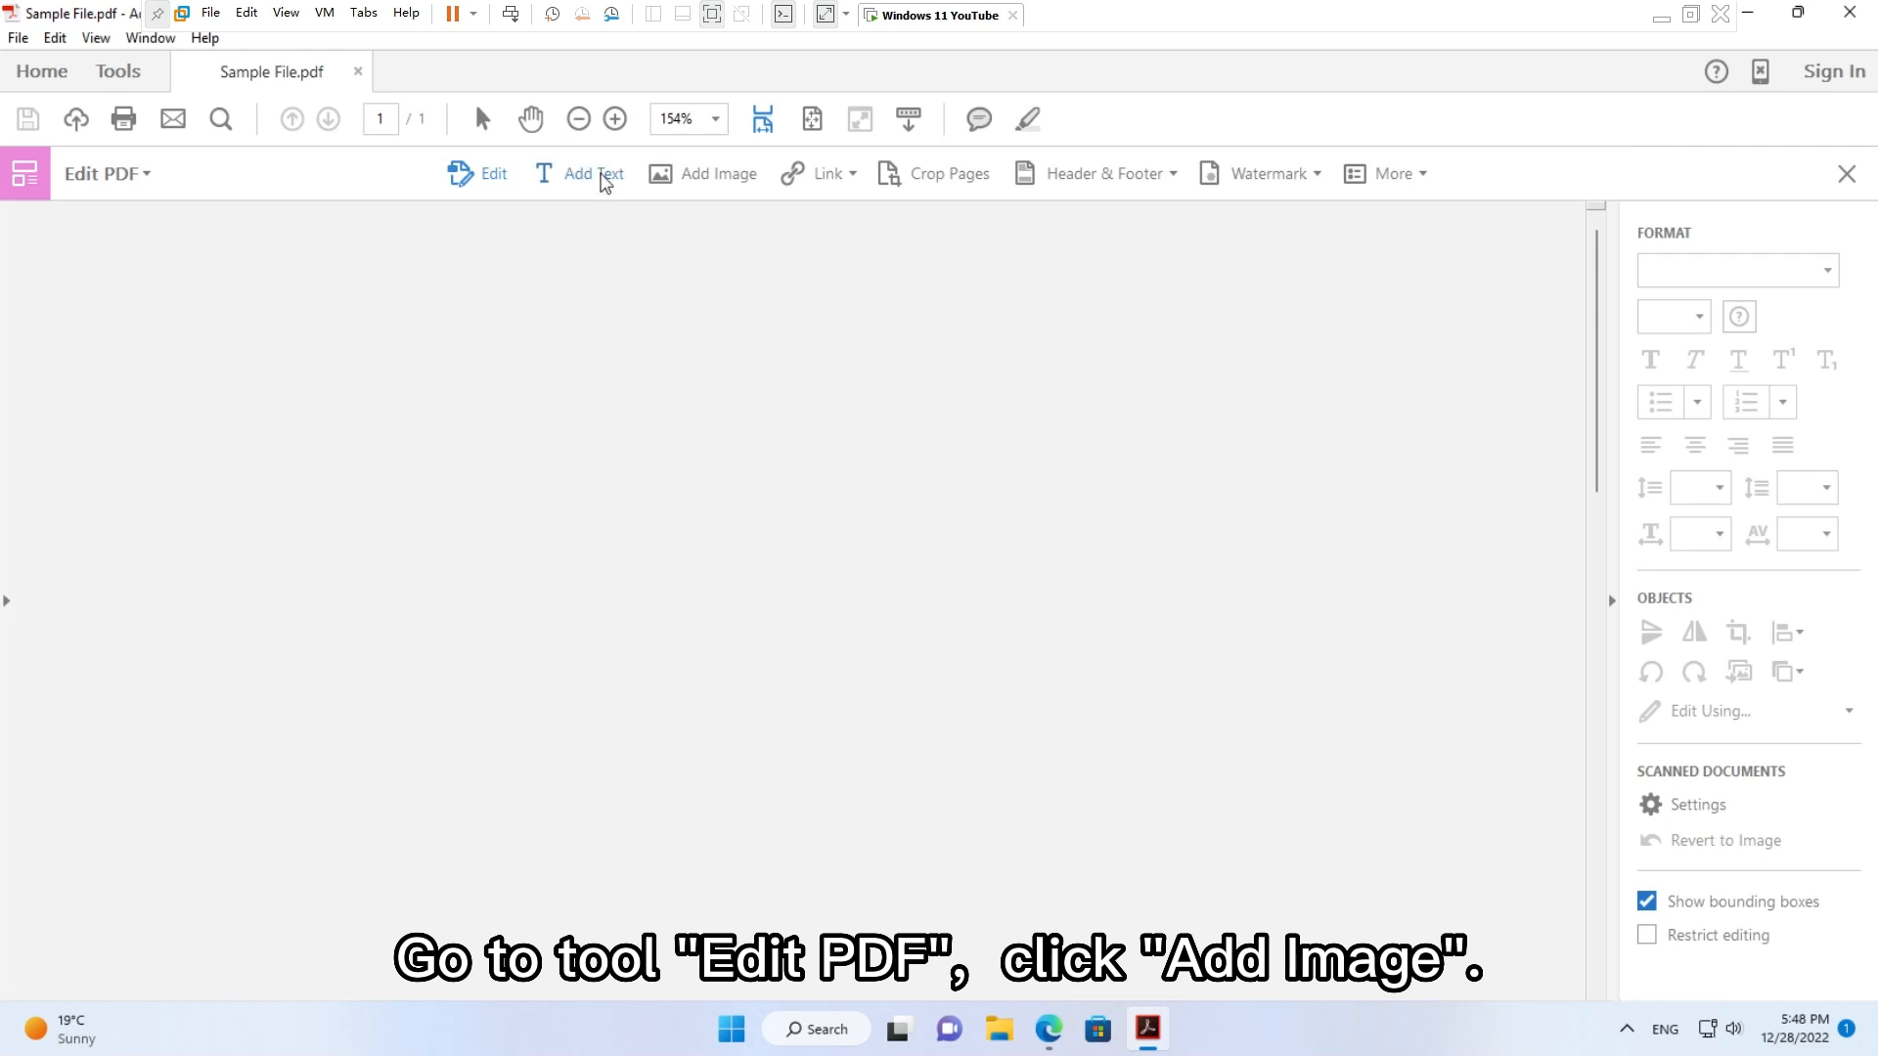
pyautogui.click(718, 174)
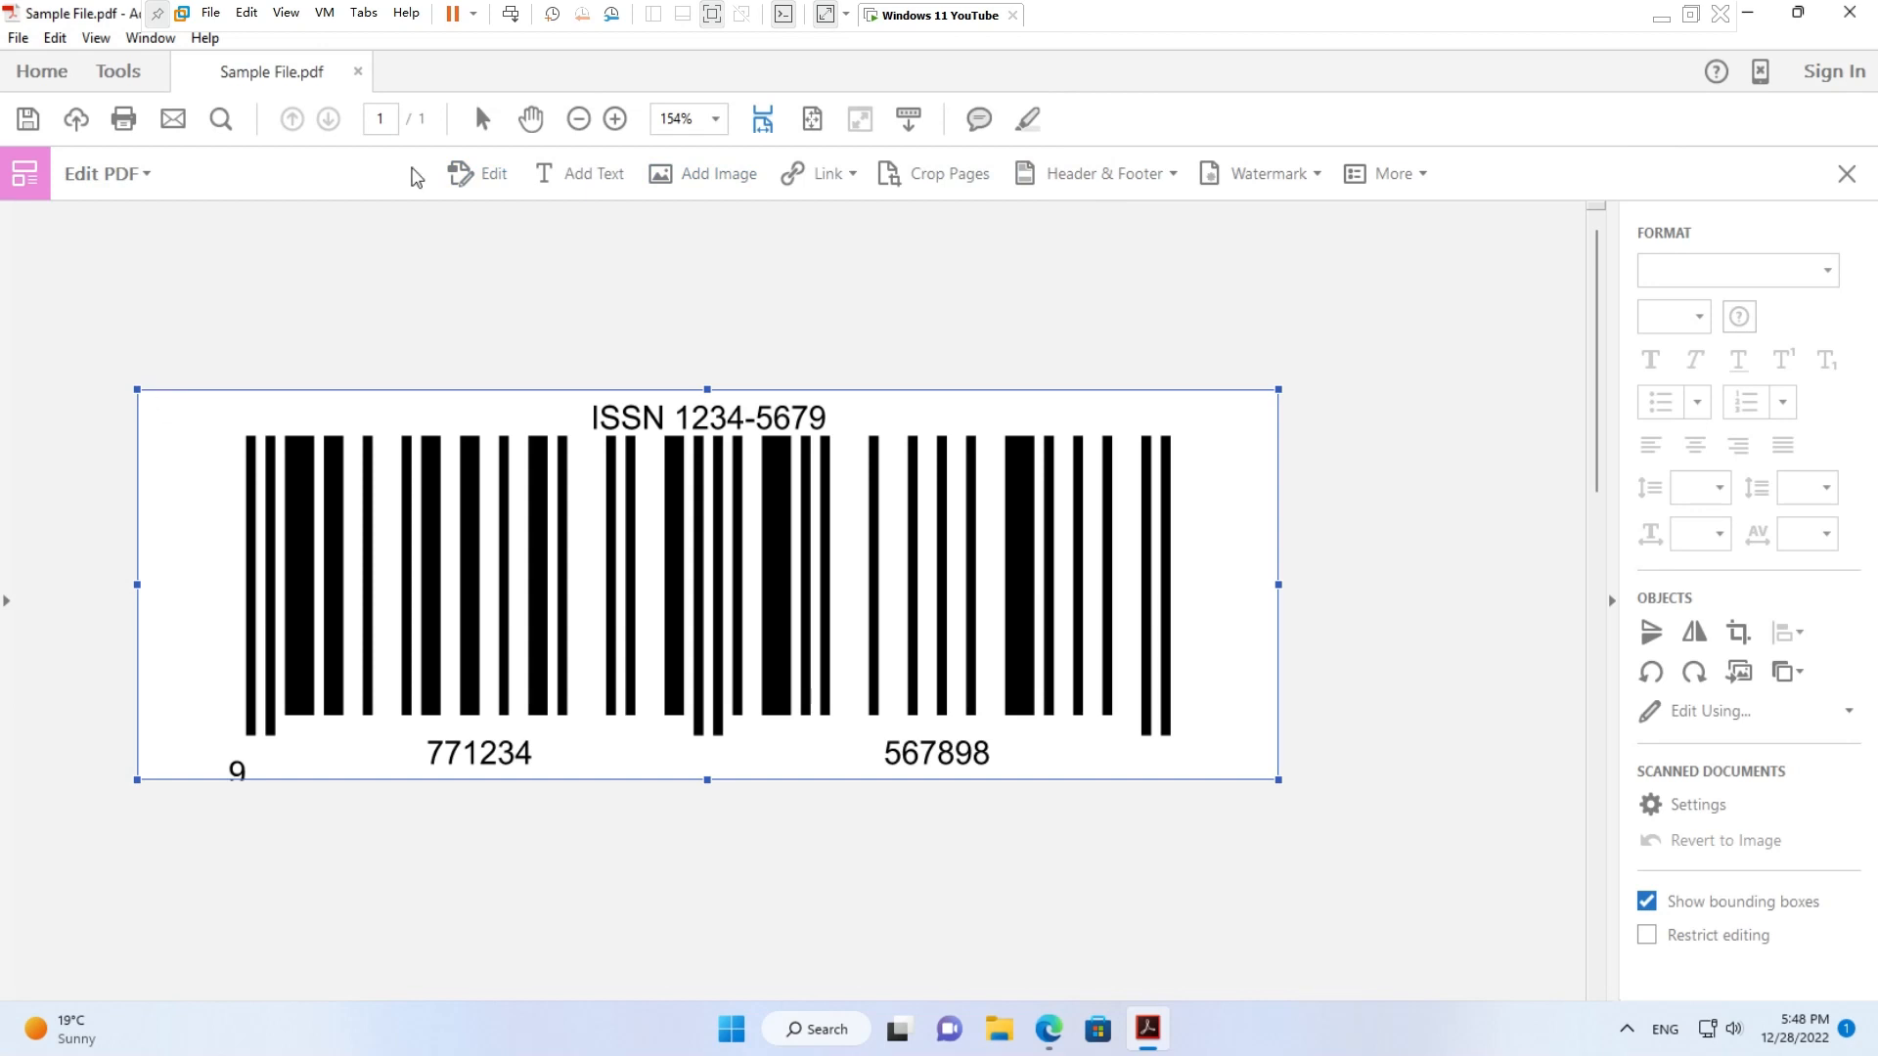
pyautogui.click(115, 71)
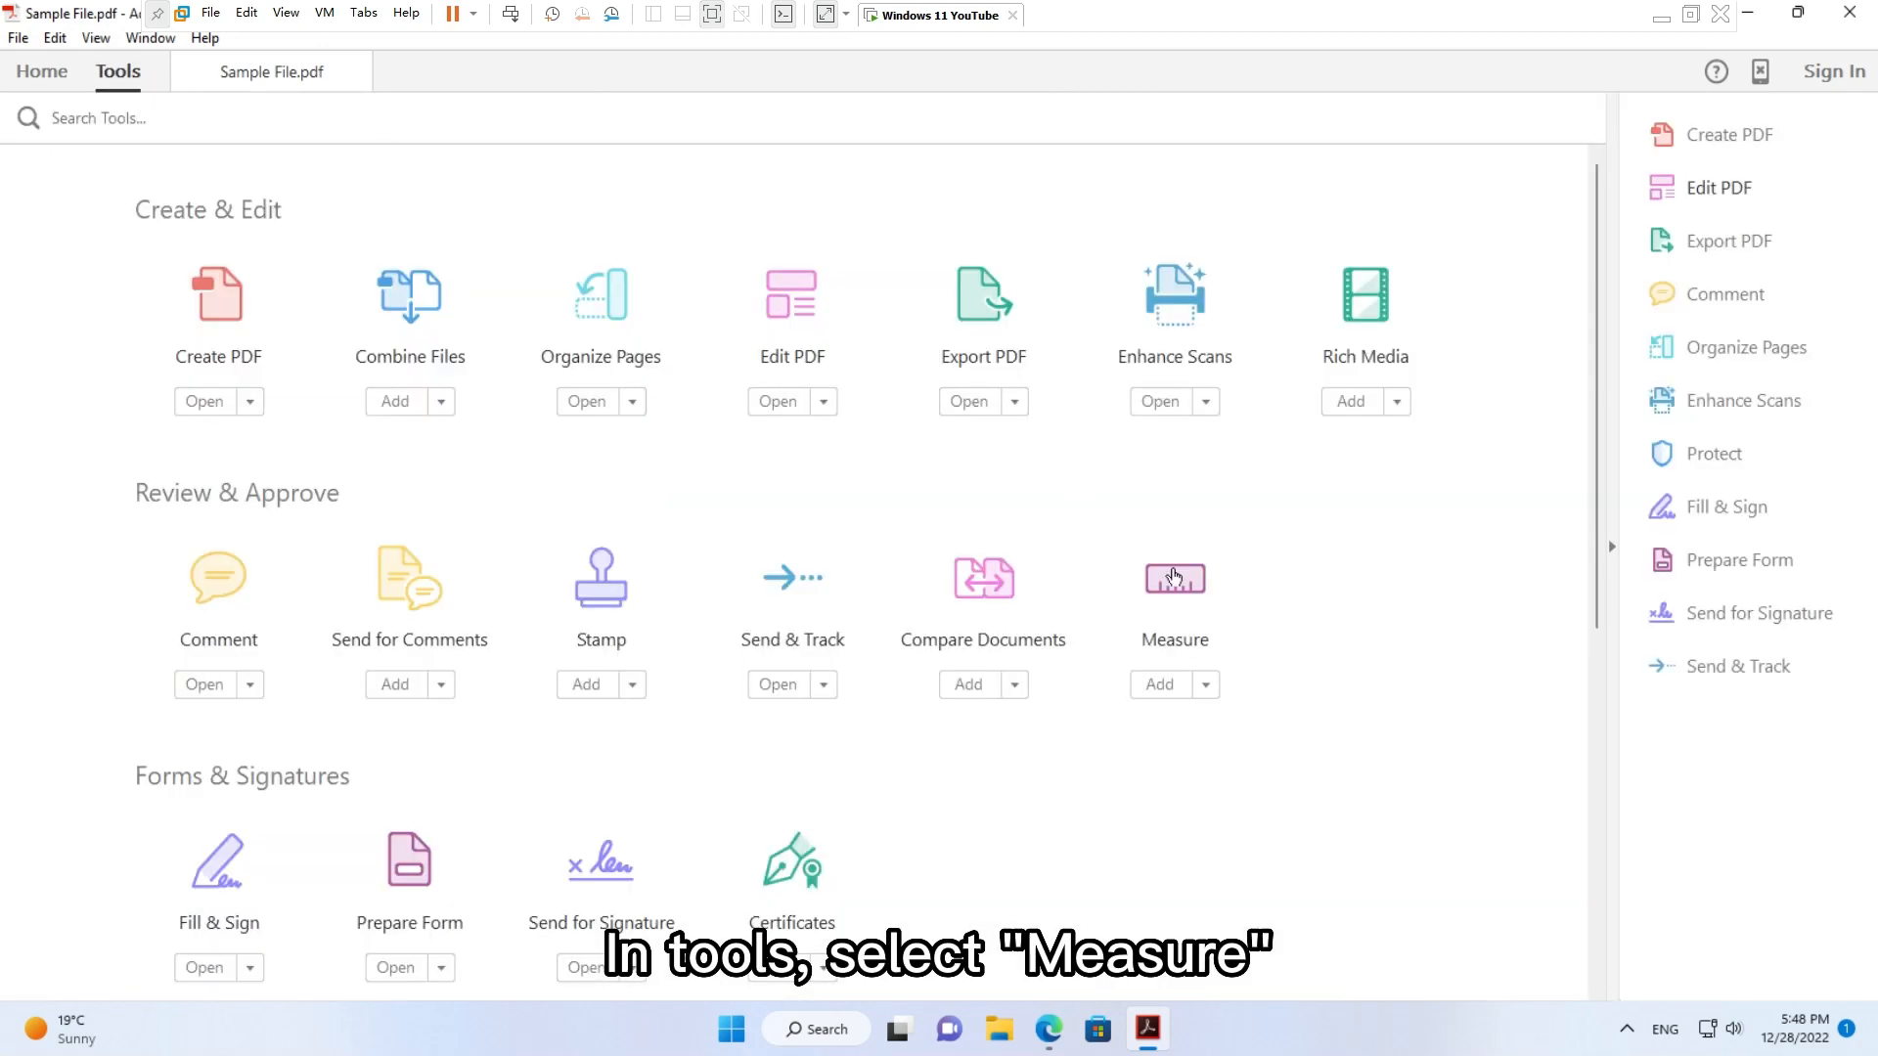
# Measure the barcode width as 6 in with the Measuring Tool, then close Acrobat
pyautogui.click(1174, 579)
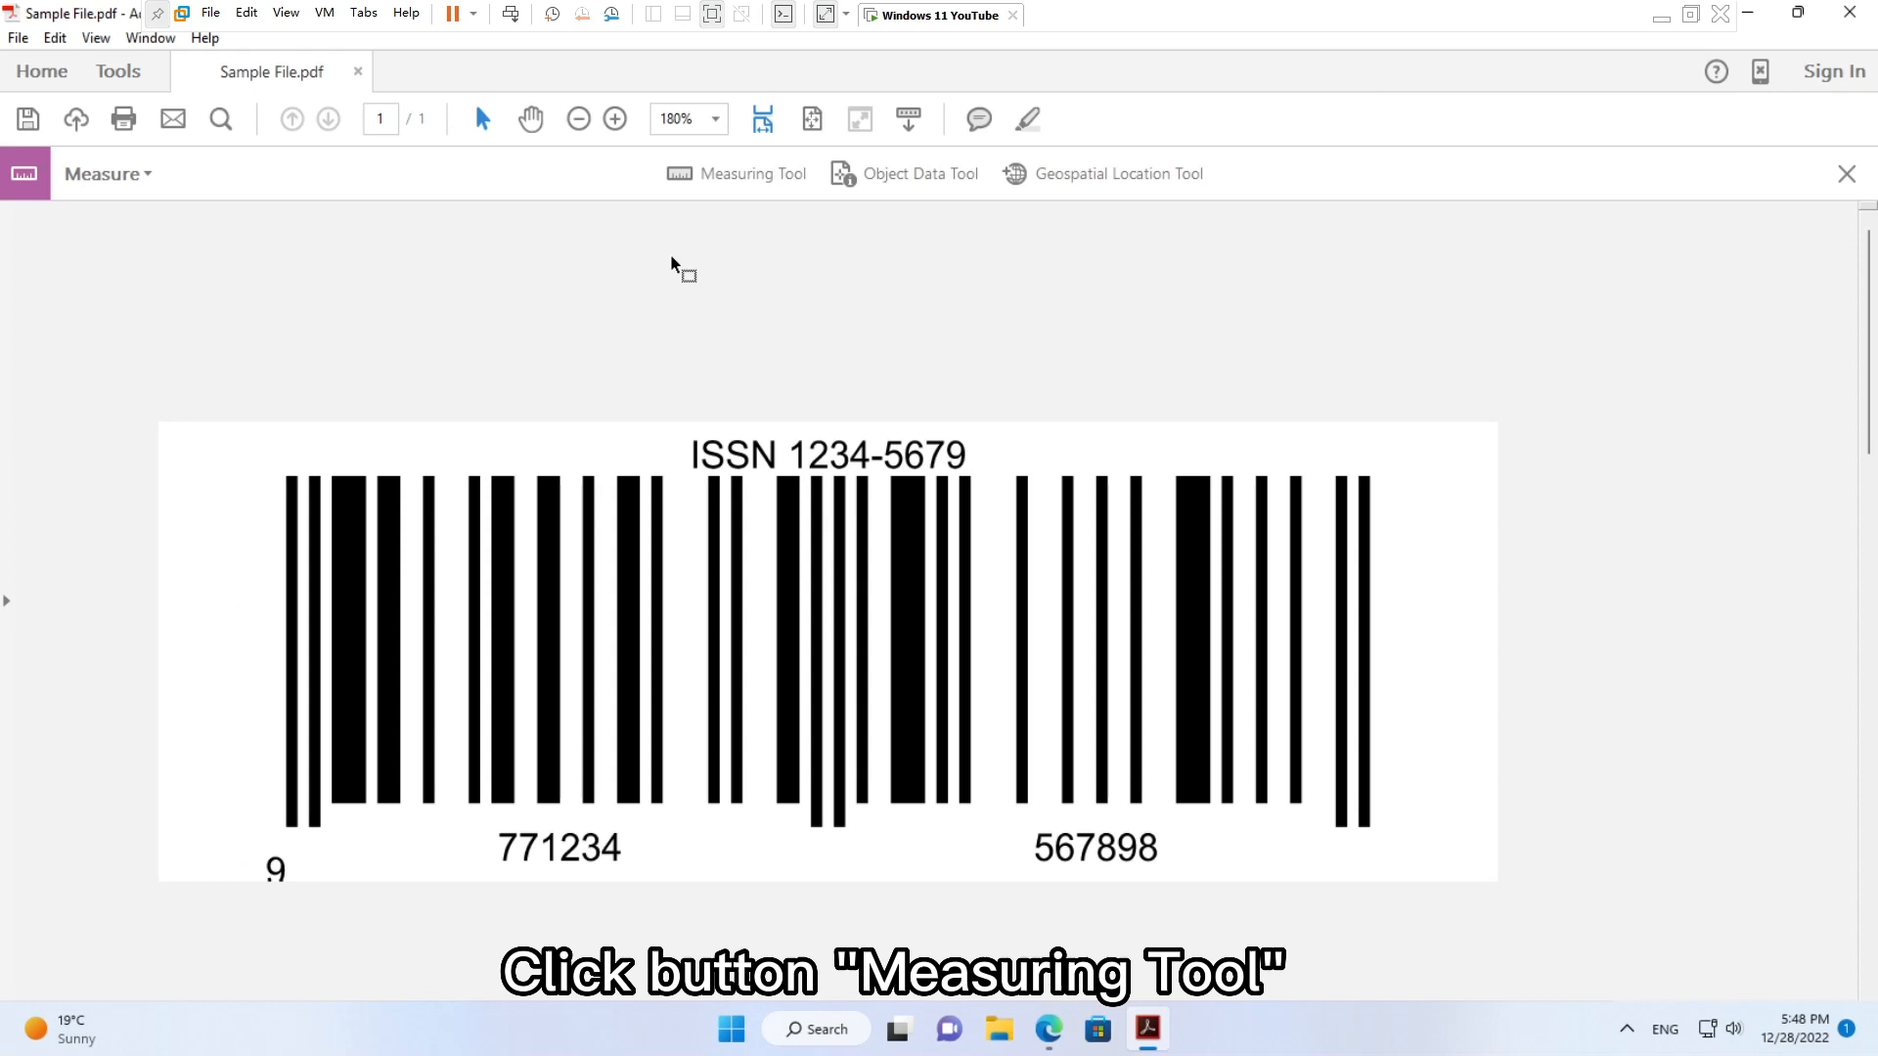
pyautogui.click(751, 174)
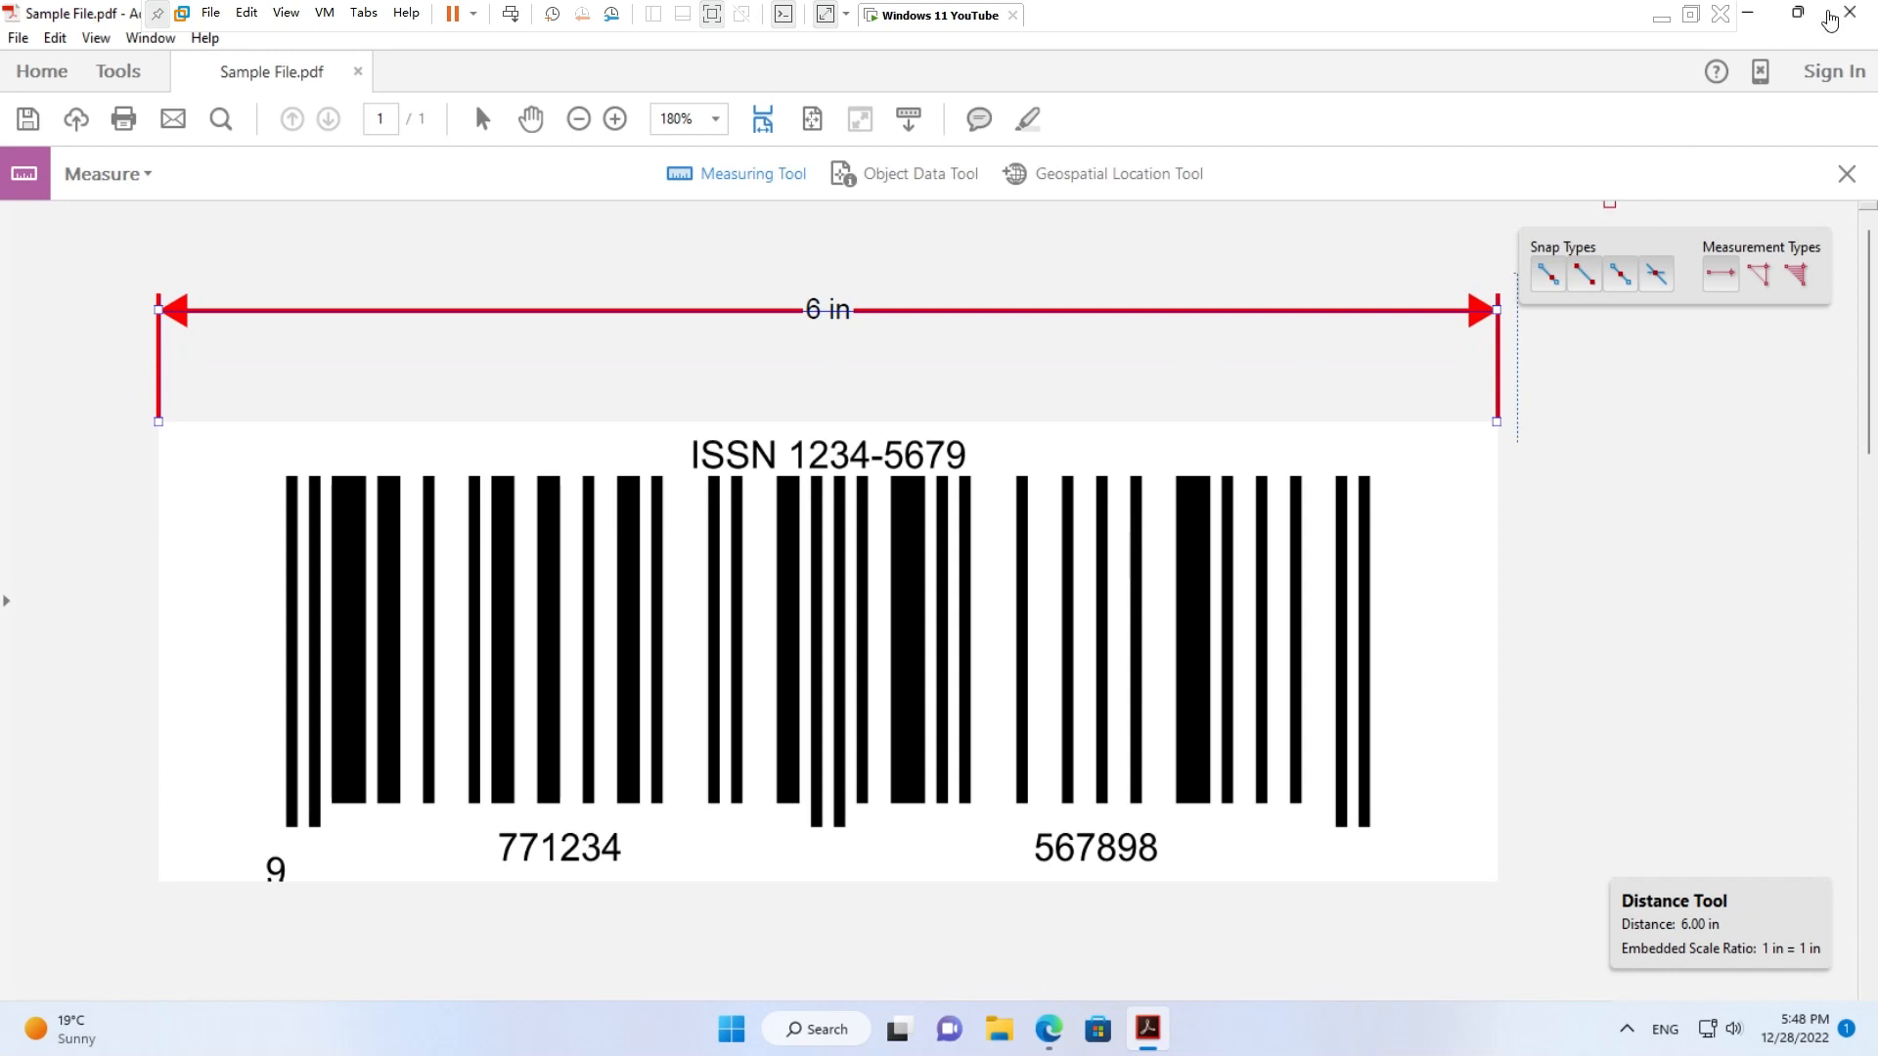
pyautogui.click(1719, 14)
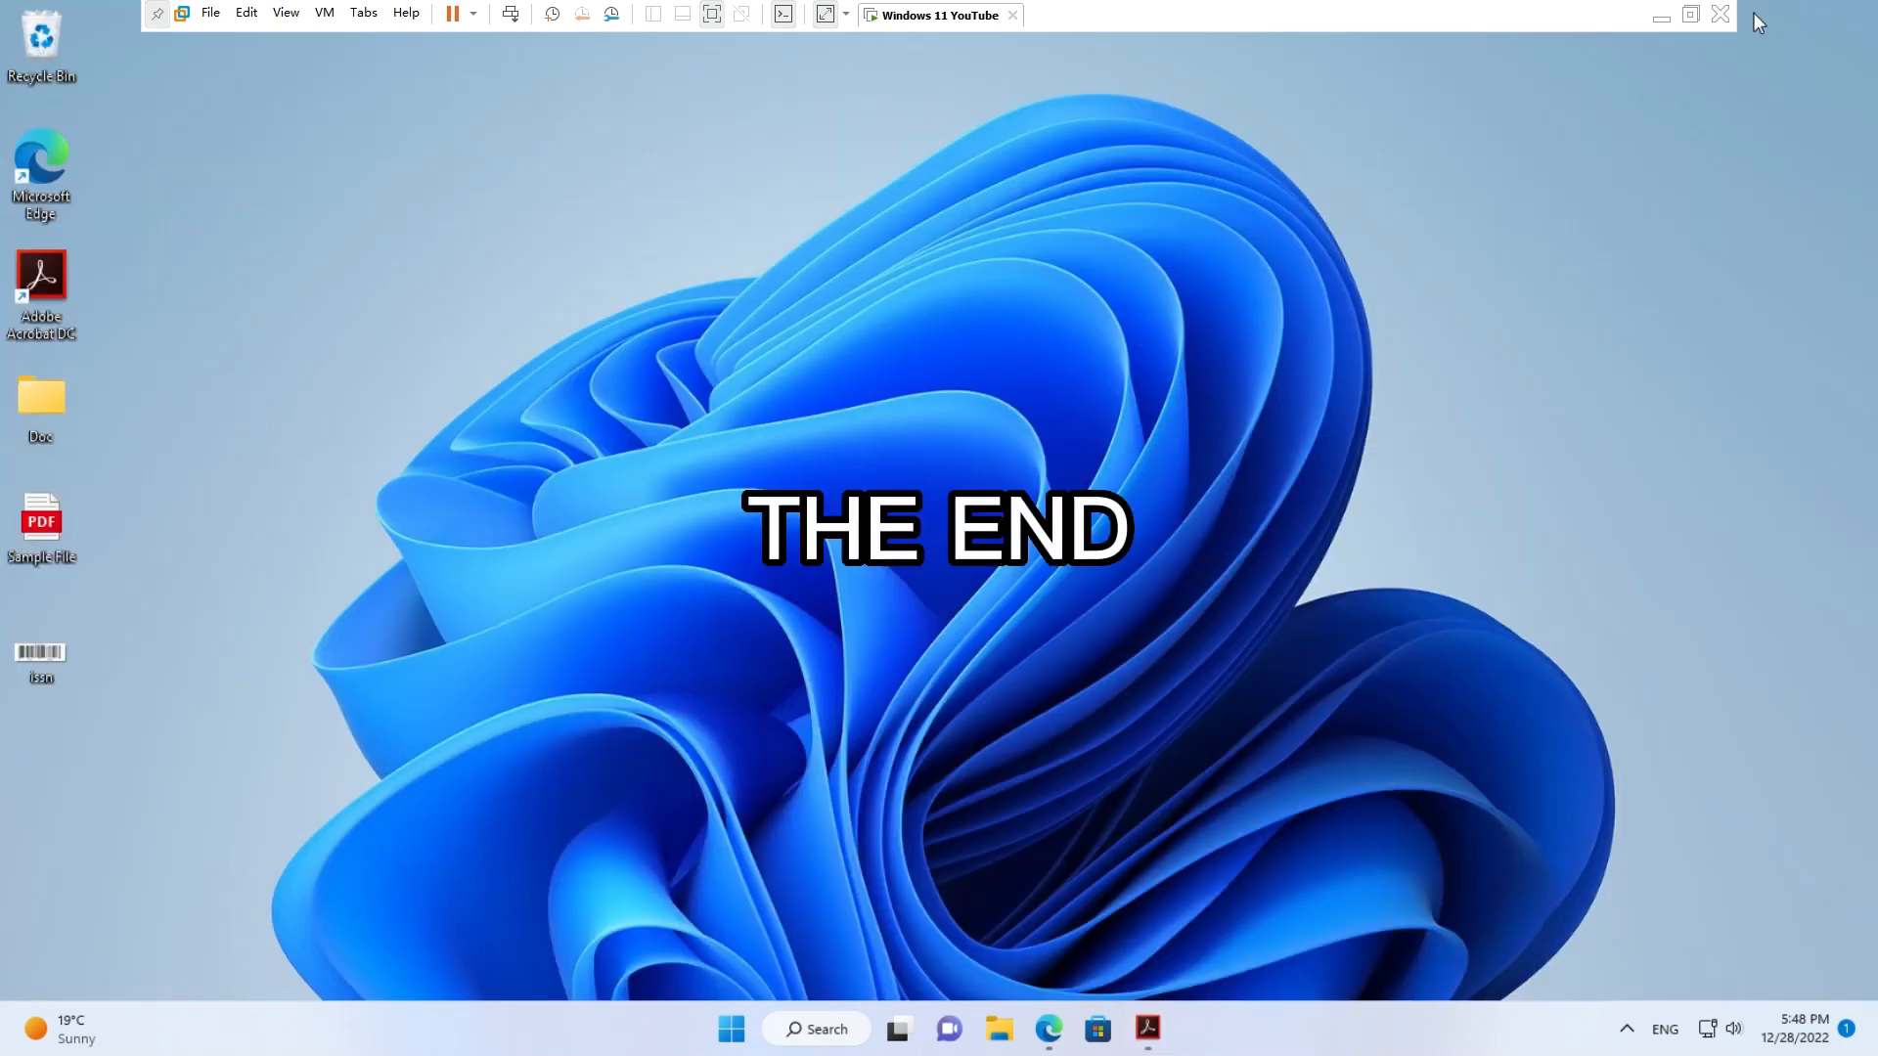